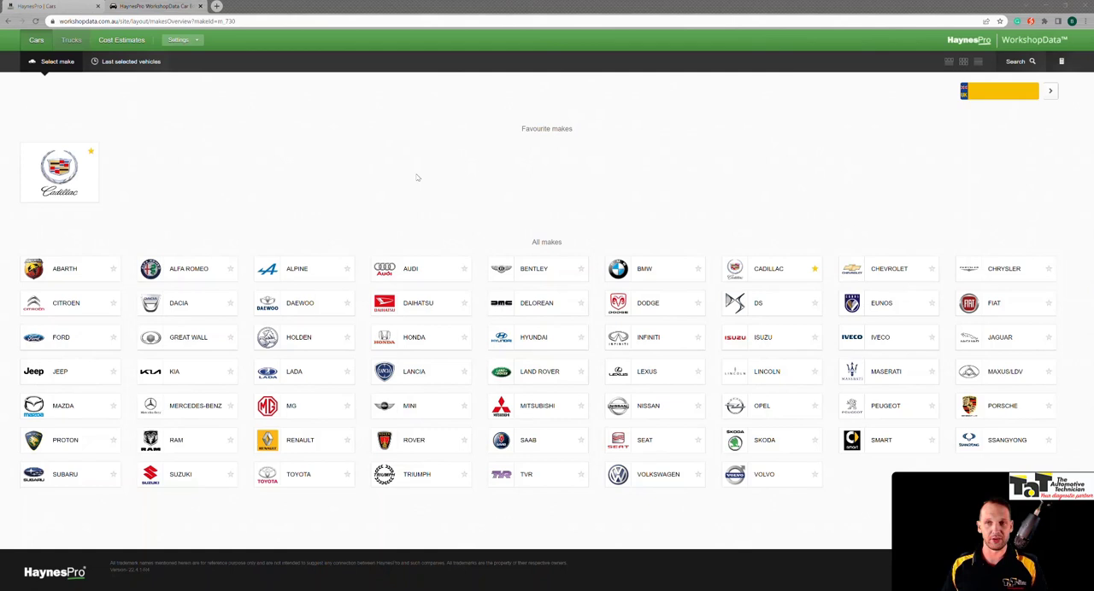
{"action": "mouse_move", "coordinate": [425, 218]}
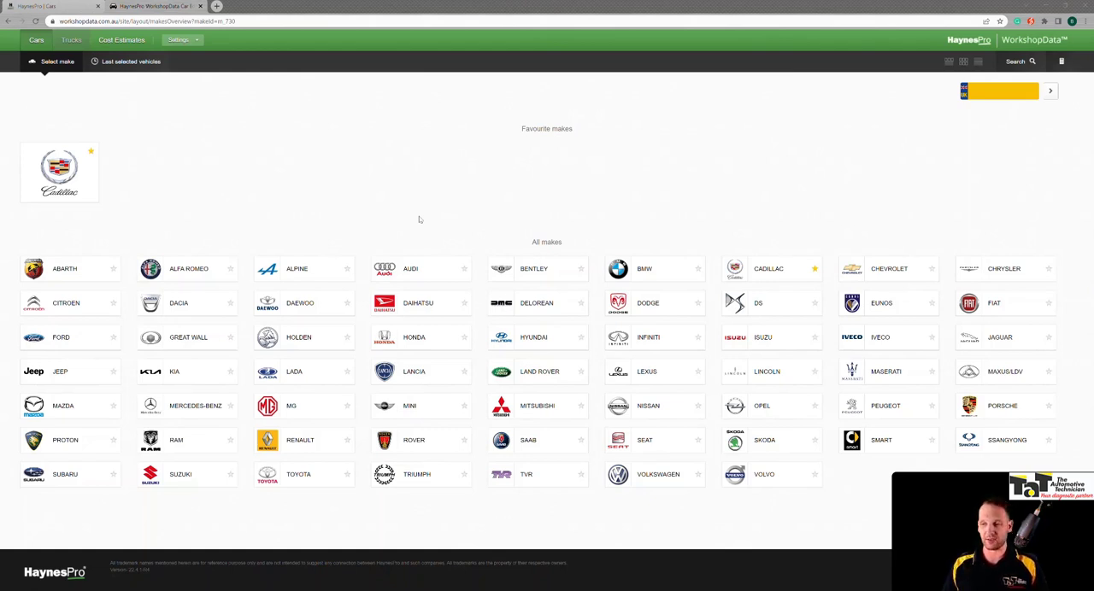
{"action": "mouse_move", "coordinate": [546, 507]}
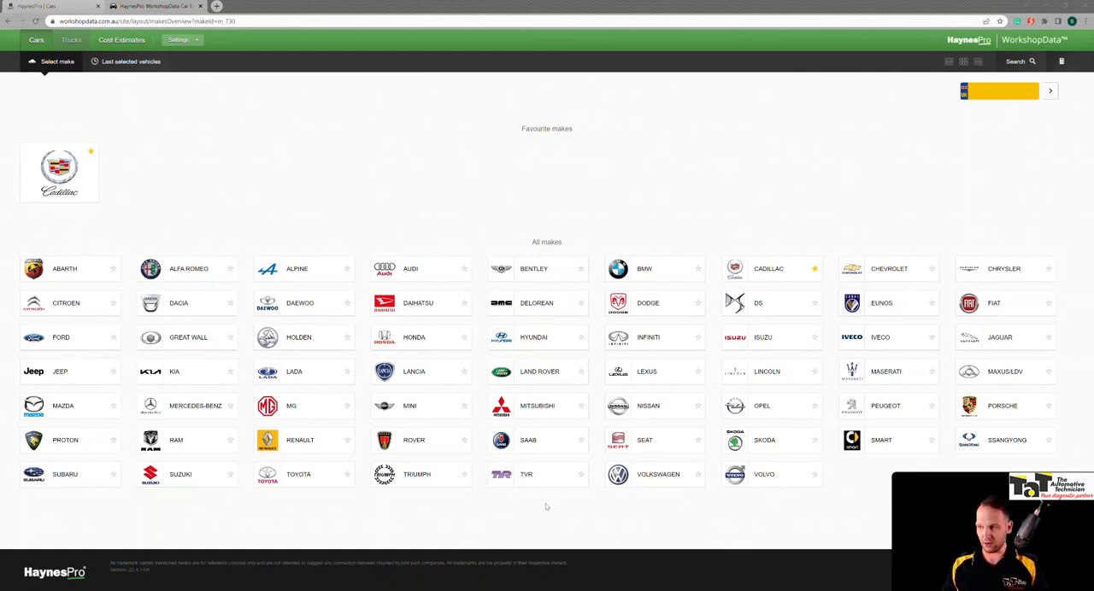
Select Volkswagen, then Passat, then the 2.0 TSI CHHB engine variant
{"action": "left_click", "coordinate": [657, 475]}
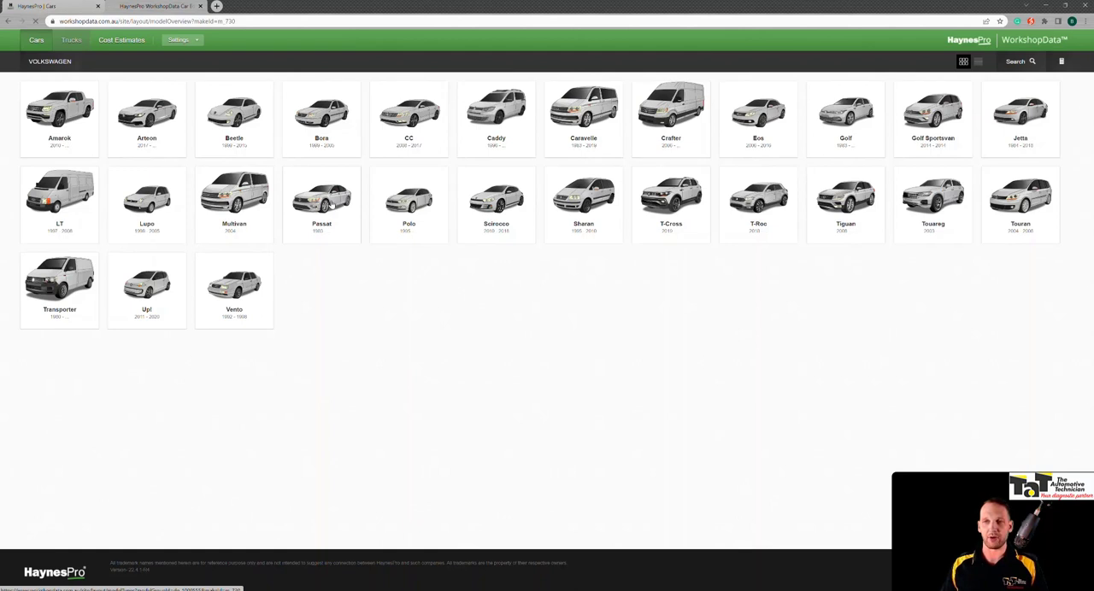
{"action": "left_click", "coordinate": [321, 197]}
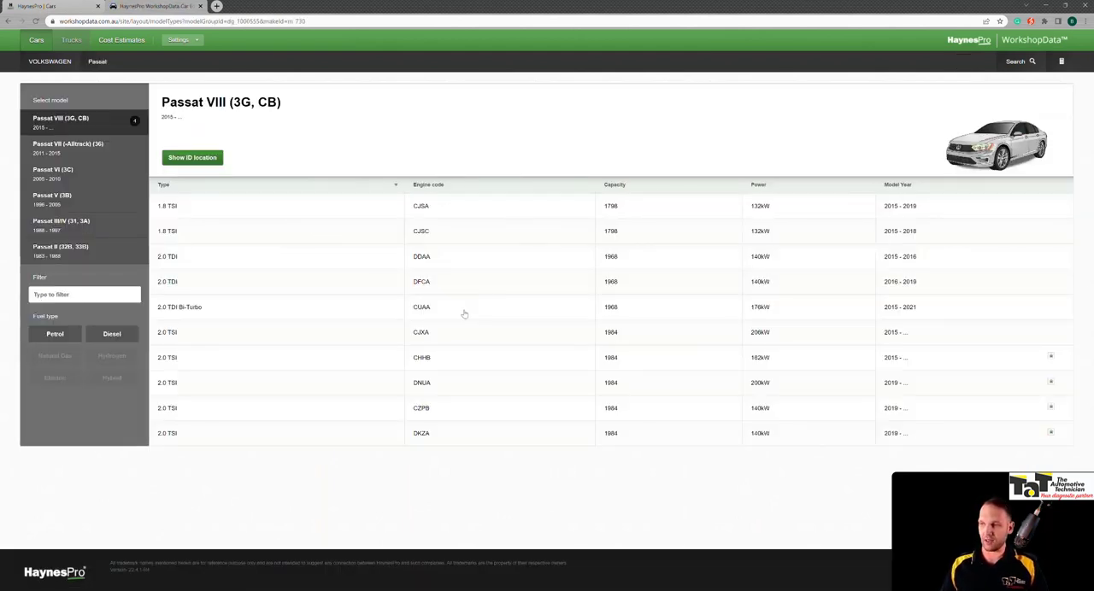
{"action": "left_click", "coordinate": [419, 357]}
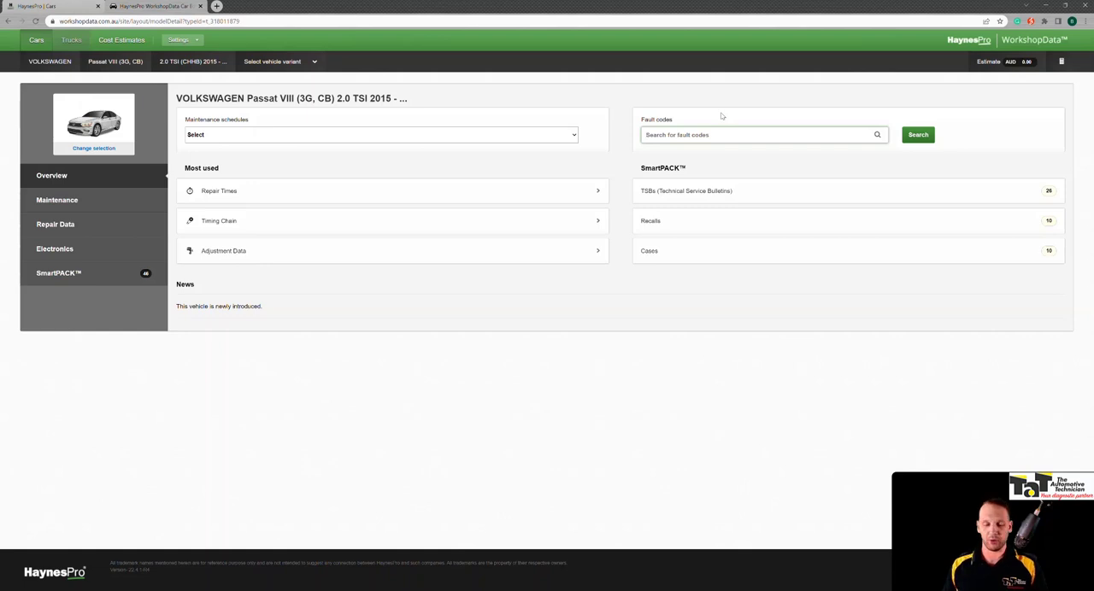
Search the fault codes for P0340 to list matching Simos 18 systems
{"action": "type", "text": "p0340"}
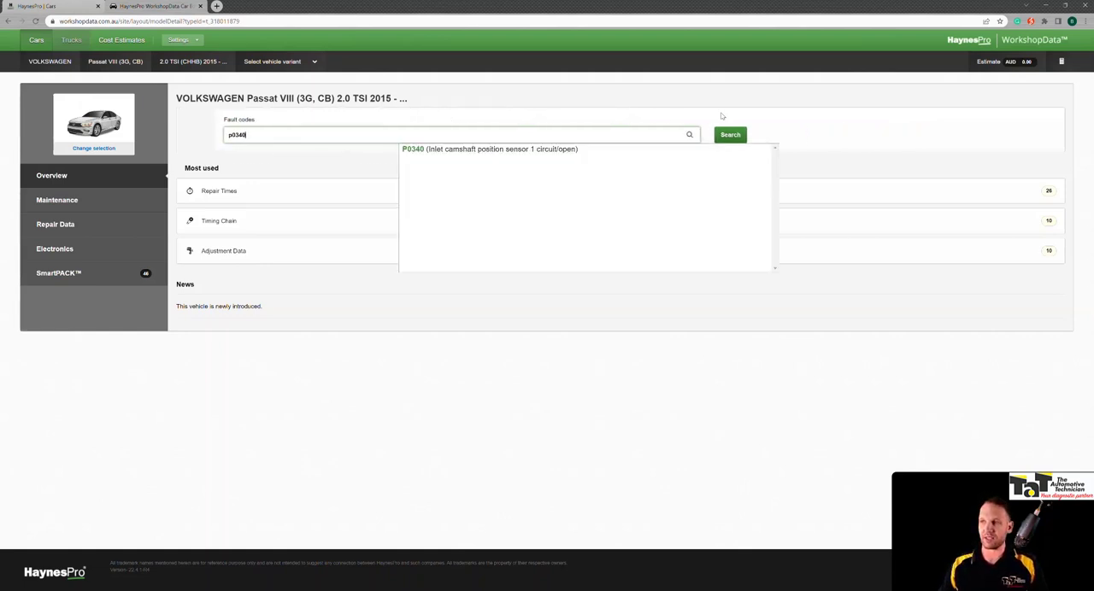
{"action": "left_click", "coordinate": [729, 134]}
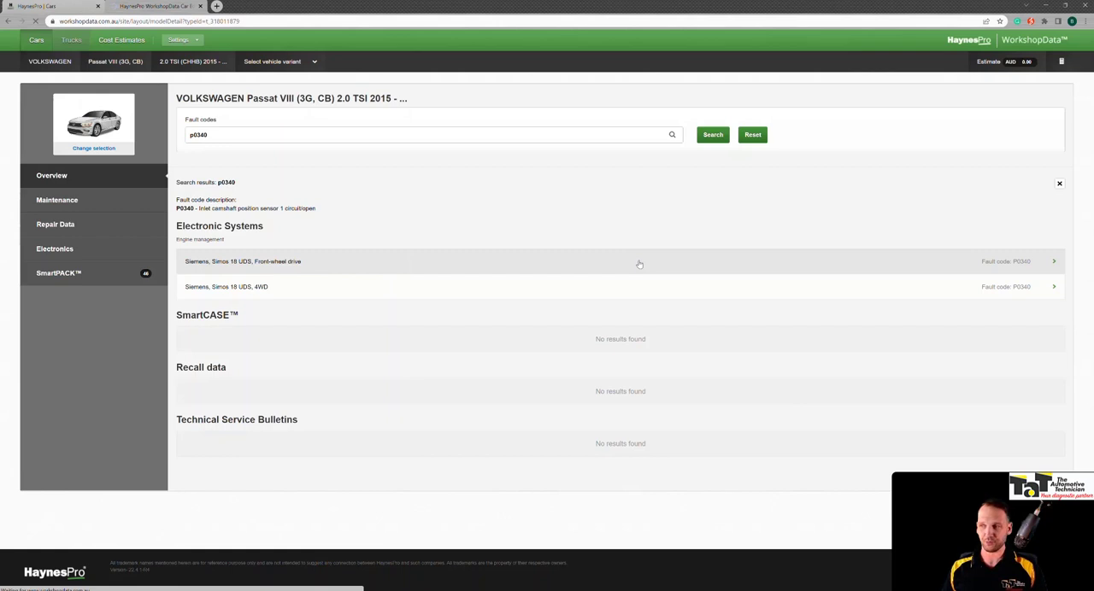
Open the Simos 18 UDS front-wheel-drive P0340 diagnosis for inlet camshaft sensor X7
{"action": "left_click", "coordinate": [639, 262]}
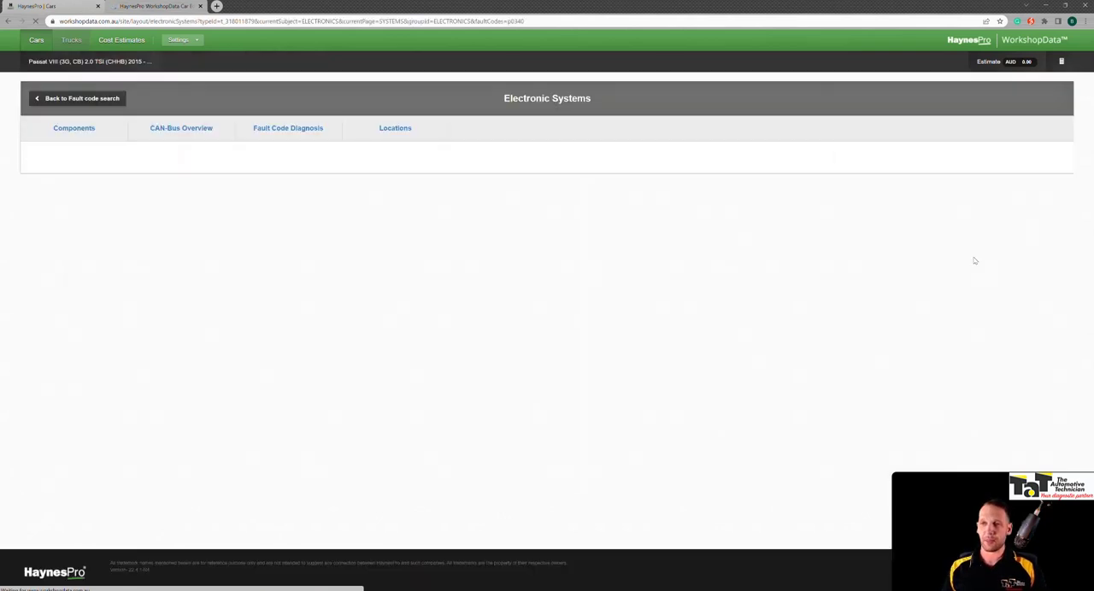
{"action": "left_click", "coordinate": [288, 128]}
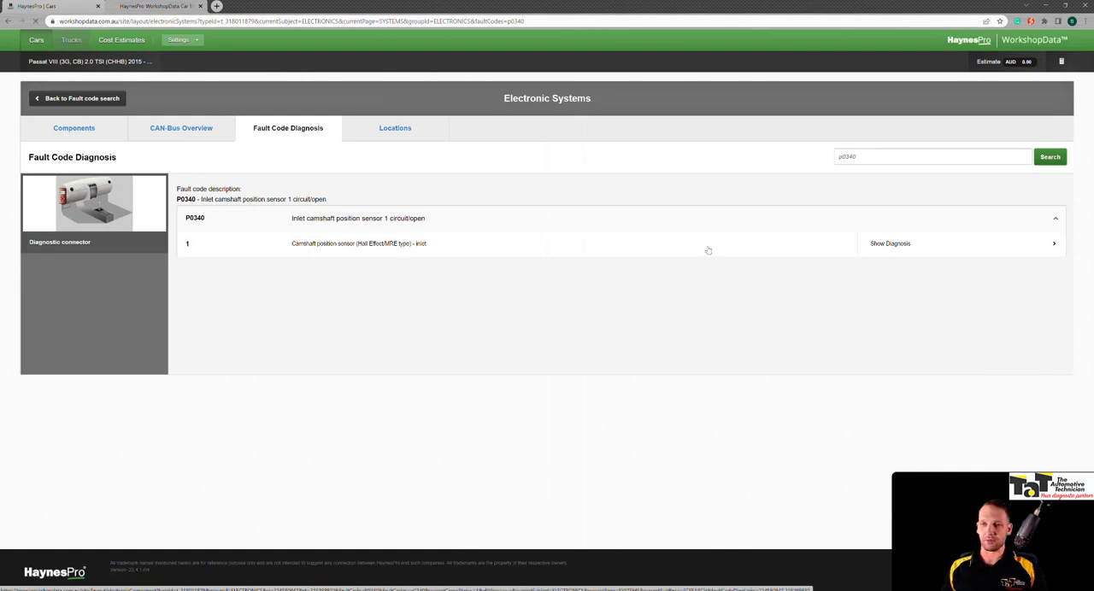
{"action": "left_click", "coordinate": [889, 243]}
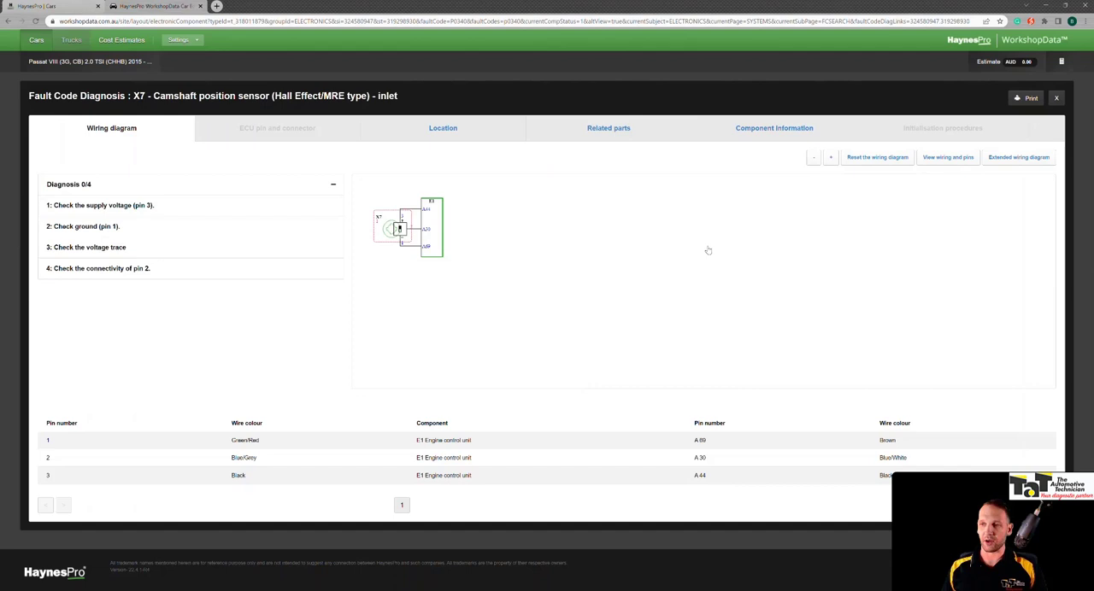
{"action": "mouse_move", "coordinate": [331, 321]}
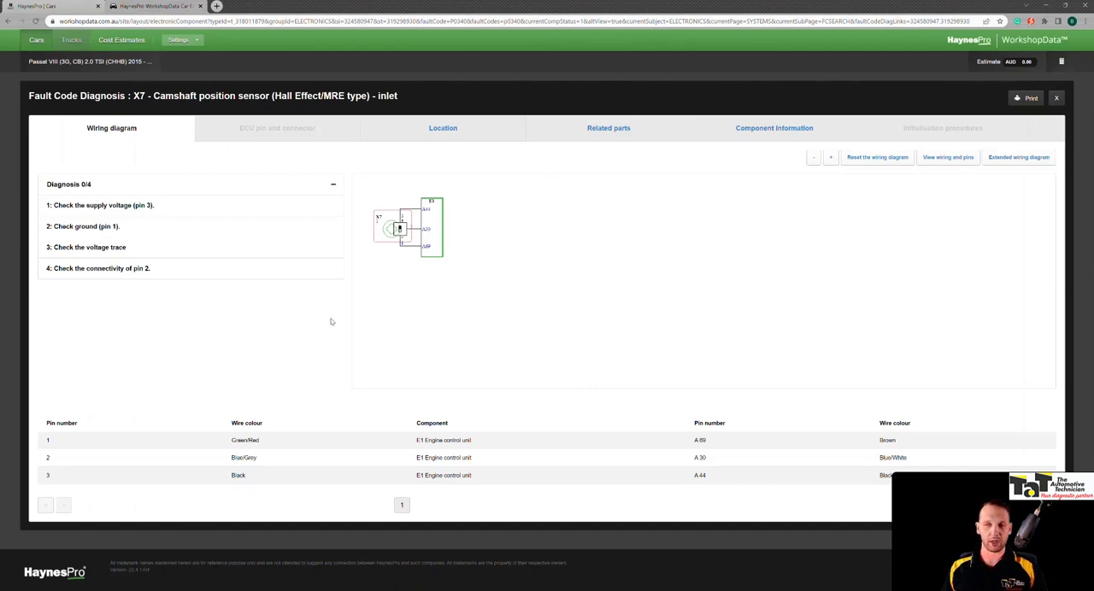
{"action": "mouse_move", "coordinate": [392, 198]}
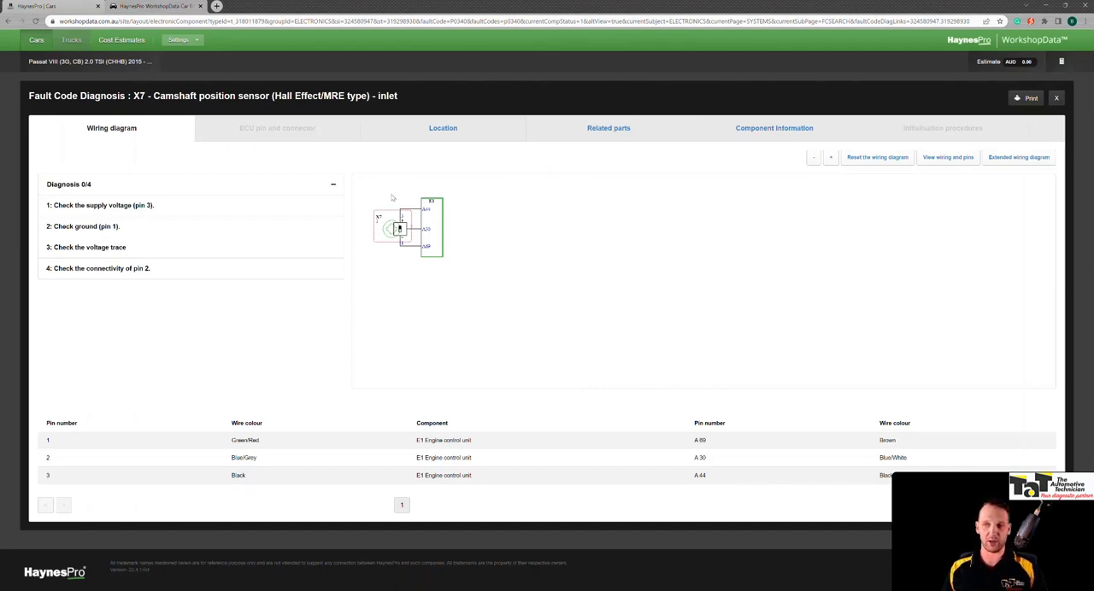
{"action": "mouse_move", "coordinate": [421, 183]}
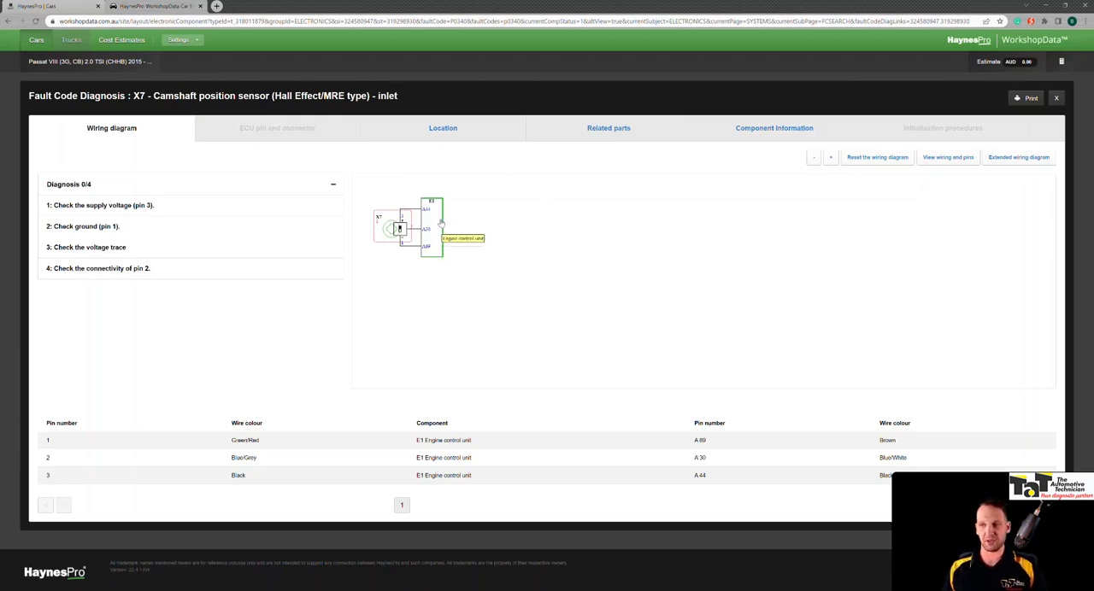
{"action": "mouse_move", "coordinate": [402, 239]}
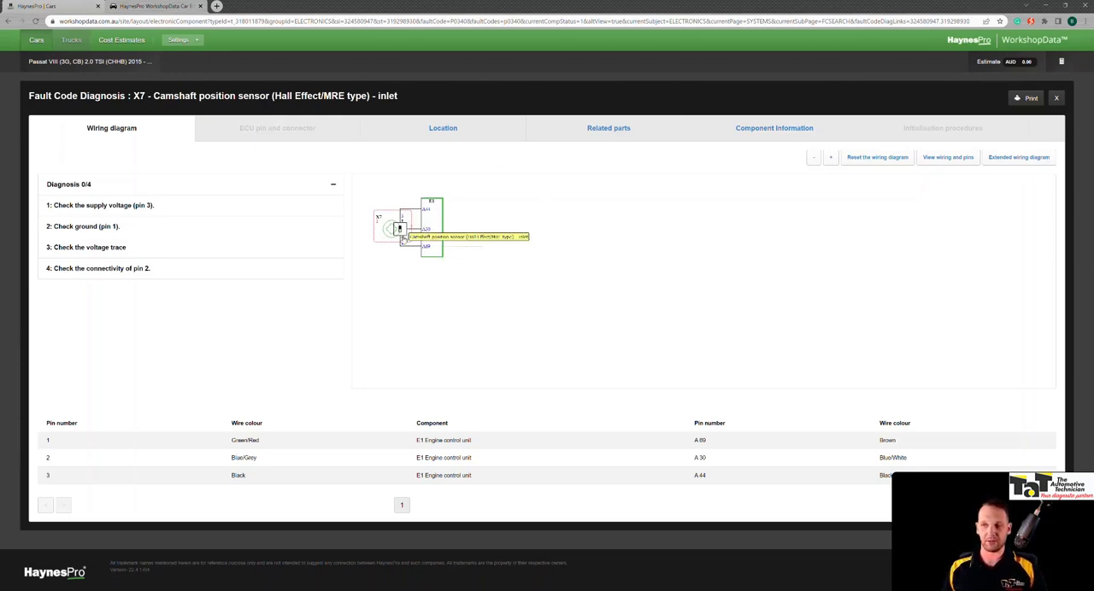
{"action": "mouse_move", "coordinate": [861, 413]}
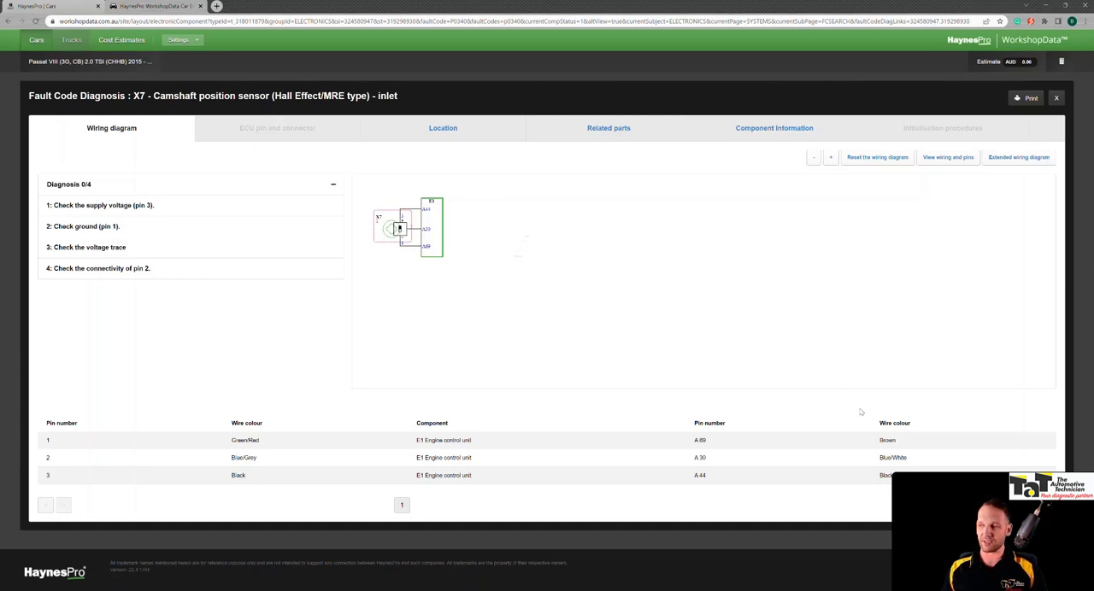
{"action": "mouse_move", "coordinate": [536, 207]}
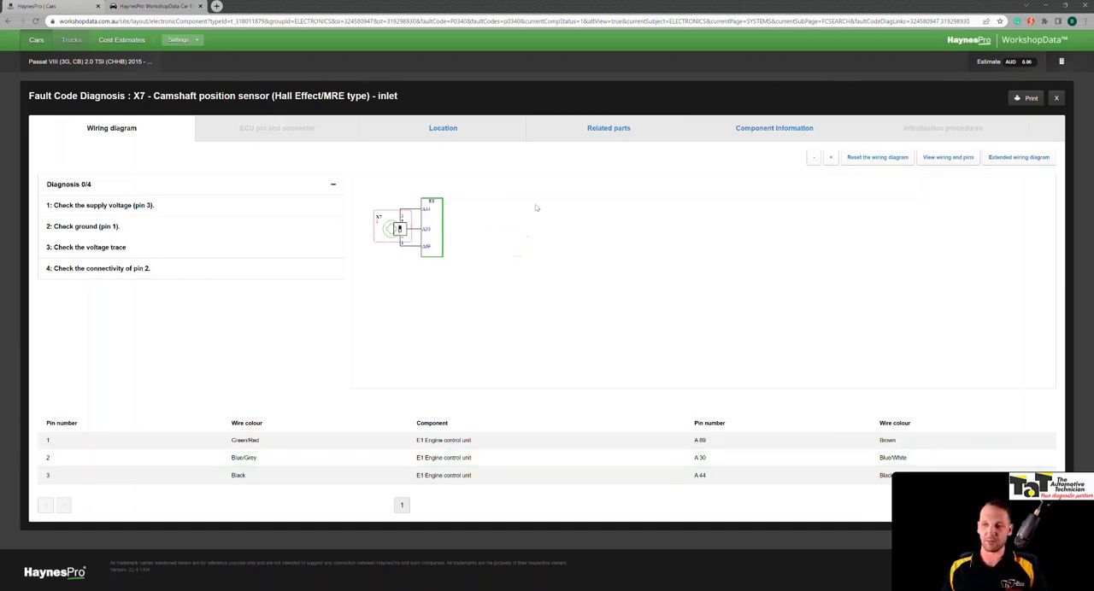
{"action": "mouse_move", "coordinate": [506, 234]}
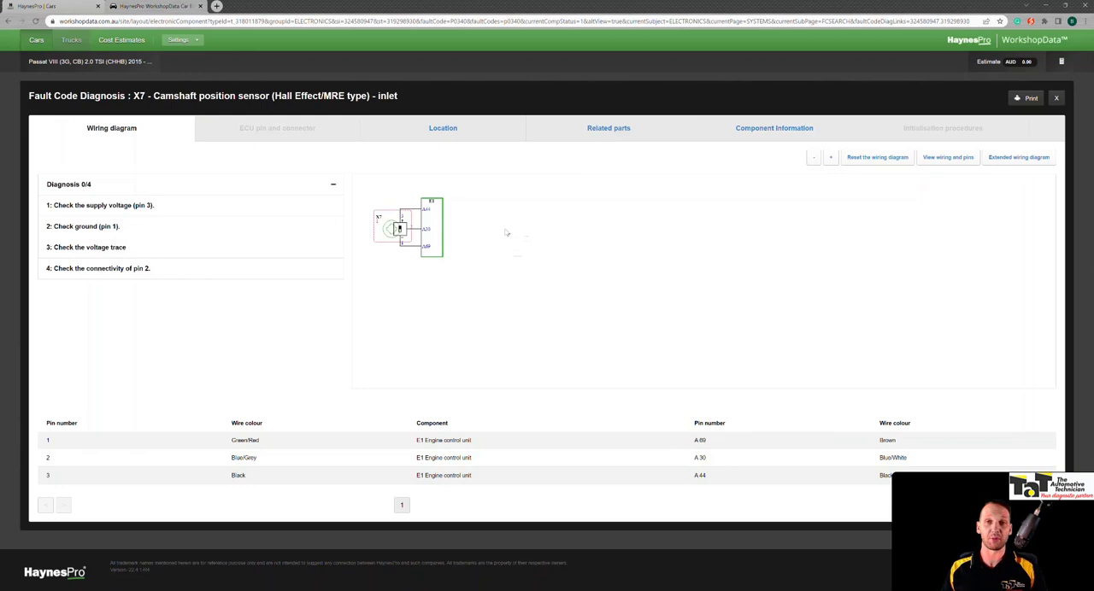
{"action": "mouse_move", "coordinate": [511, 237]}
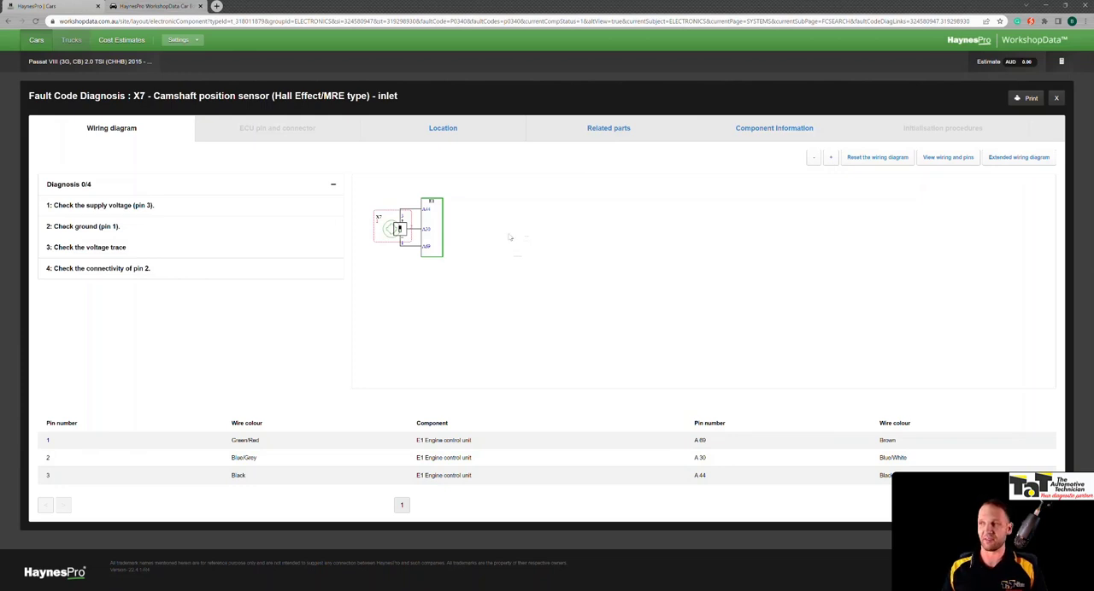
View X7's location and component information, then advance the diagnosis to the pin 2 check
{"action": "left_click", "coordinate": [443, 128]}
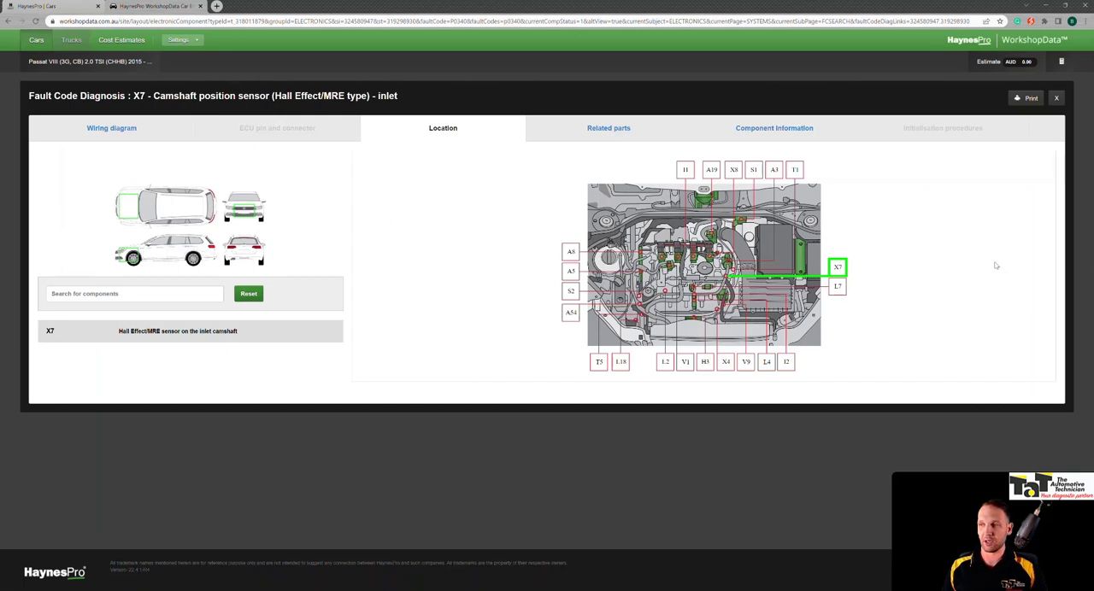
{"action": "mouse_move", "coordinate": [442, 379]}
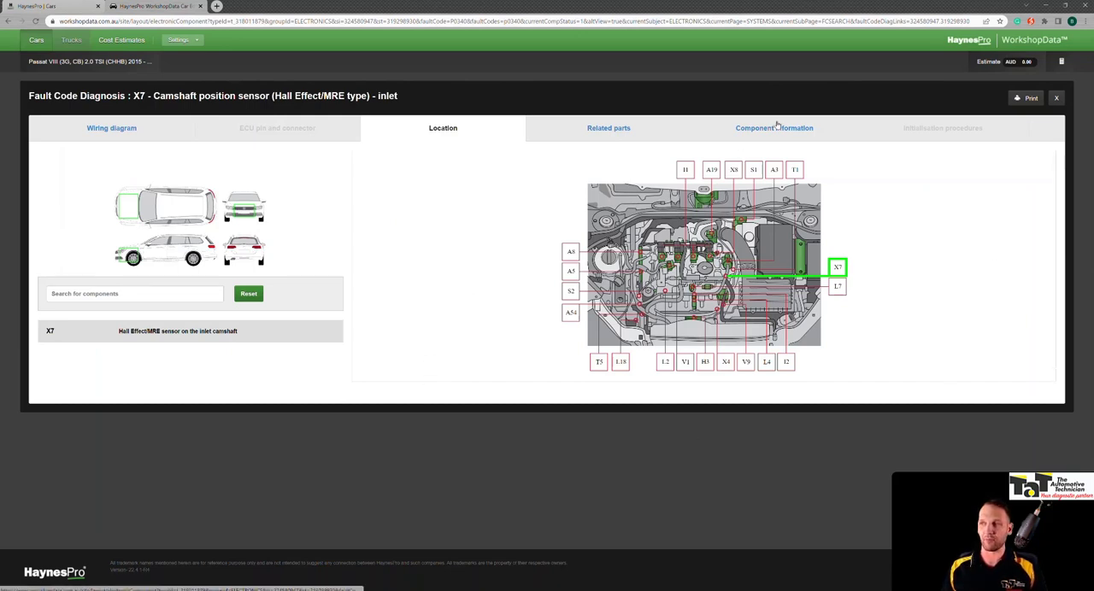
{"action": "left_click", "coordinate": [774, 127]}
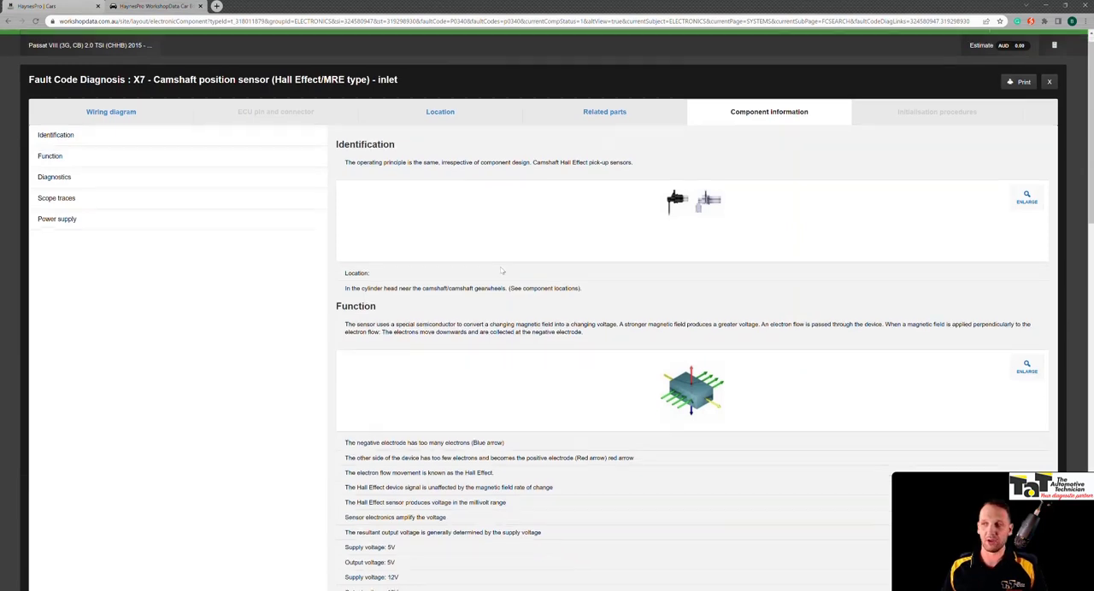
{"action": "scroll", "scroll_direction": "down", "scroll_amount": 3}
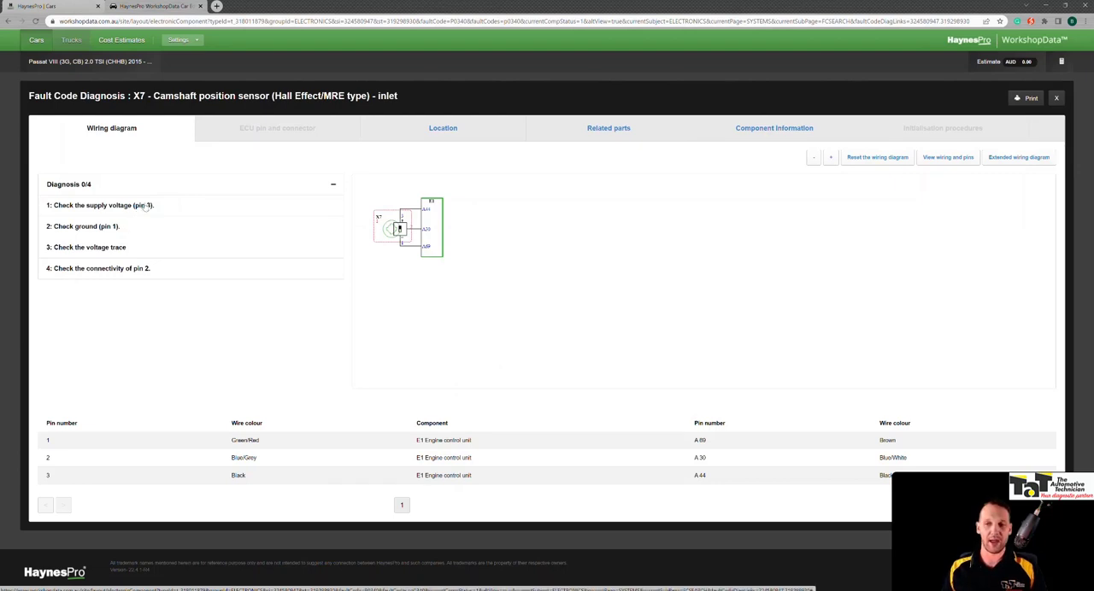
{"action": "left_click", "coordinate": [99, 205]}
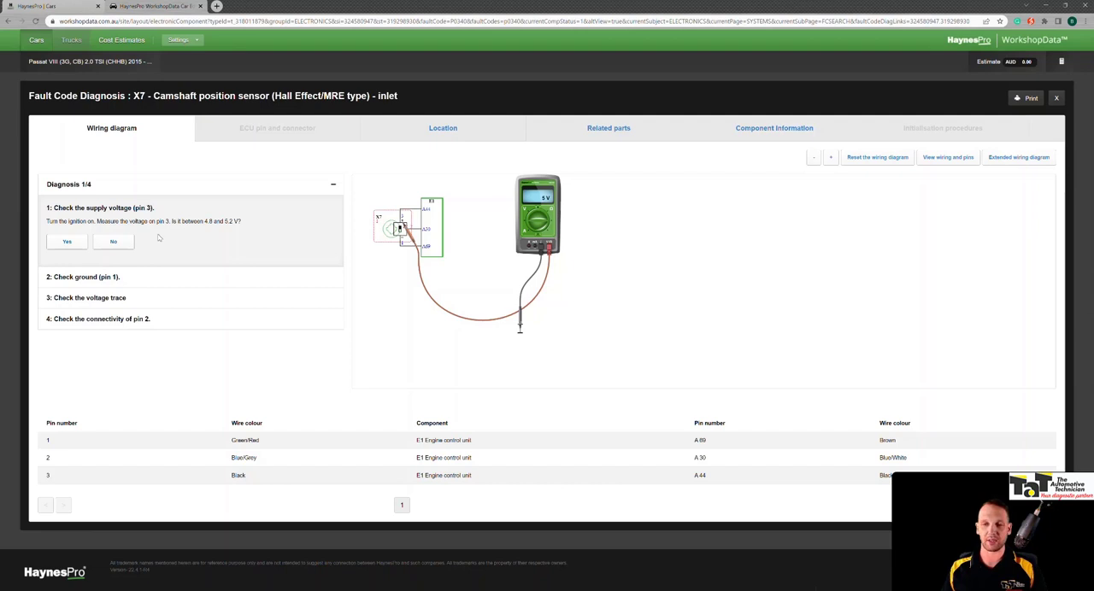
{"action": "left_click", "coordinate": [67, 241]}
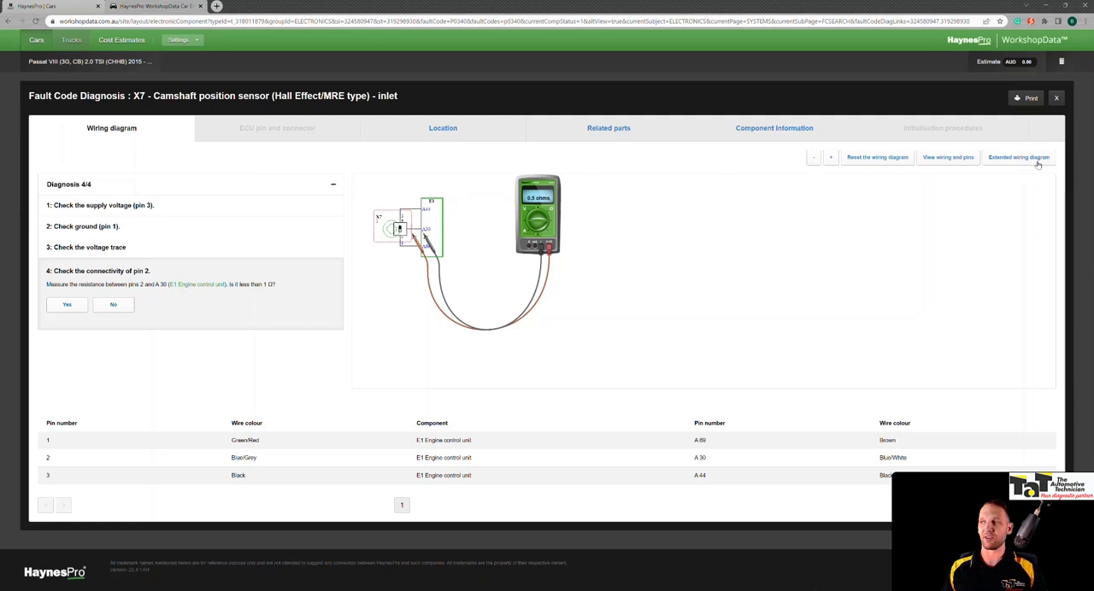
Show the extended full engine-management wiring diagram for the X7 diagnosis
{"action": "left_click", "coordinate": [1019, 157]}
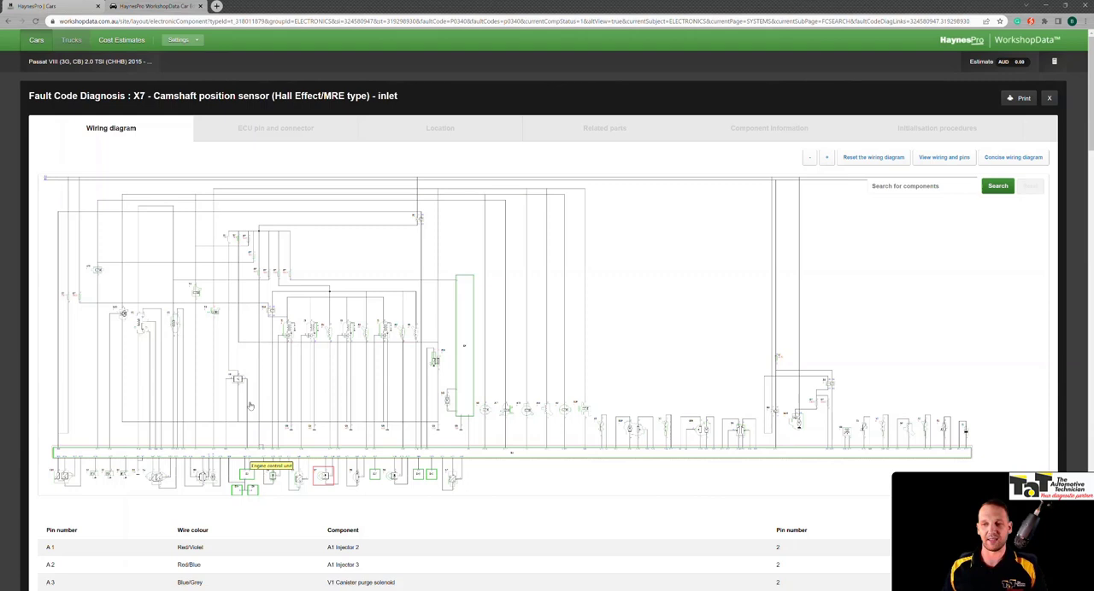
{"action": "mouse_move", "coordinate": [884, 239]}
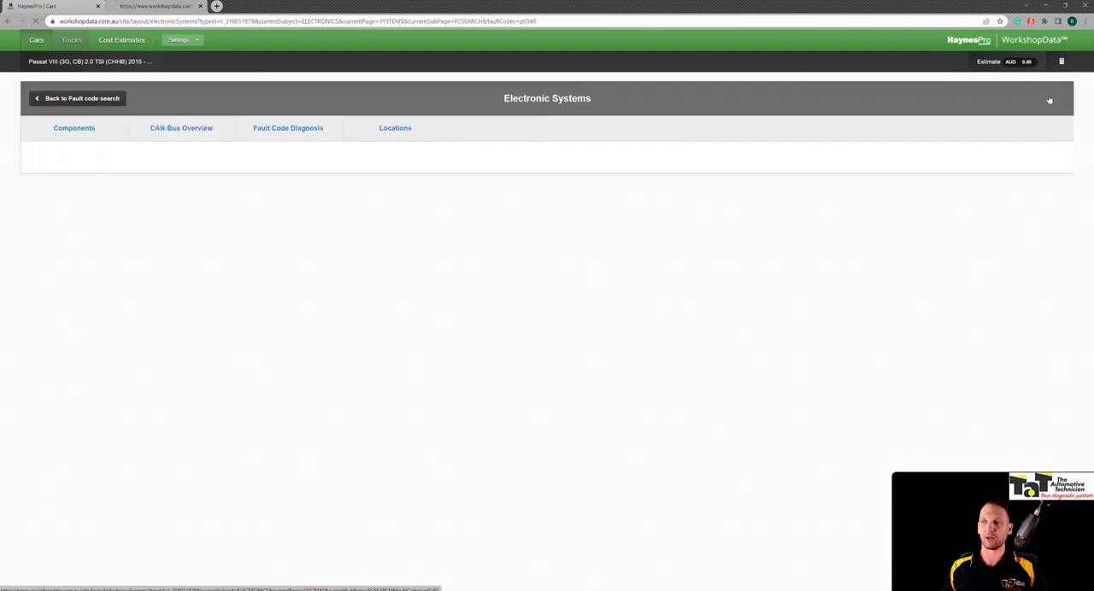
Go to SmartPACK, read the 'Guidance - Digital Service Record' case, and return
{"action": "left_click", "coordinate": [288, 128]}
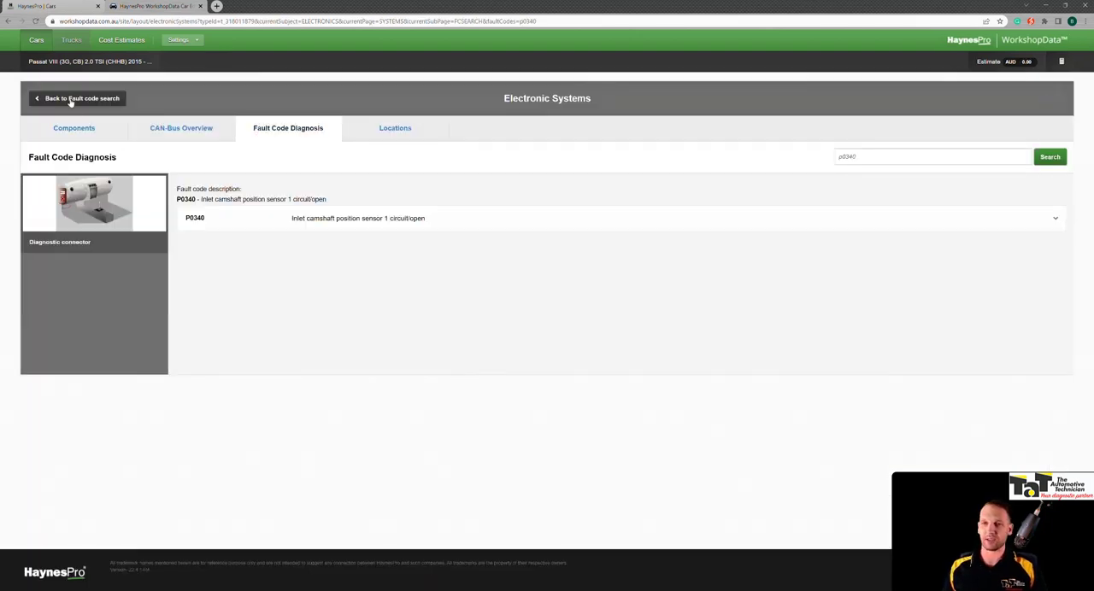
{"action": "left_click", "coordinate": [82, 98]}
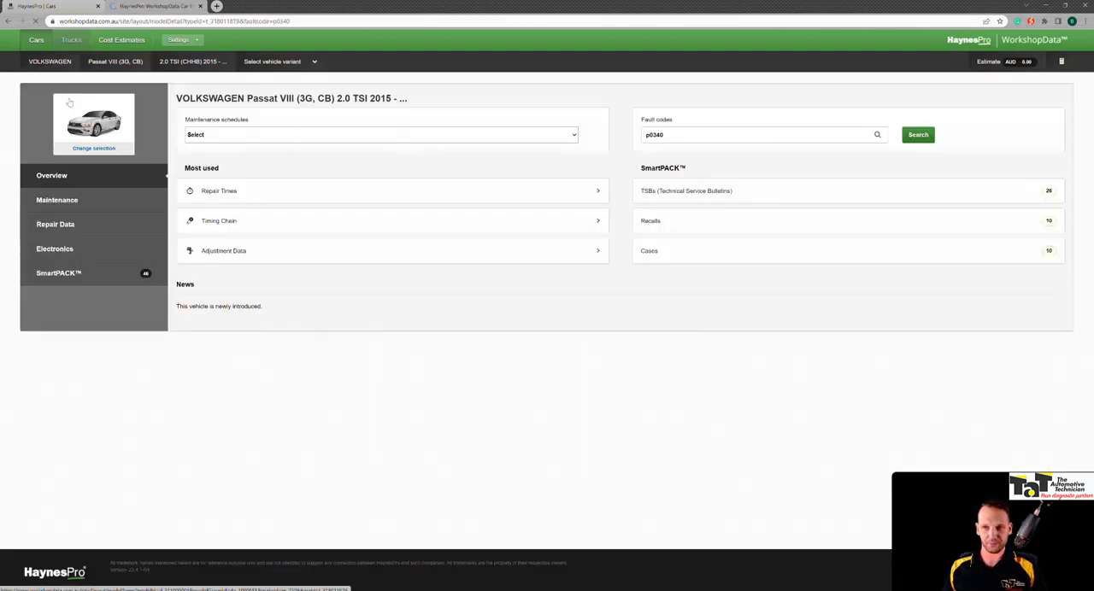
{"action": "left_click", "coordinate": [58, 273]}
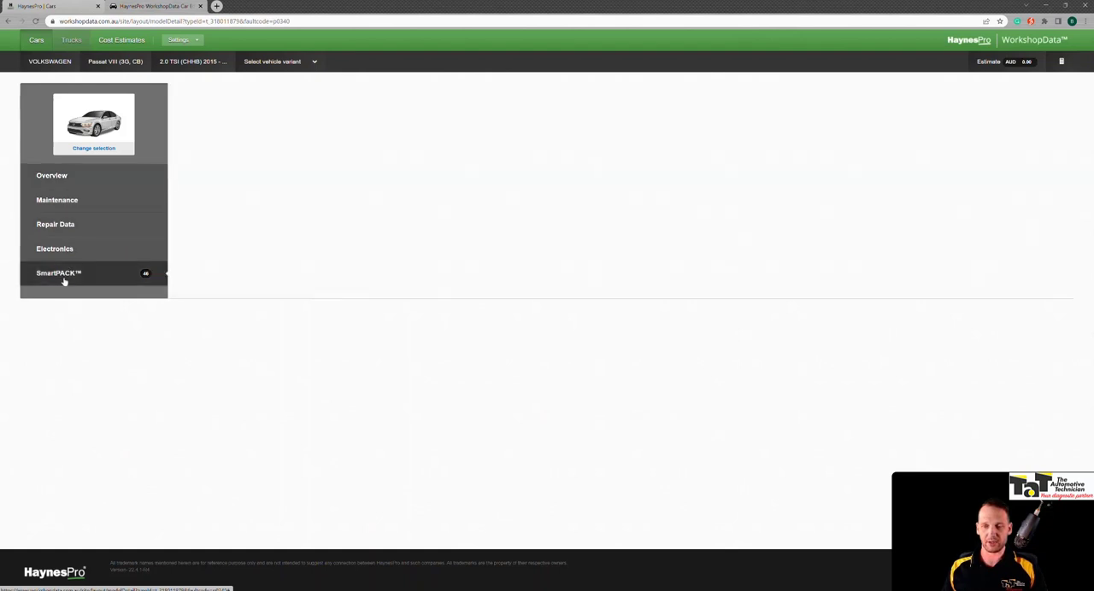
{"action": "left_click", "coordinate": [59, 273]}
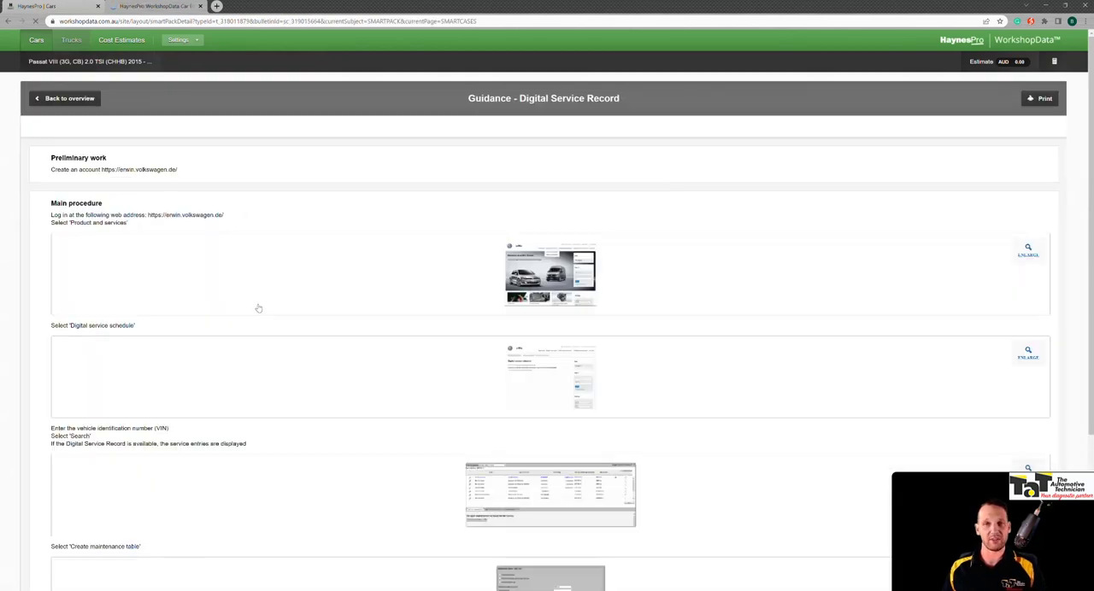
{"action": "mouse_move", "coordinate": [254, 306]}
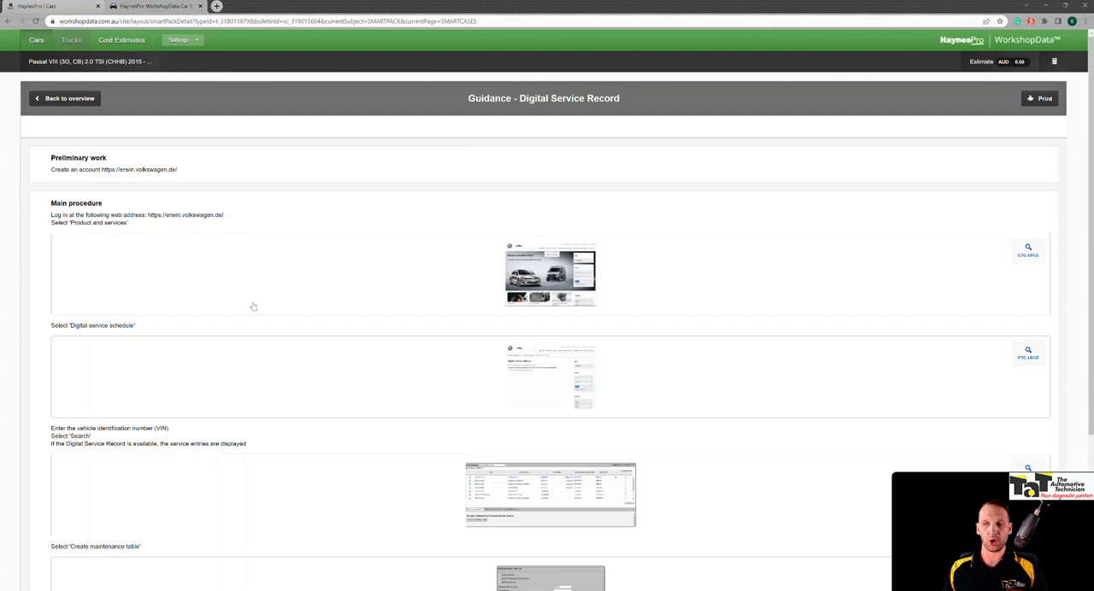
{"action": "scroll", "scroll_direction": "down", "scroll_amount": 3}
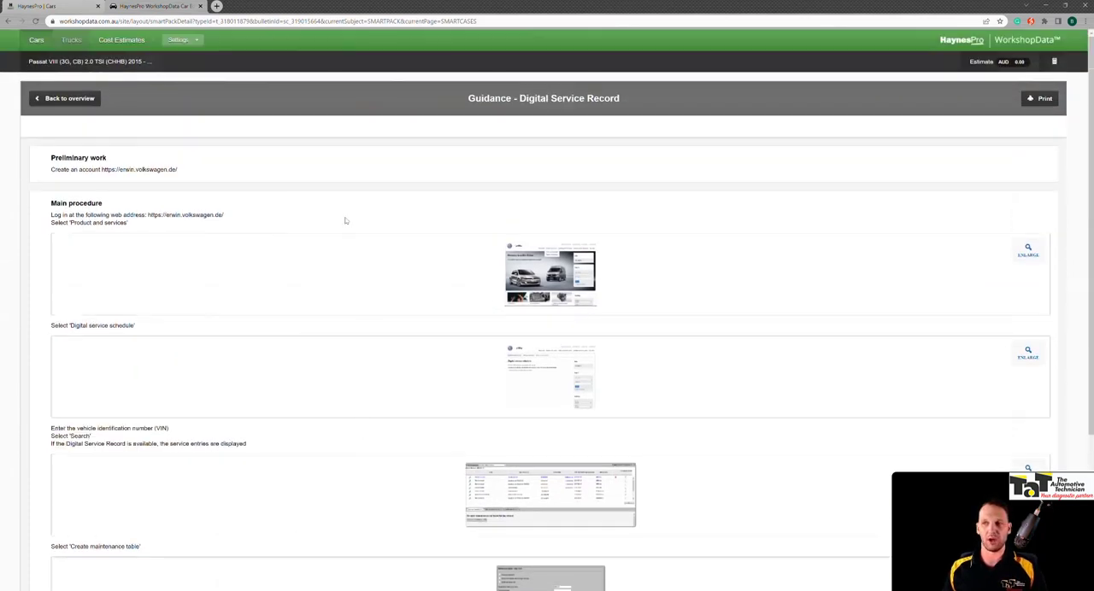
{"action": "left_click", "coordinate": [69, 98]}
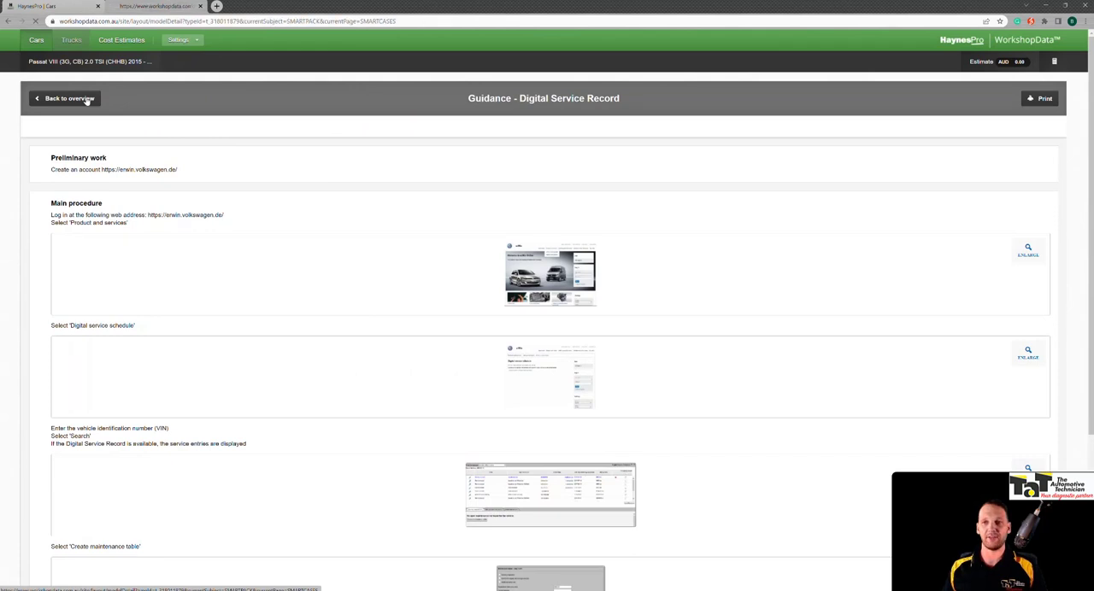
Return to the SmartPACK overview and show the ten Recall data entries
{"action": "left_click", "coordinate": [68, 99]}
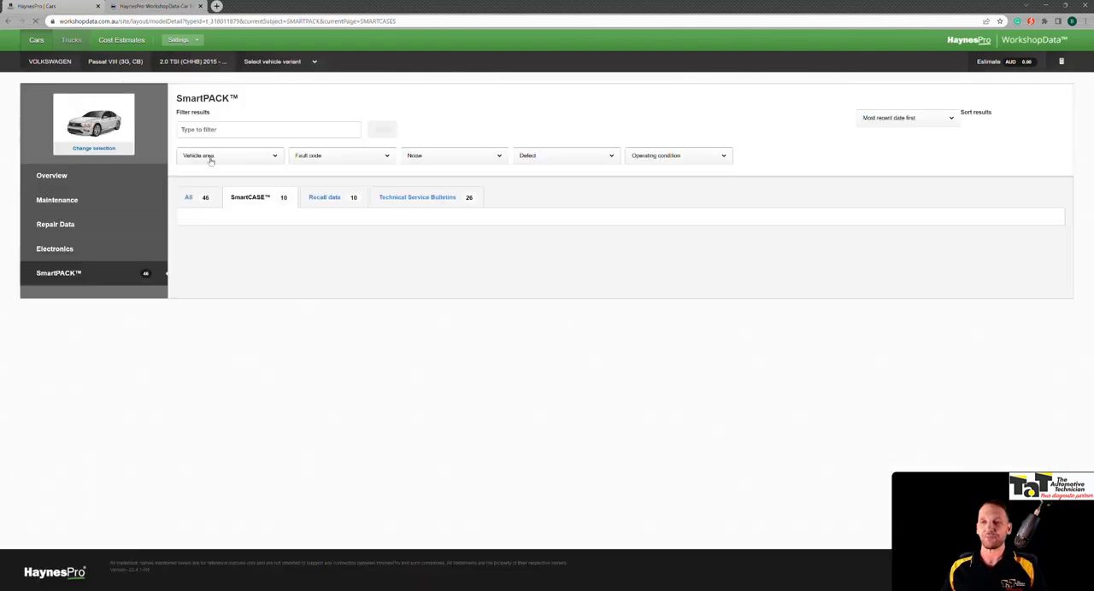
{"action": "left_click", "coordinate": [324, 198]}
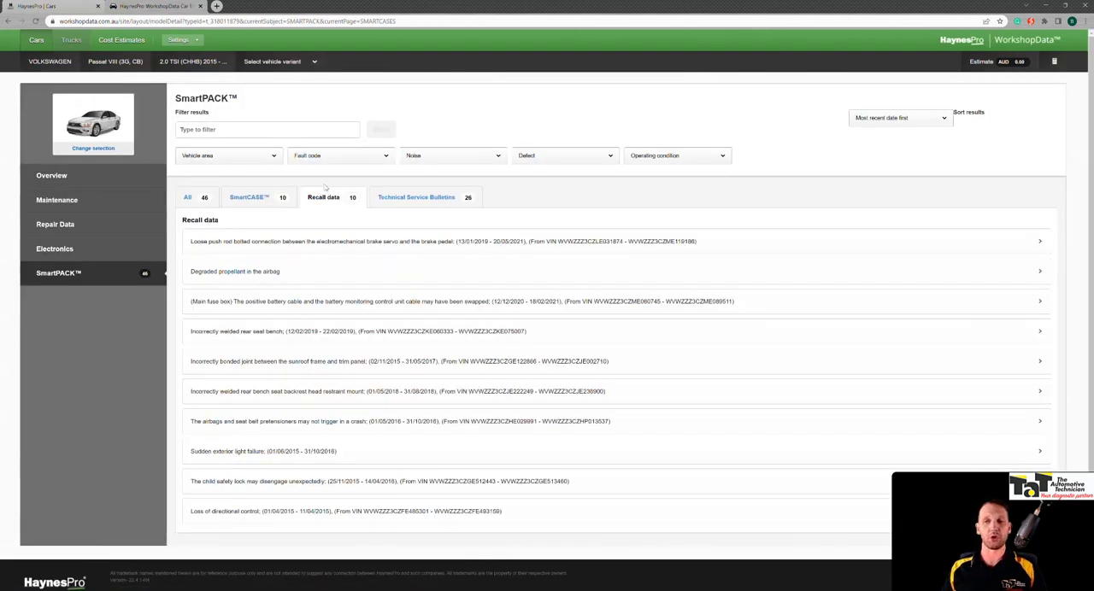
{"action": "mouse_move", "coordinate": [560, 279]}
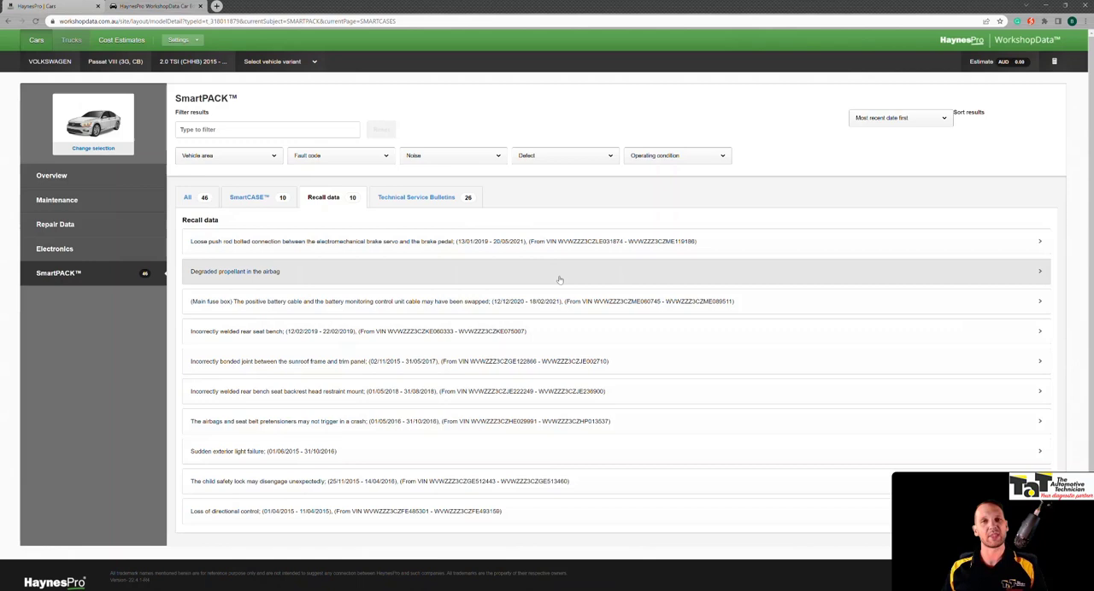
{"action": "mouse_move", "coordinate": [602, 241]}
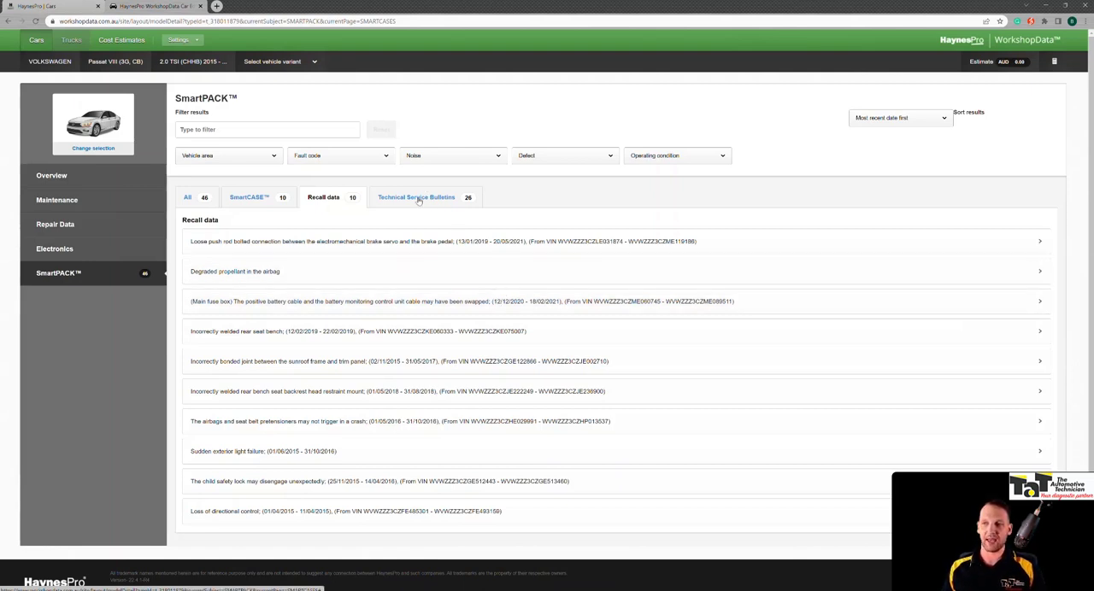
Read the flat-battery no-start and idle judder bulletins, then go to Repair Data
{"action": "left_click", "coordinate": [416, 198]}
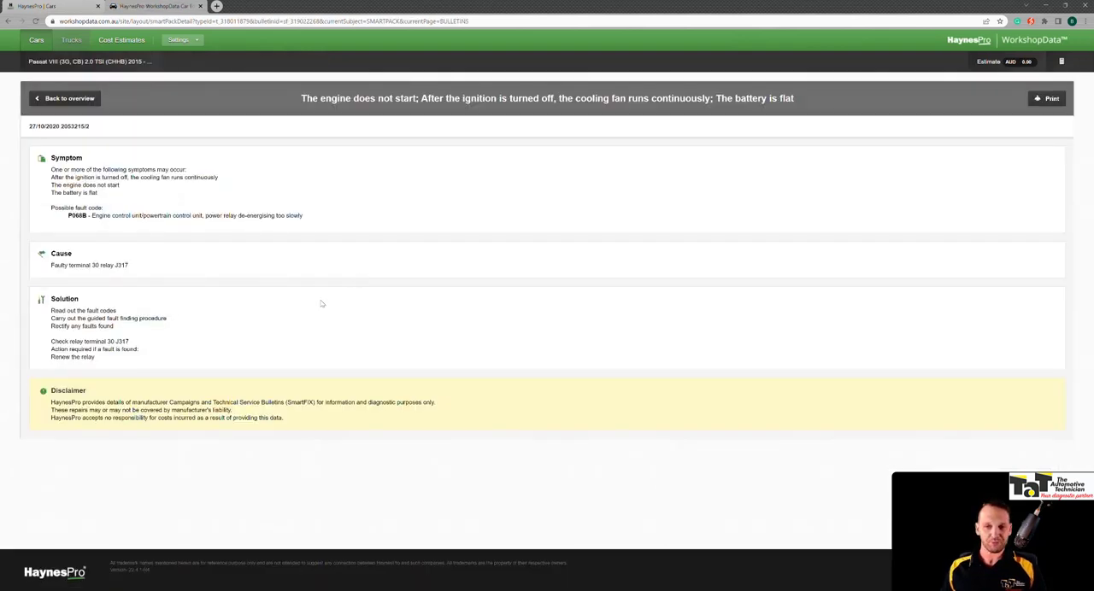
{"action": "mouse_move", "coordinate": [289, 304]}
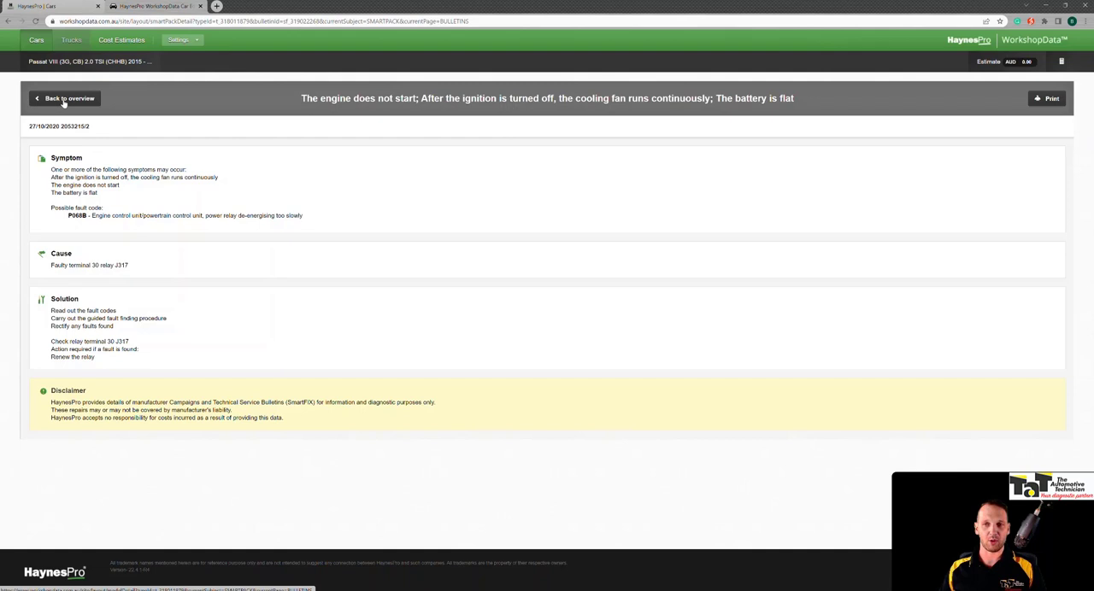
{"action": "left_click", "coordinate": [64, 97]}
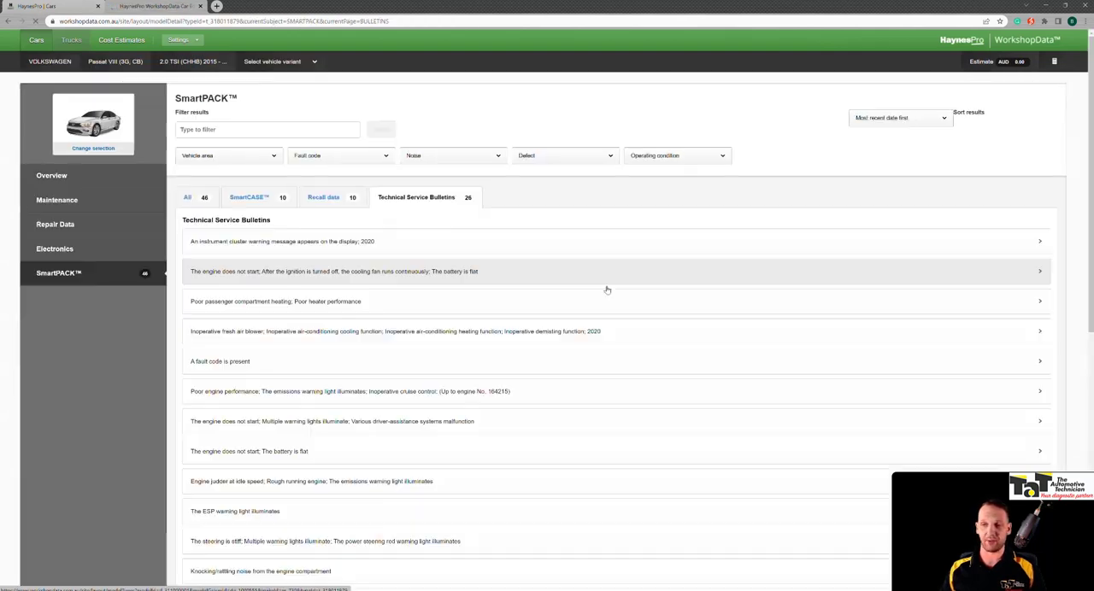
{"action": "mouse_move", "coordinate": [491, 351]}
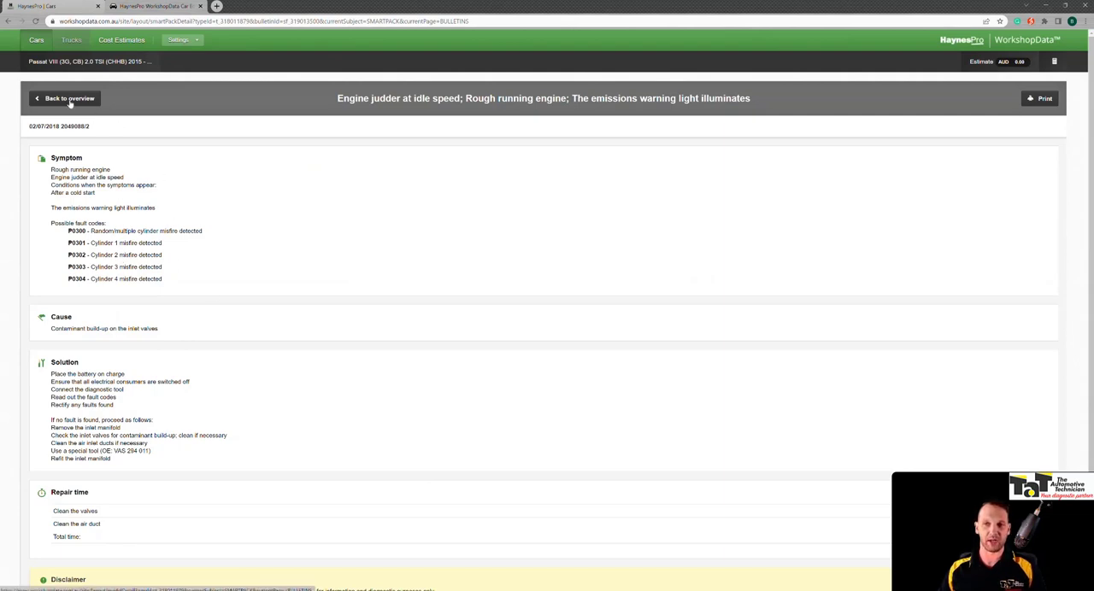
{"action": "left_click", "coordinate": [66, 98]}
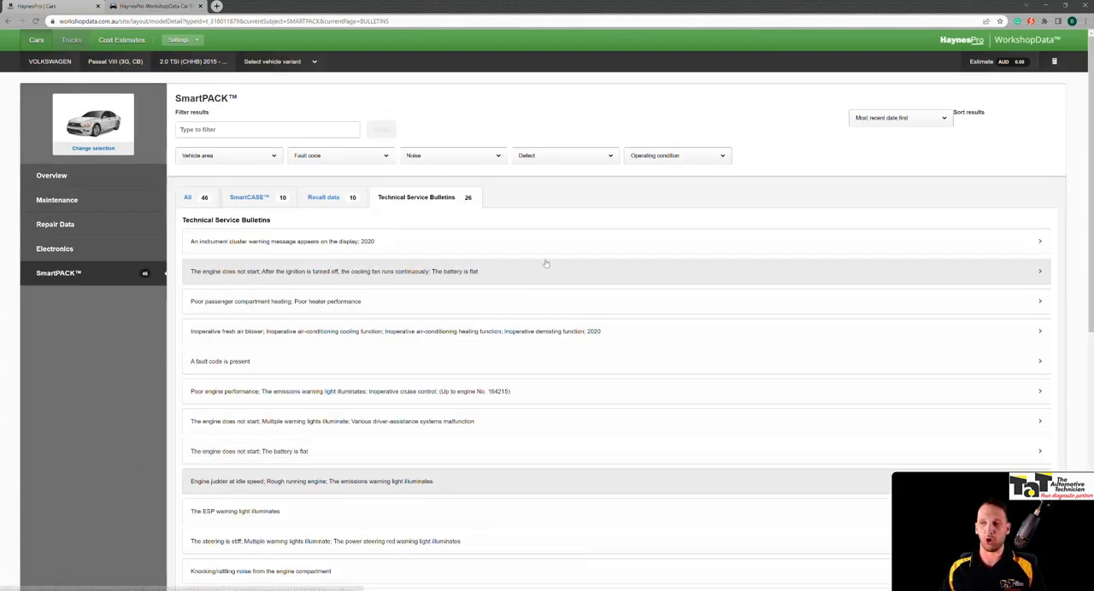
{"action": "mouse_move", "coordinate": [540, 209]}
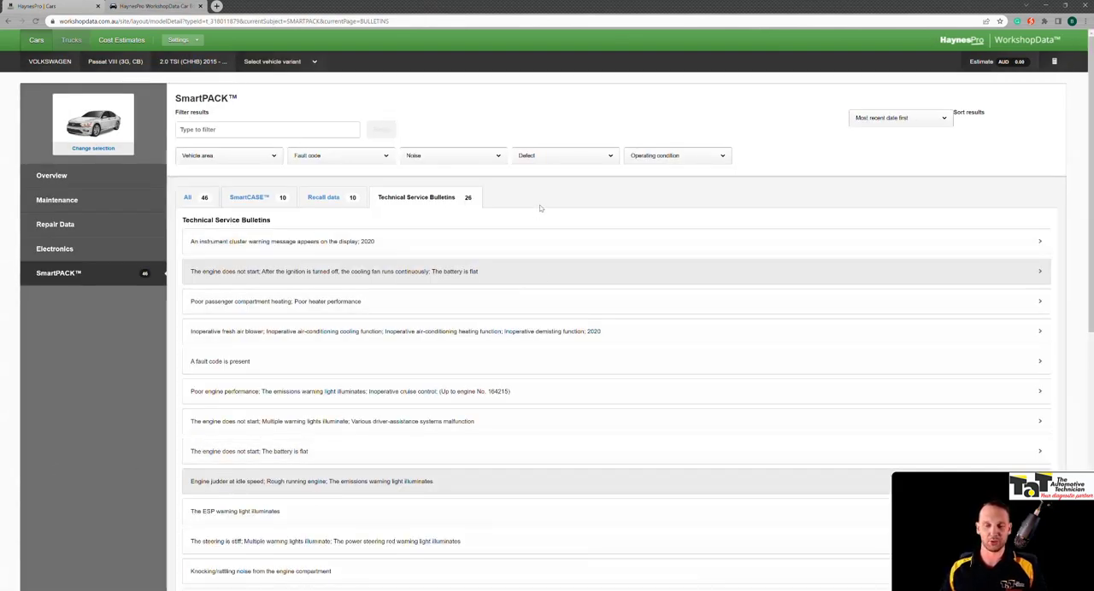
{"action": "mouse_move", "coordinate": [479, 217]}
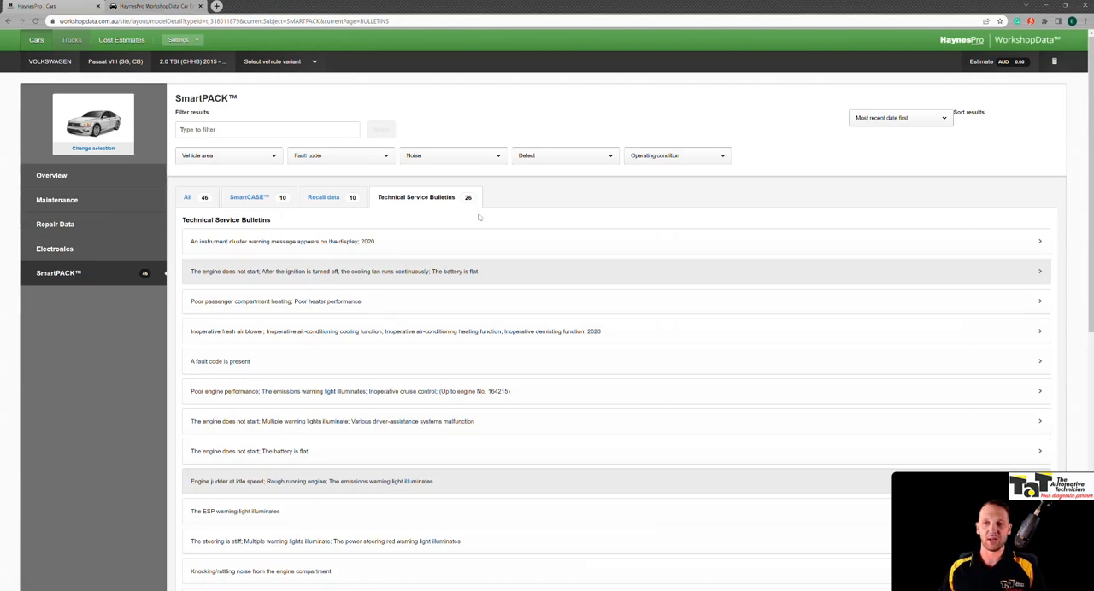
{"action": "mouse_move", "coordinate": [55, 224]}
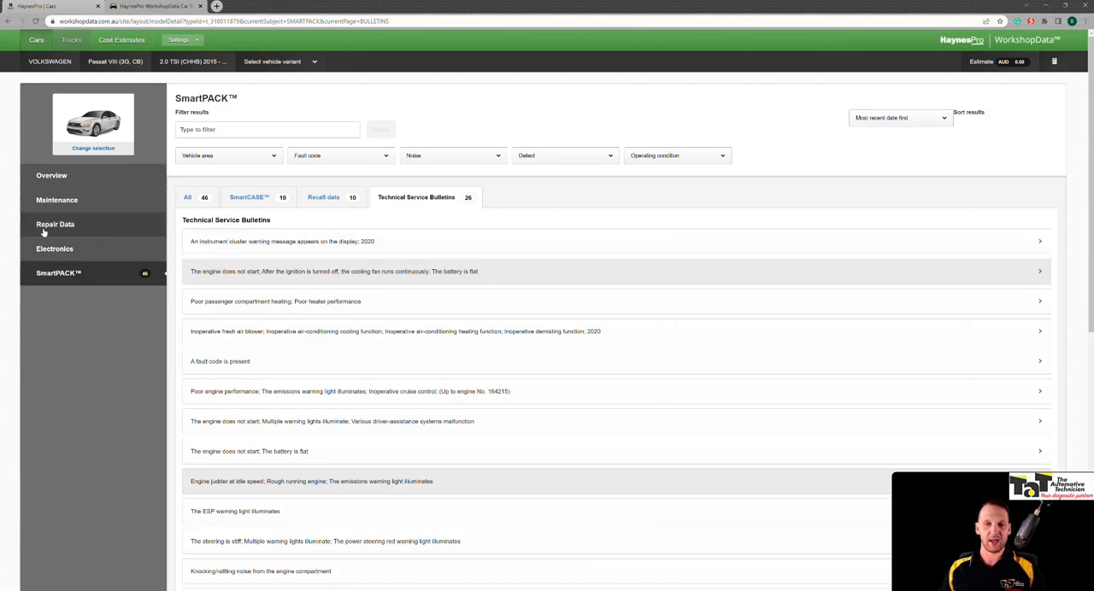
{"action": "left_click", "coordinate": [55, 224]}
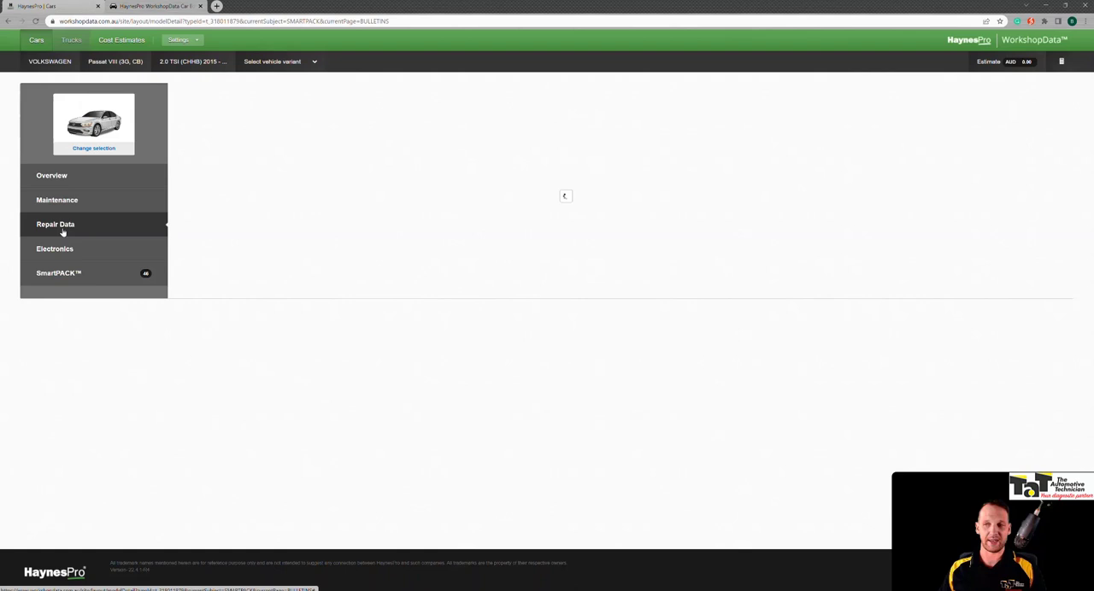
Open Repair Data and show Technical Drawings, starting with dual-clutch transmission mount torques
{"action": "left_click", "coordinate": [56, 224]}
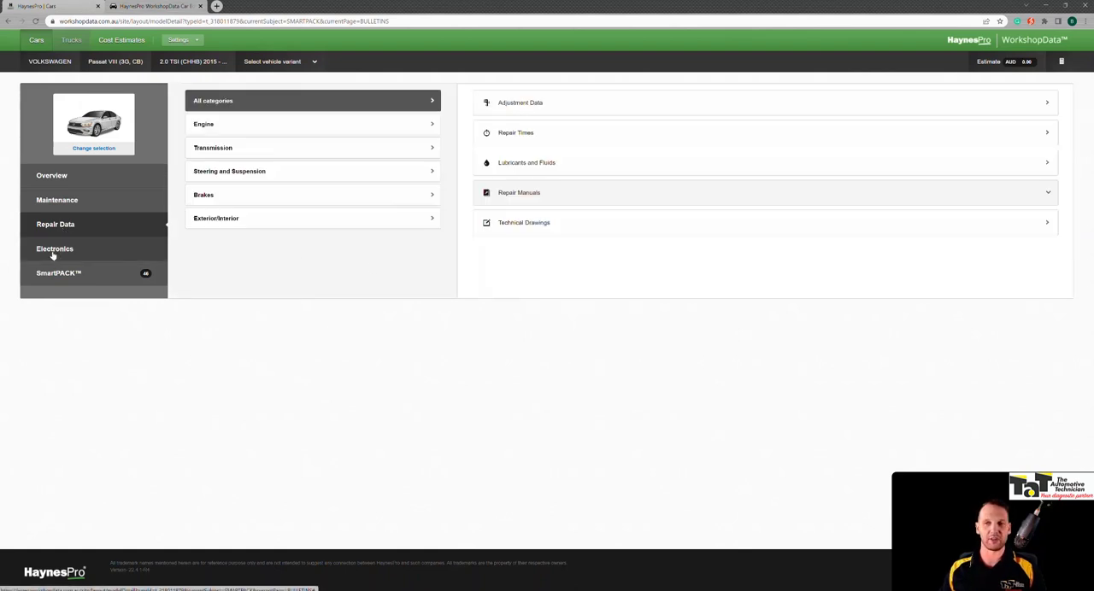
{"action": "mouse_move", "coordinate": [374, 371]}
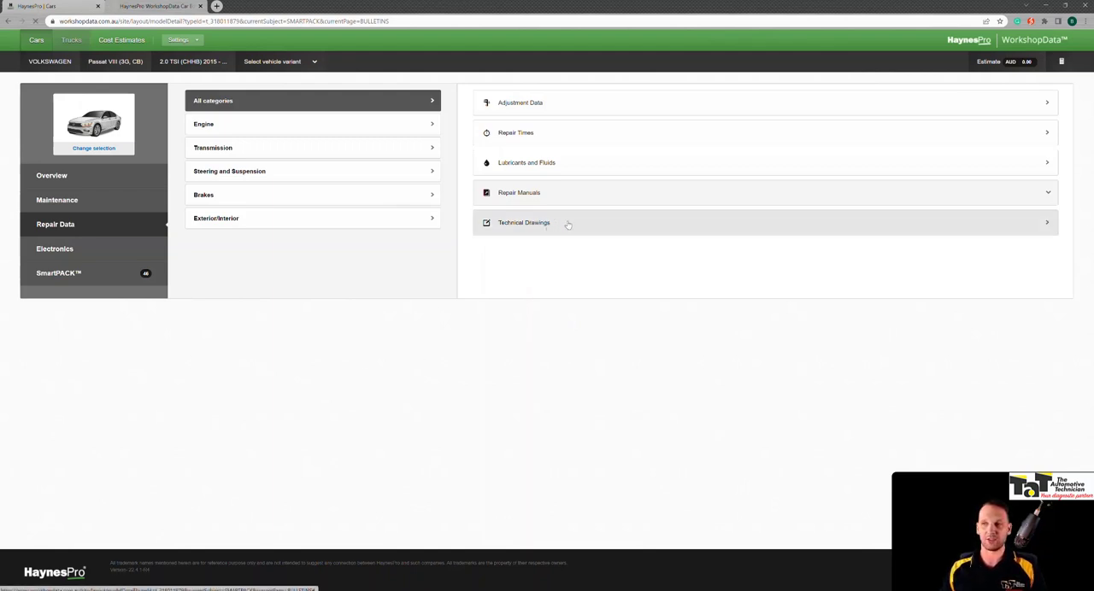
{"action": "left_click", "coordinate": [524, 222]}
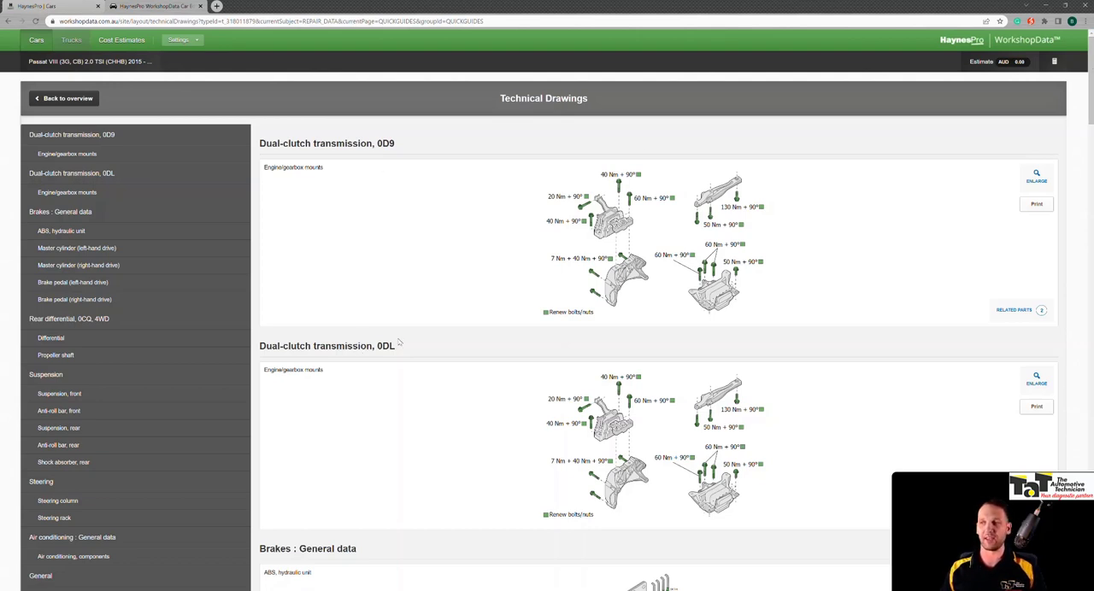
{"action": "mouse_move", "coordinate": [515, 213]}
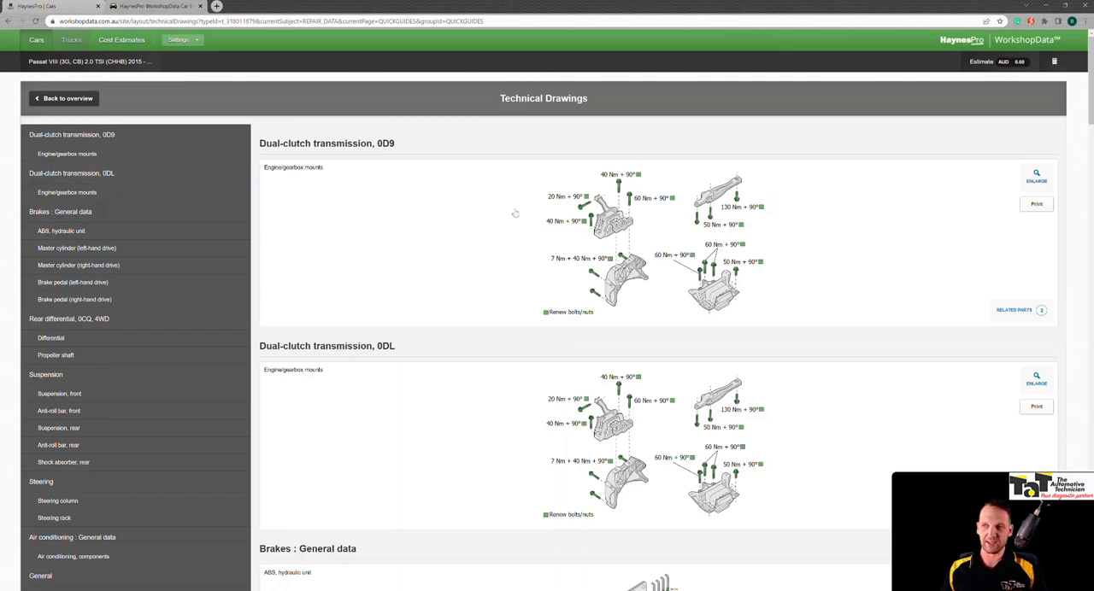
{"action": "scroll", "scroll_direction": "down", "scroll_amount": 3}
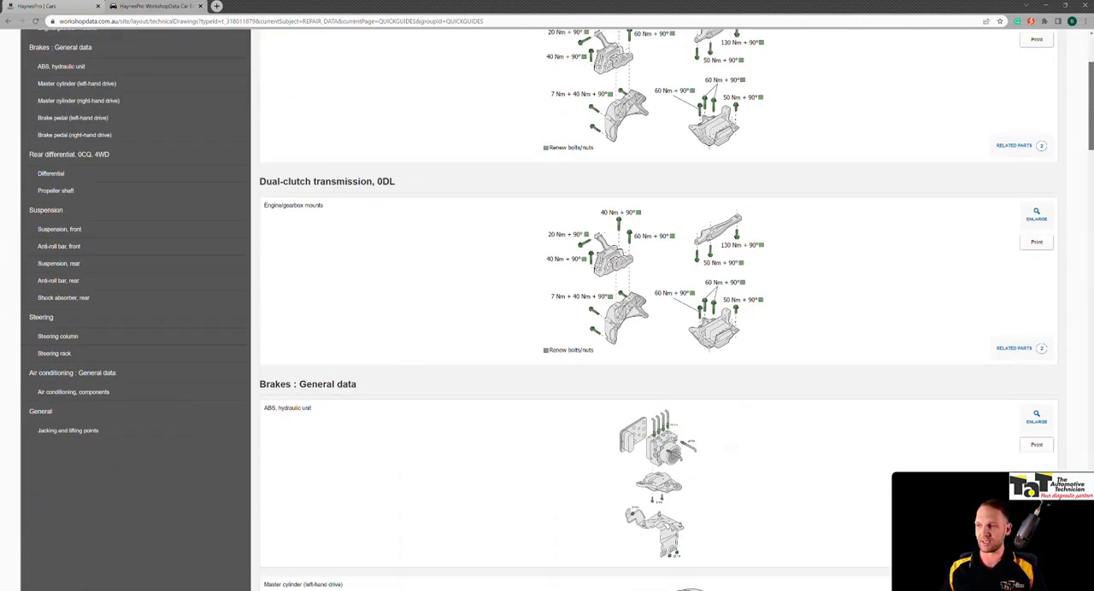
{"action": "scroll", "scroll_direction": "down", "scroll_amount": 3}
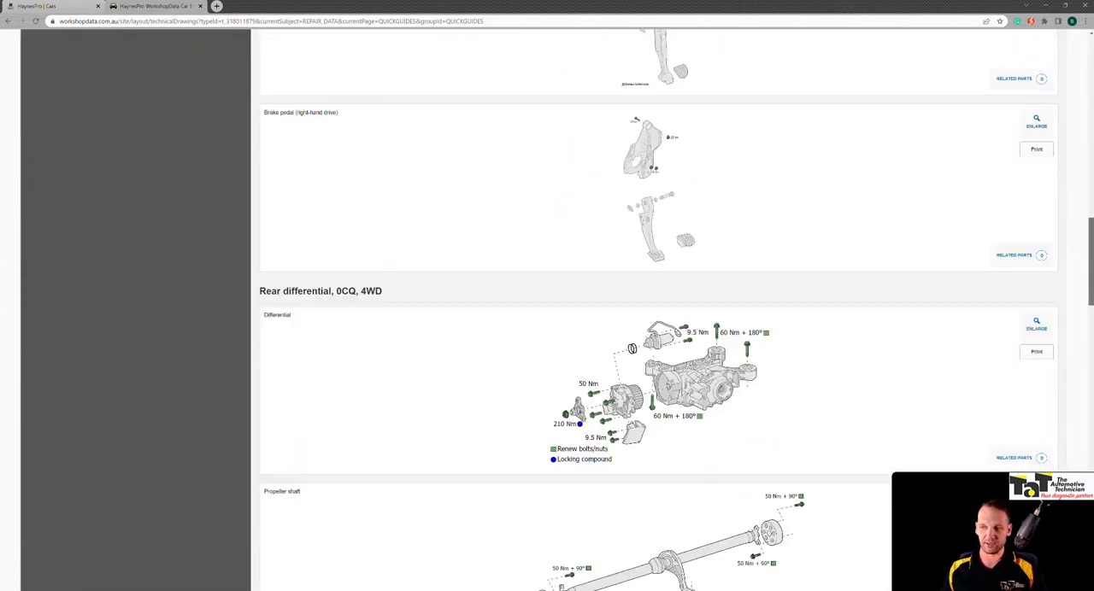
{"action": "scroll", "scroll_direction": "down", "scroll_amount": 3}
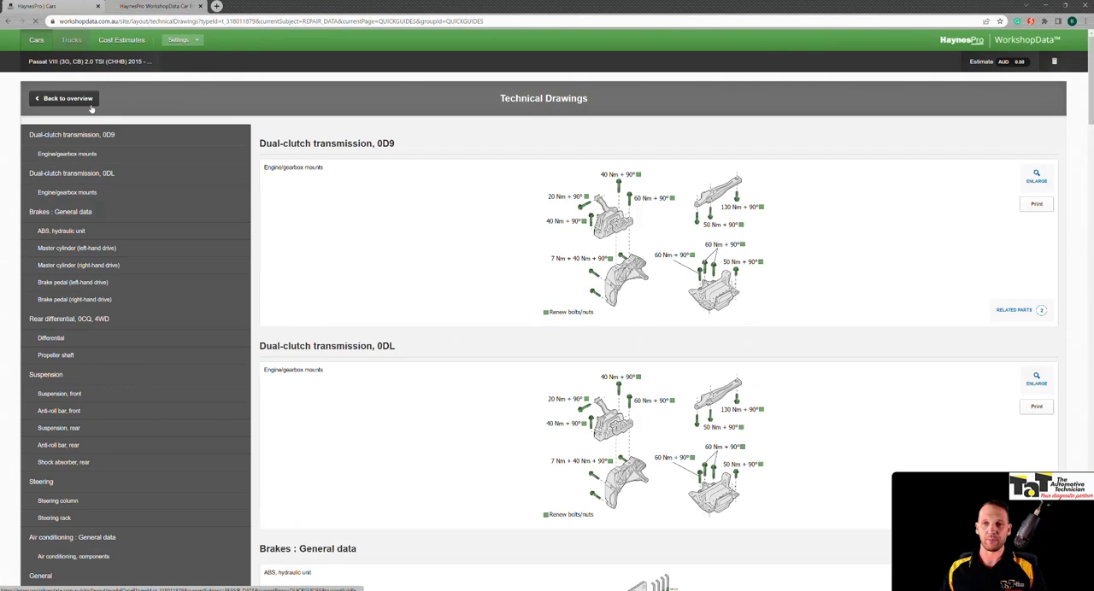
{"action": "left_click", "coordinate": [65, 97]}
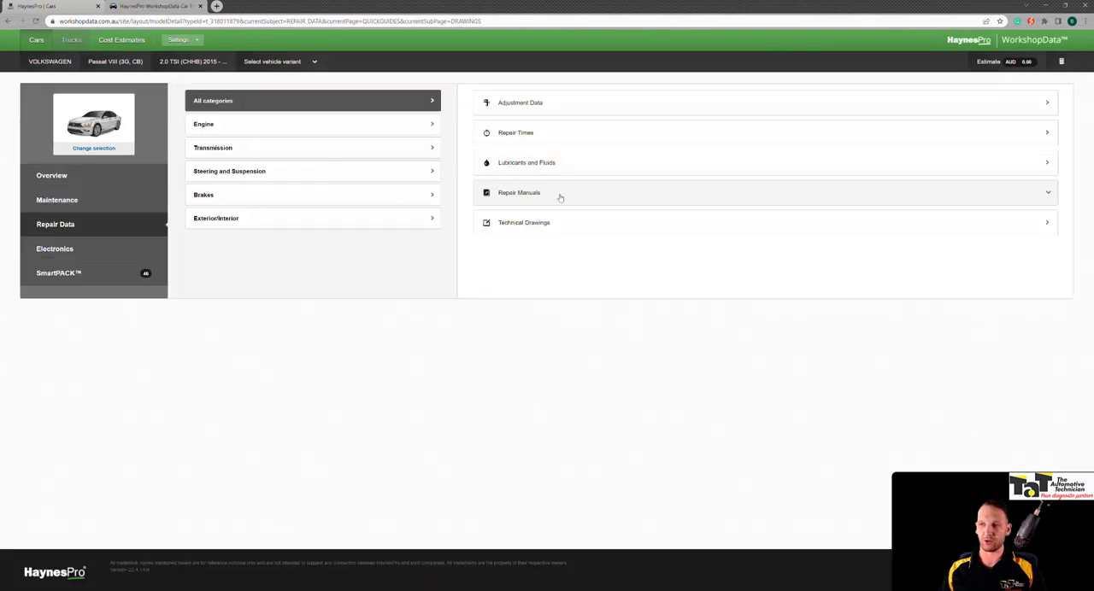
Expand the repair manuals and read the door trim removal/installation procedure
{"action": "left_click", "coordinate": [519, 192]}
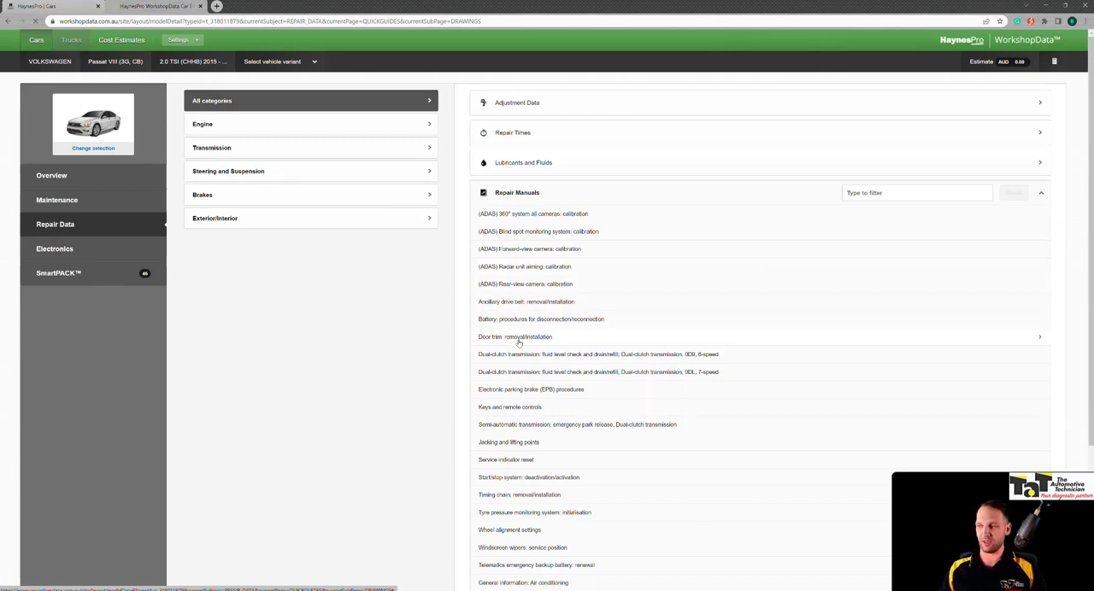
{"action": "left_click", "coordinate": [514, 337]}
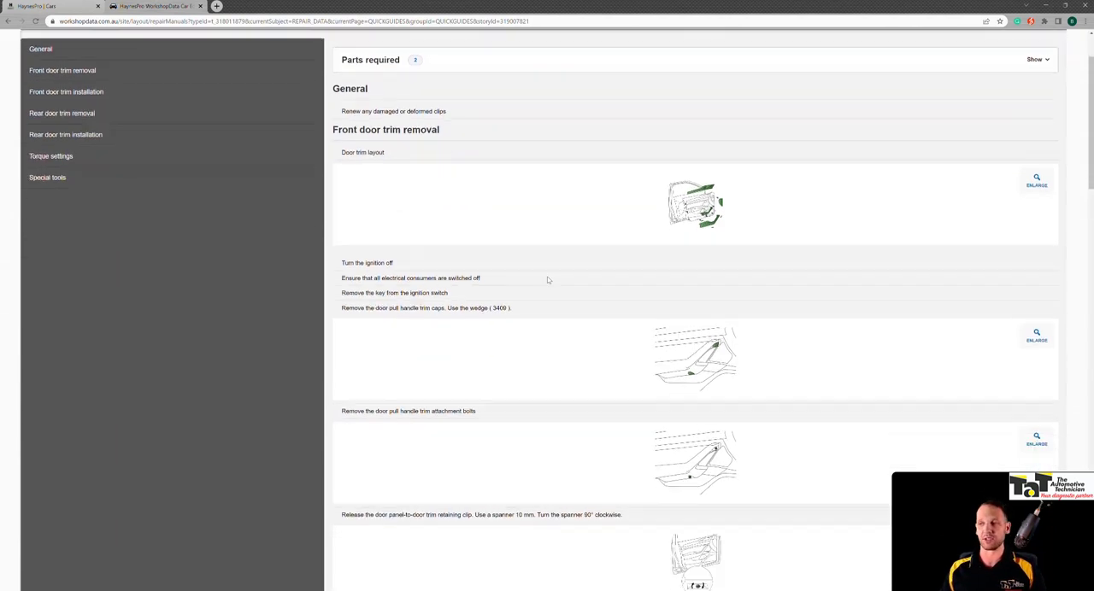
{"action": "scroll", "scroll_direction": "down", "scroll_amount": 3}
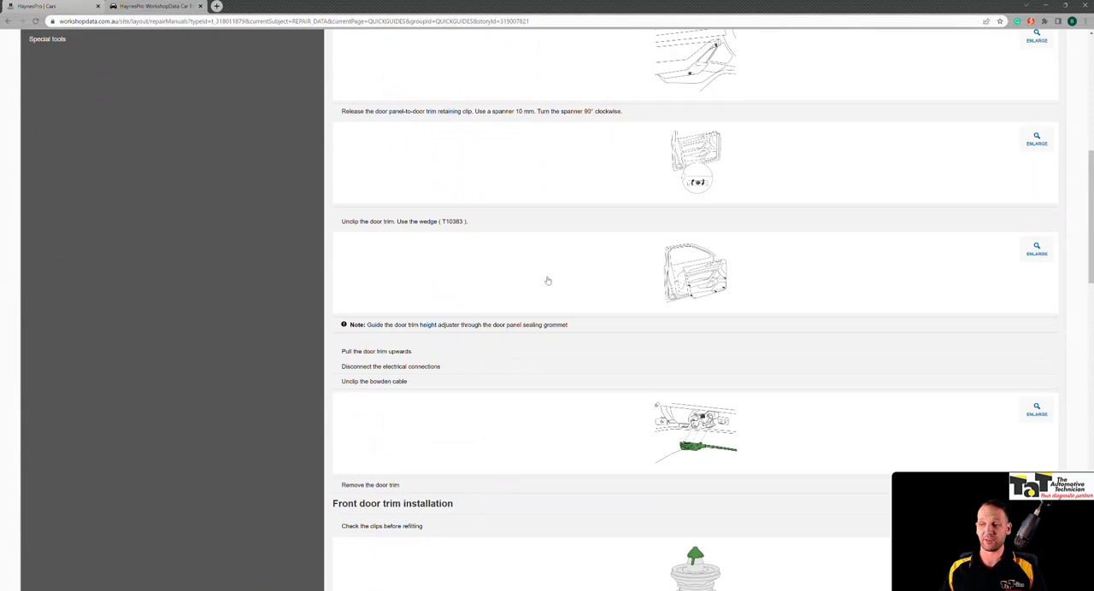
{"action": "scroll", "scroll_direction": "down", "scroll_amount": 3}
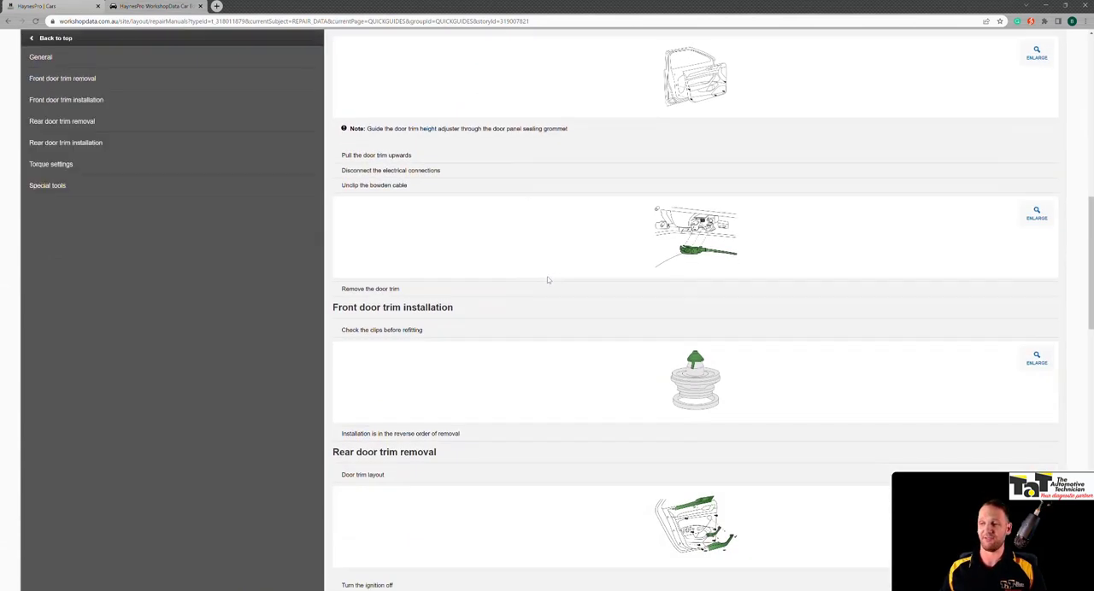
{"action": "scroll", "scroll_direction": "up", "scroll_amount": 3}
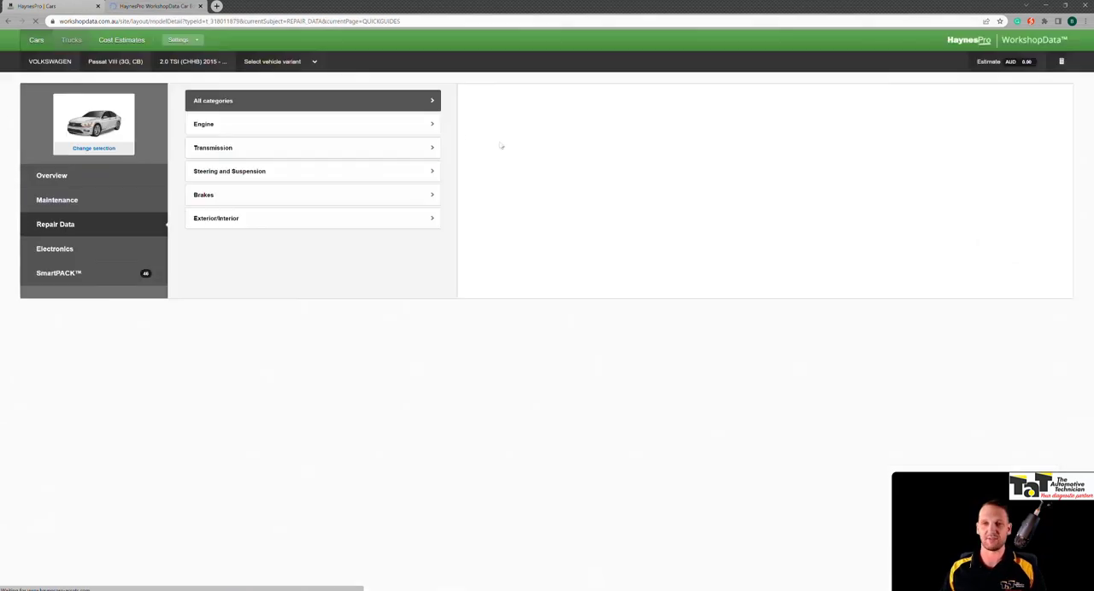
{"action": "left_click", "coordinate": [314, 100]}
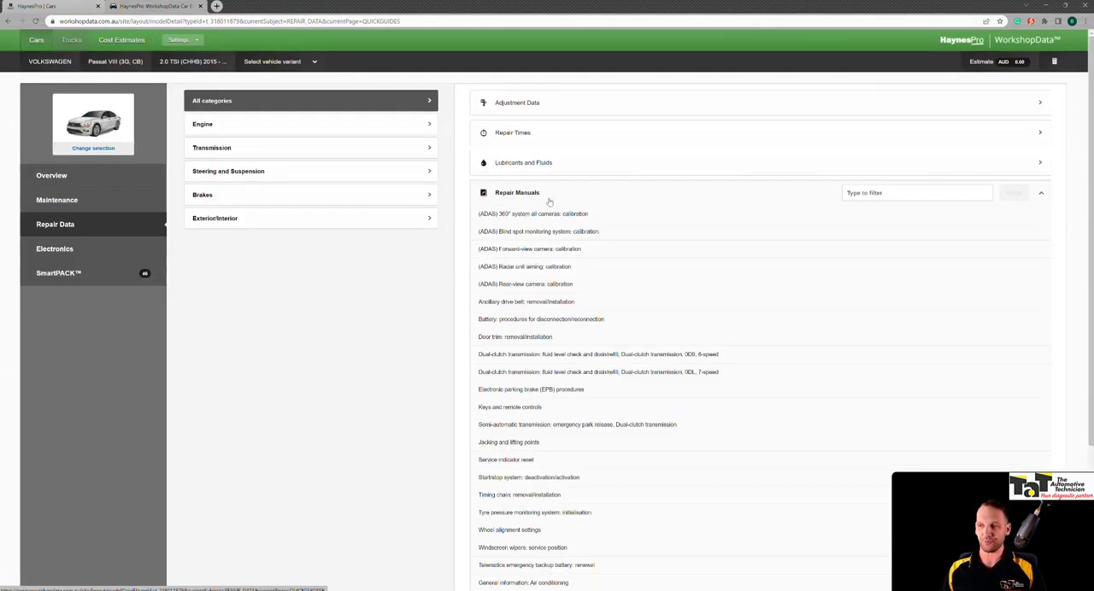
{"action": "mouse_move", "coordinate": [705, 280]}
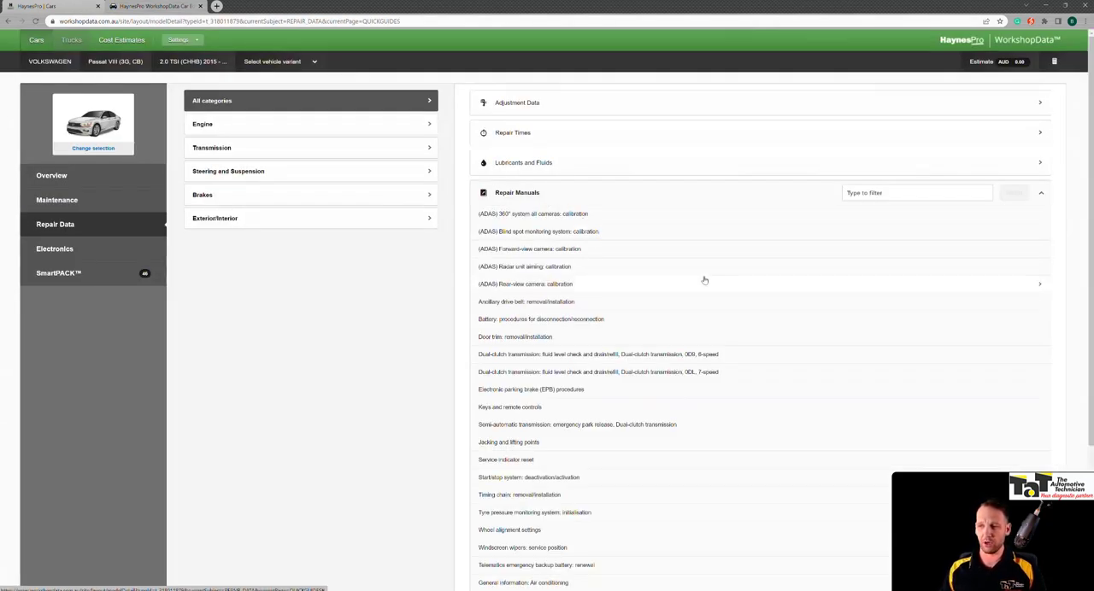
{"action": "scroll", "scroll_direction": "up", "scroll_amount": 3}
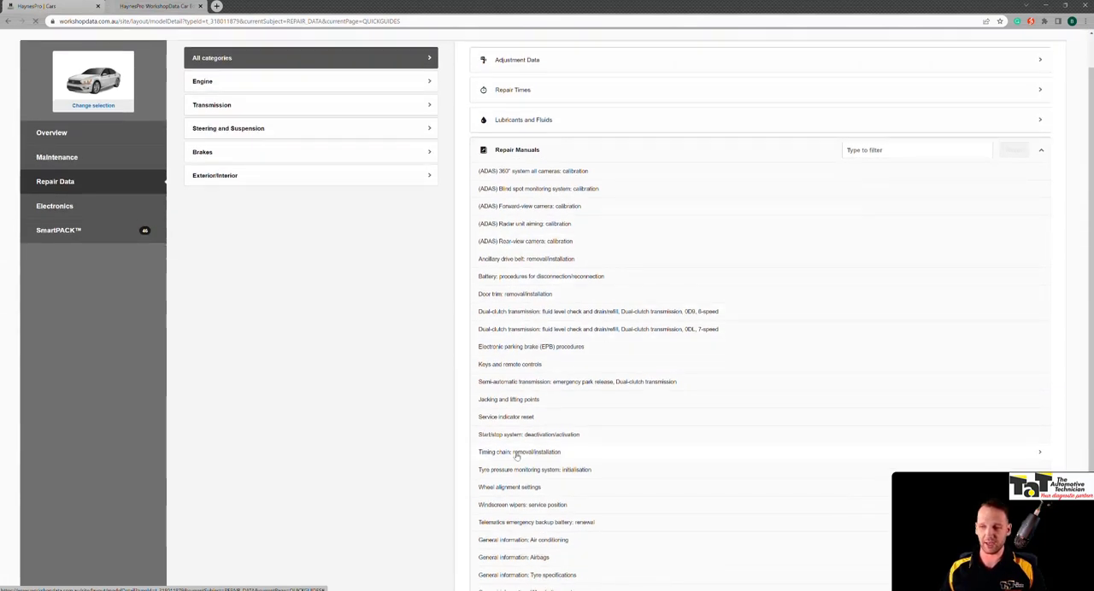
{"action": "left_click", "coordinate": [519, 452]}
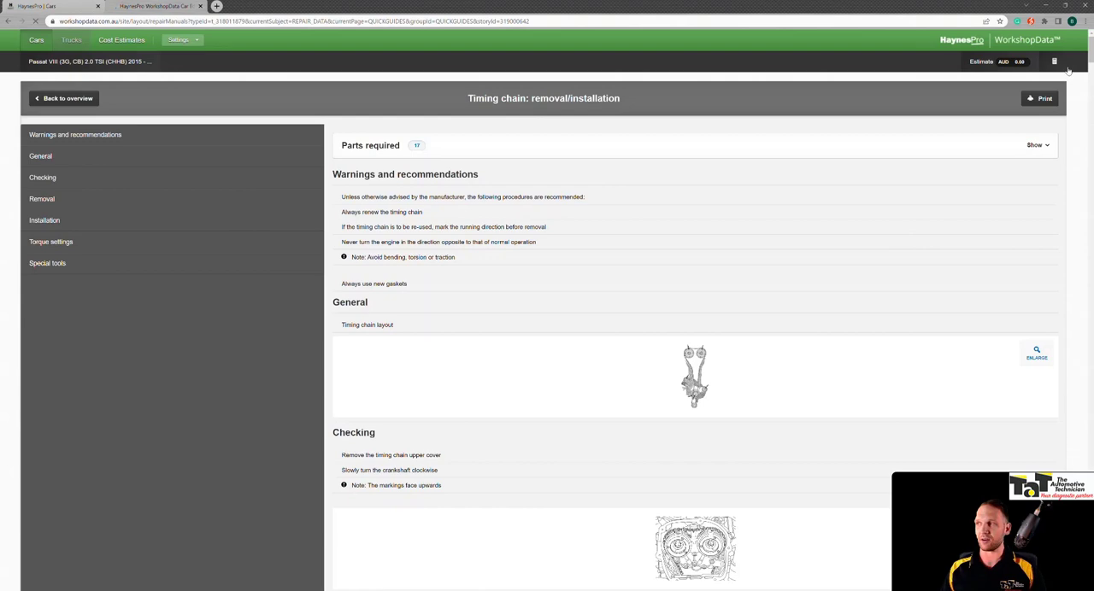
{"action": "scroll", "scroll_direction": "down", "scroll_amount": 3}
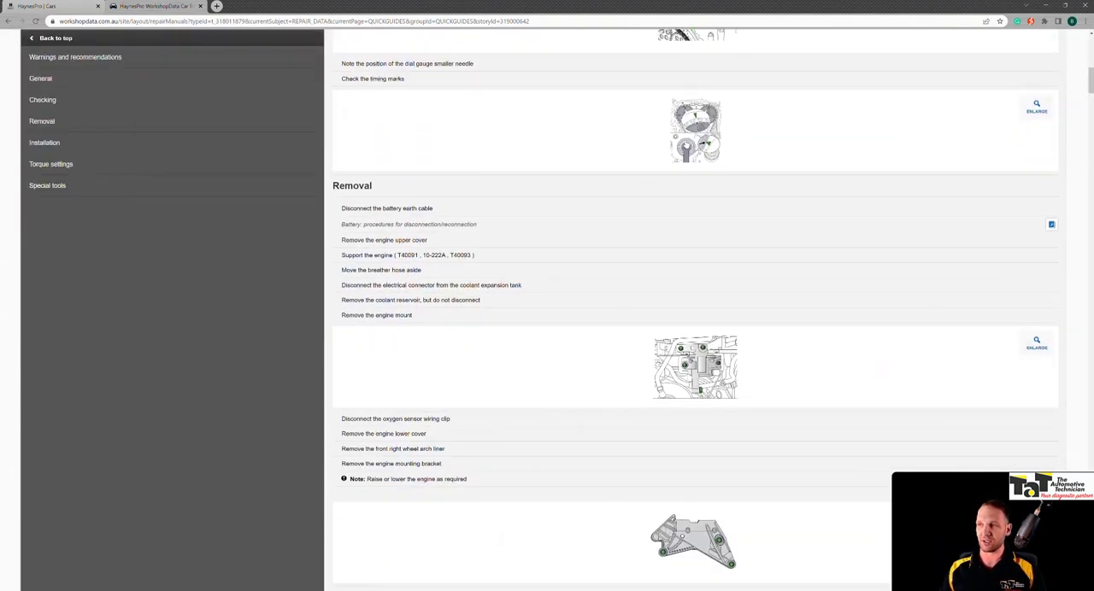
{"action": "left_click", "coordinate": [1036, 105]}
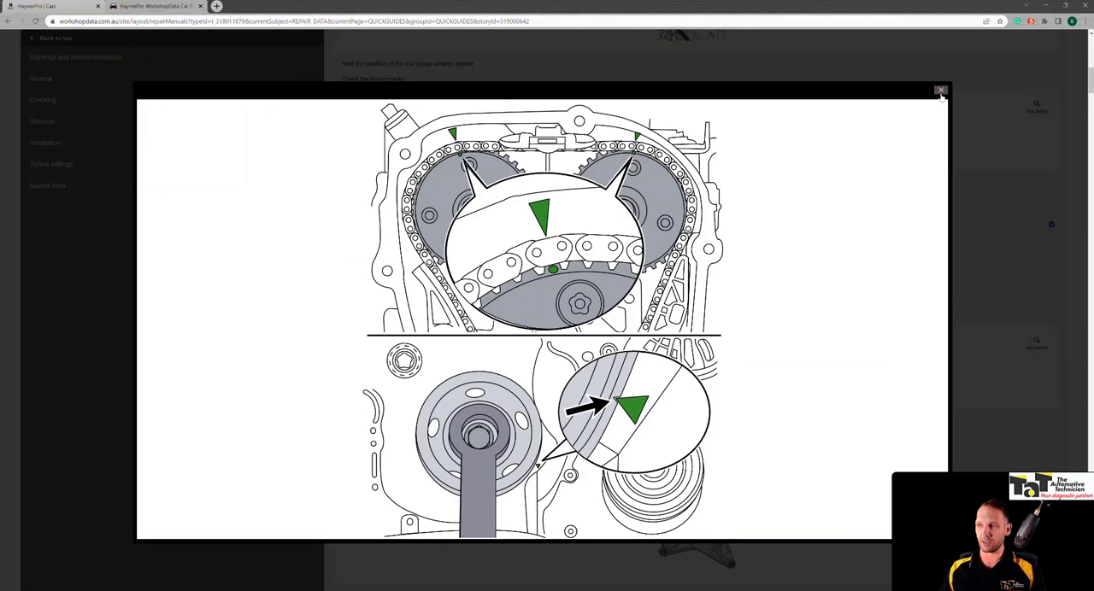
{"action": "left_click", "coordinate": [941, 92]}
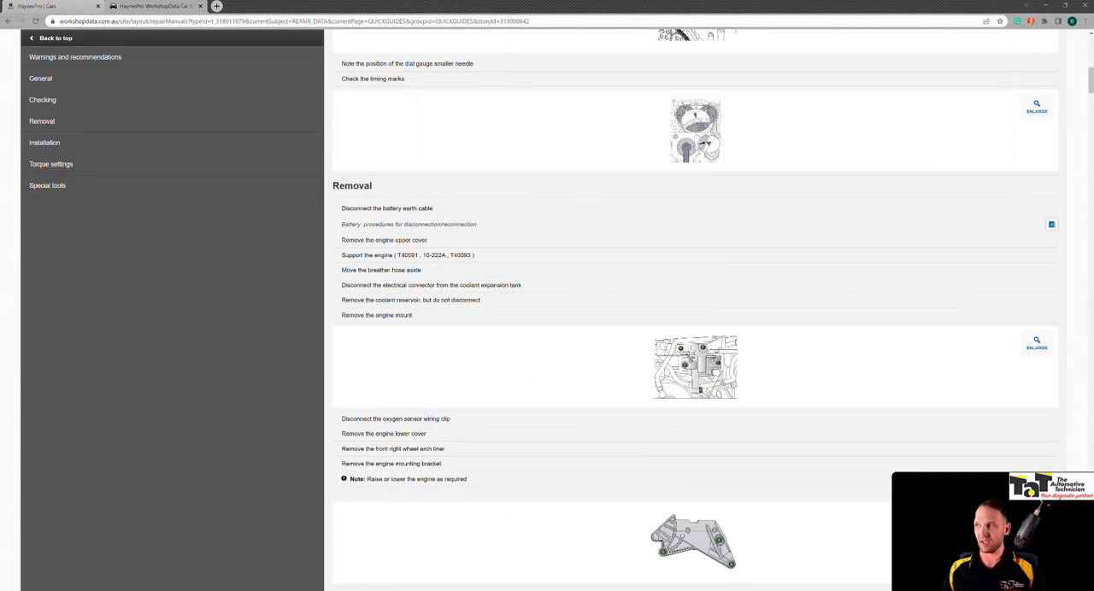
{"action": "scroll", "scroll_direction": "down", "scroll_amount": 3}
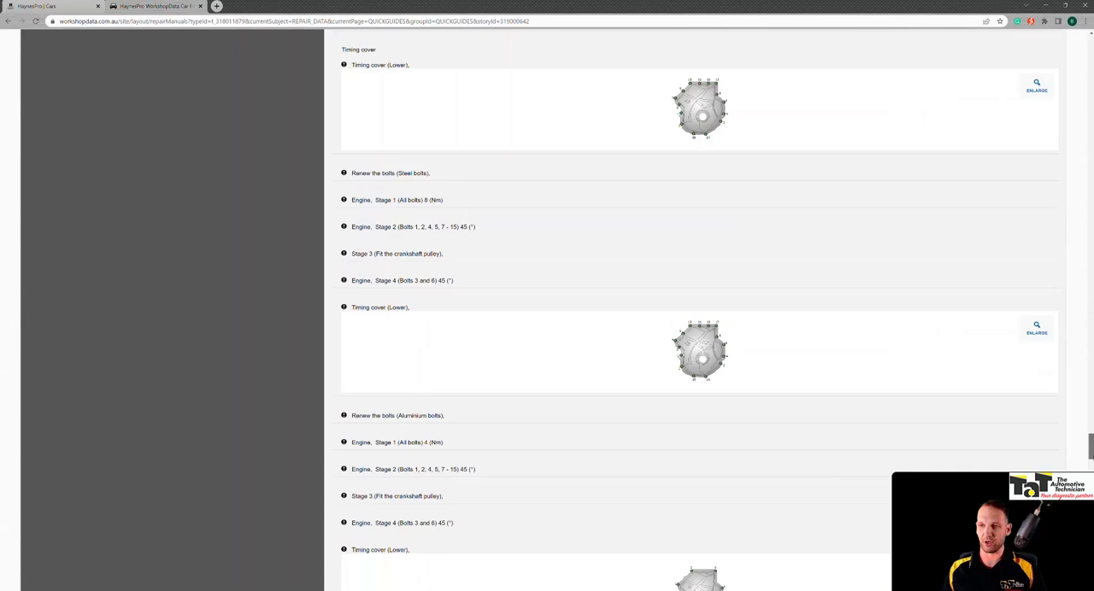
{"action": "scroll", "scroll_direction": "down", "scroll_amount": 3}
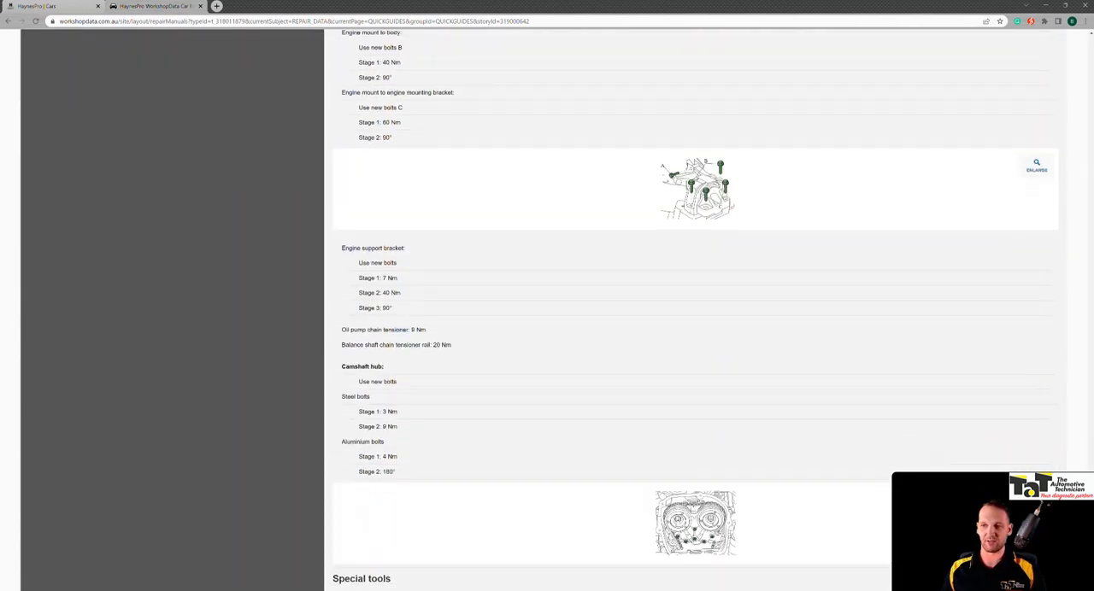
{"action": "scroll", "scroll_direction": "down", "scroll_amount": 3}
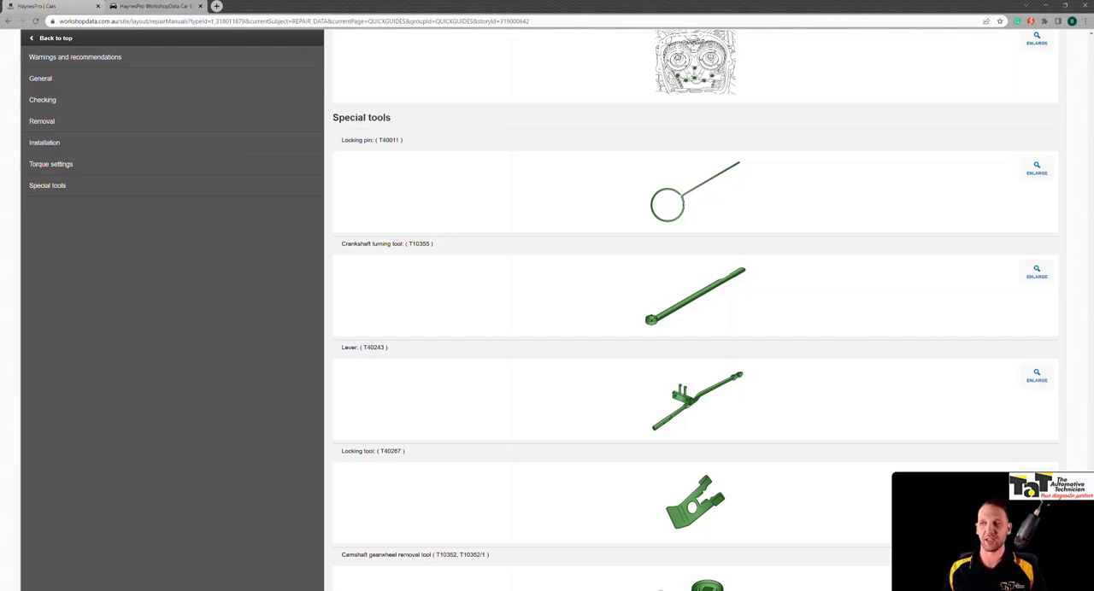
{"action": "scroll", "scroll_direction": "down", "scroll_amount": 3}
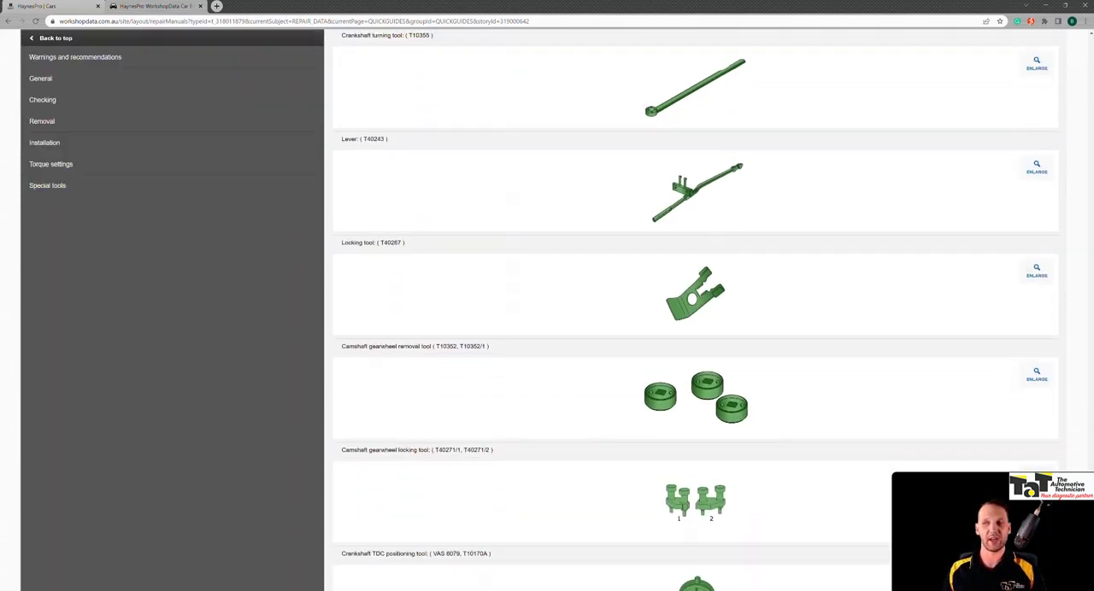
{"action": "scroll", "scroll_direction": "down", "scroll_amount": 3}
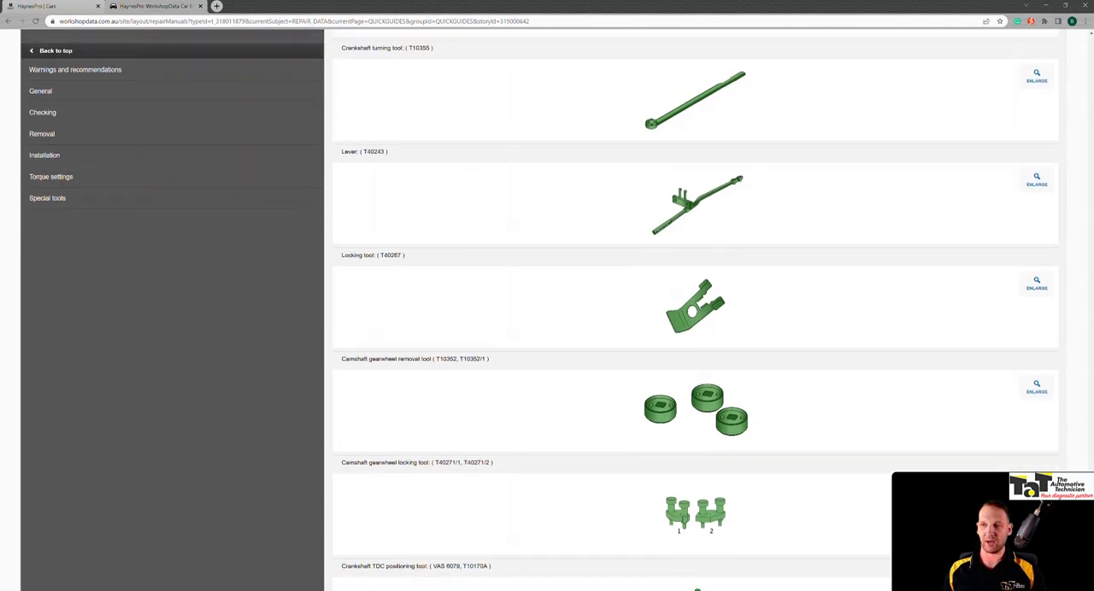
{"action": "scroll", "scroll_direction": "down", "scroll_amount": 3}
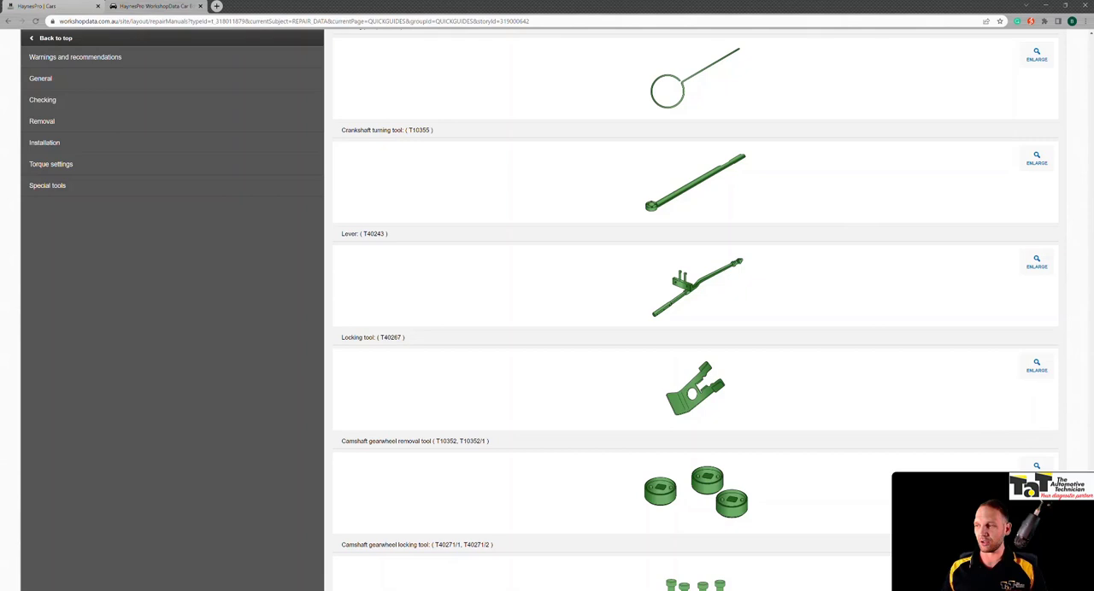
{"action": "scroll", "scroll_direction": "down", "scroll_amount": 3}
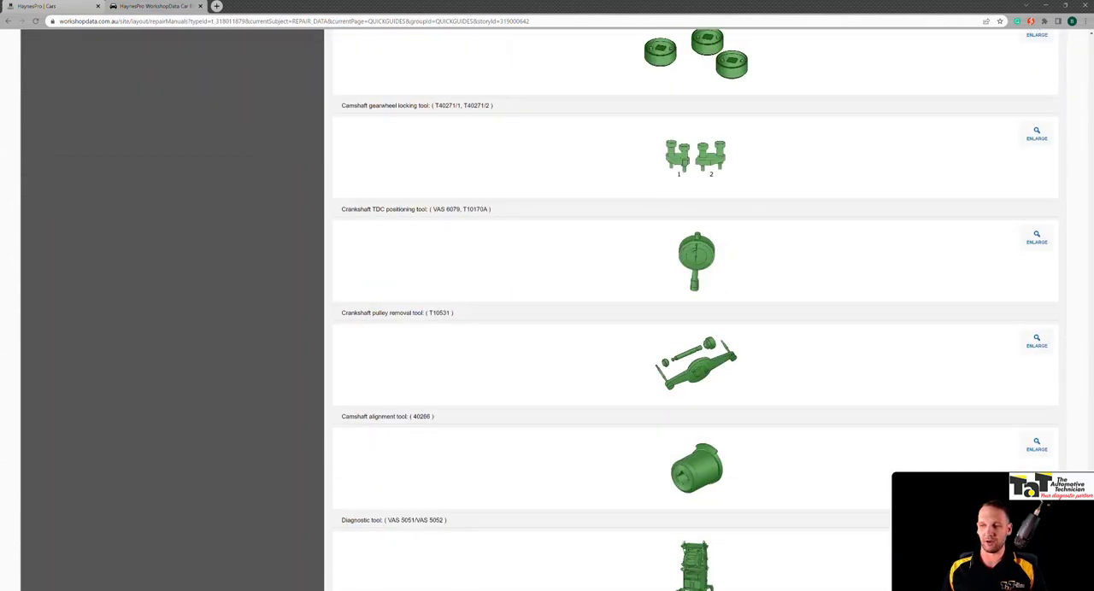
{"action": "scroll", "scroll_direction": "down", "scroll_amount": 3}
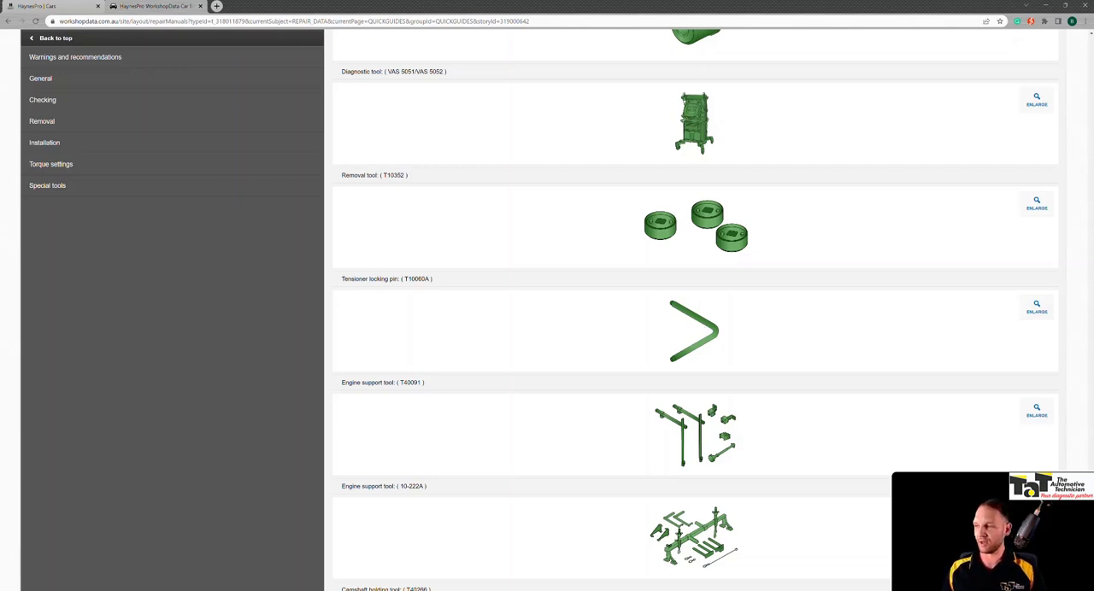
{"action": "left_click", "coordinate": [55, 37]}
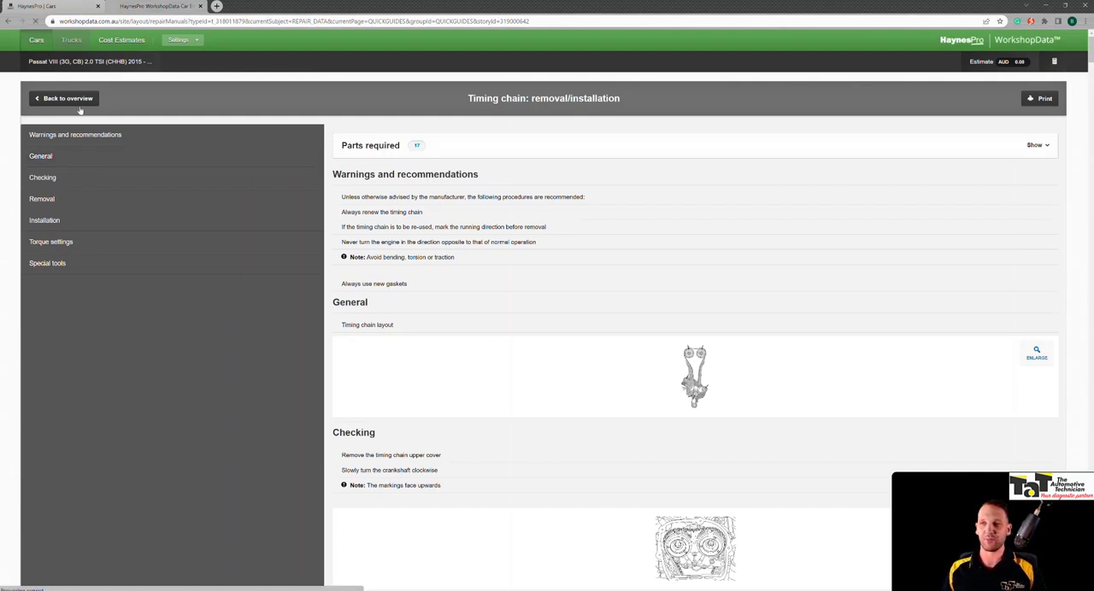
{"action": "left_click", "coordinate": [64, 97]}
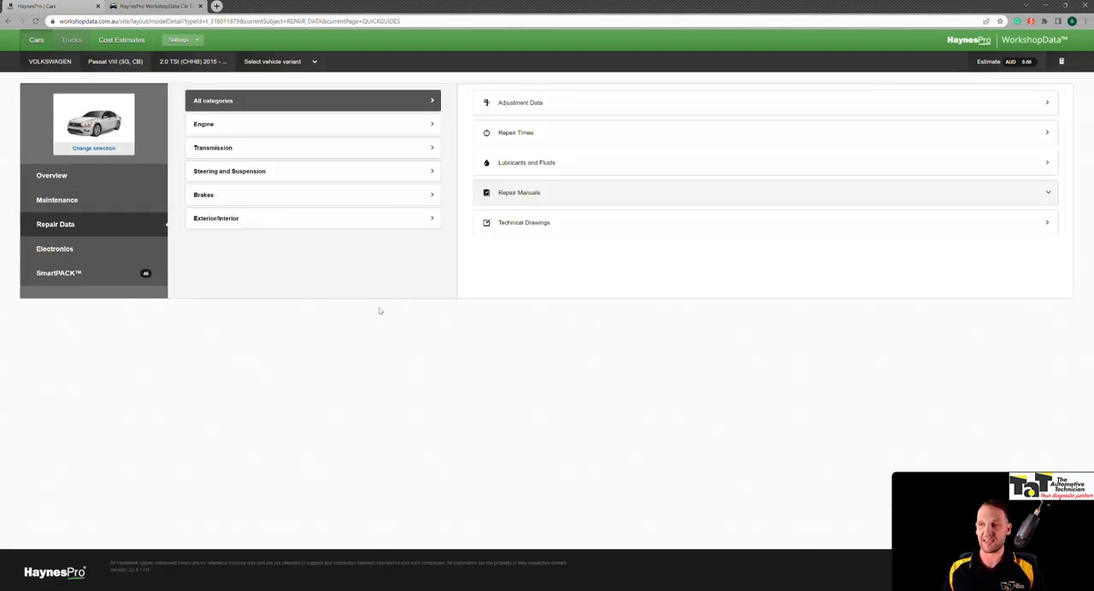
Read through the Electronic parking brake (EPB) procedures manual, then go back to the overview
{"action": "left_click", "coordinate": [519, 193]}
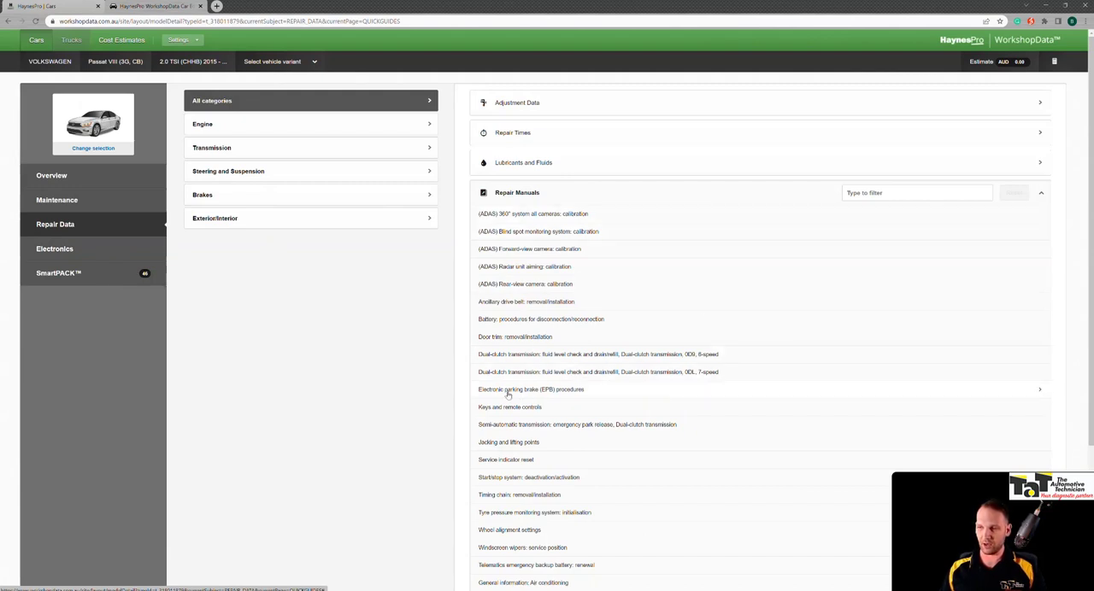
{"action": "left_click", "coordinate": [531, 390]}
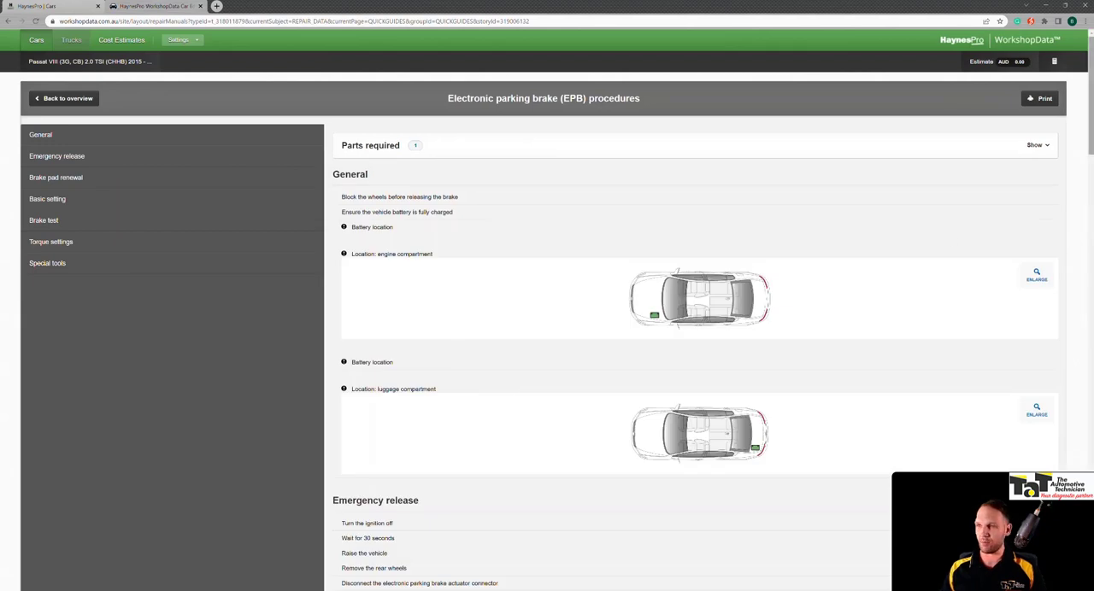
{"action": "scroll", "scroll_direction": "down", "scroll_amount": 3}
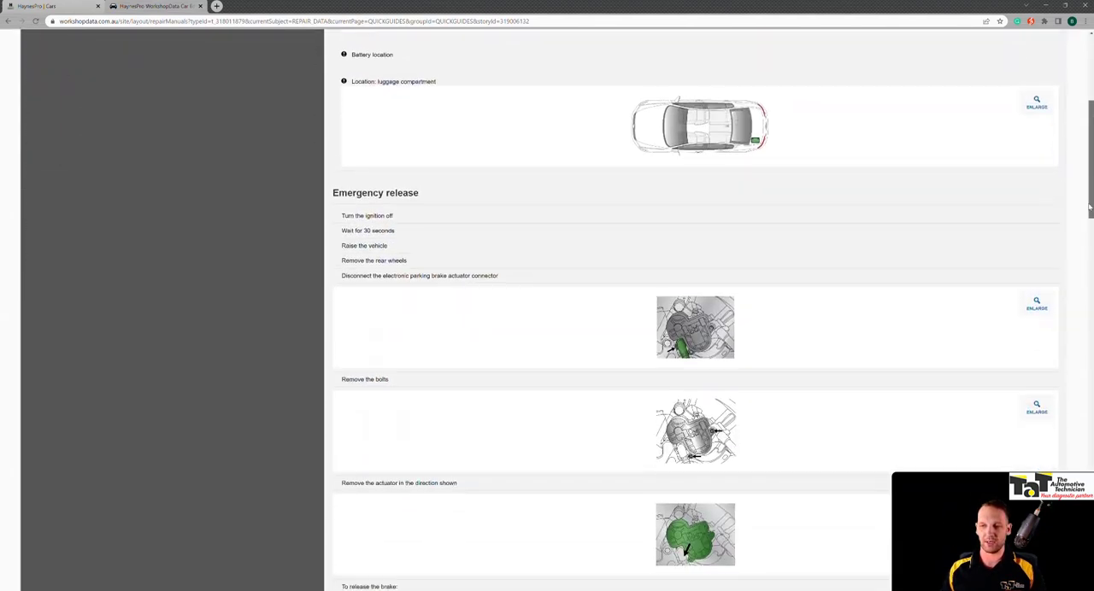
{"action": "scroll", "scroll_direction": "down", "scroll_amount": 3}
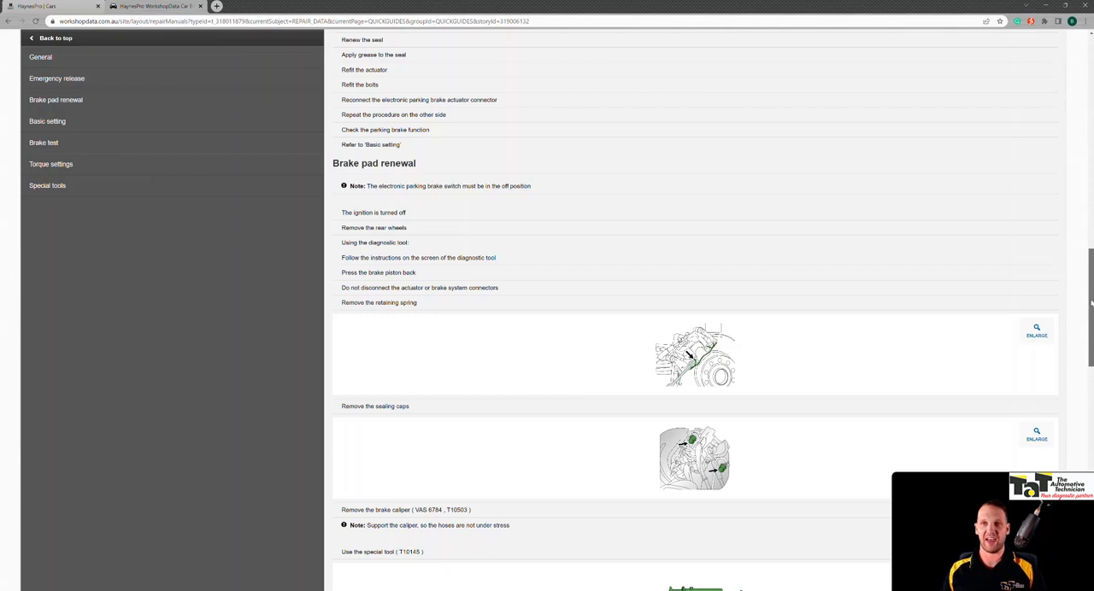
{"action": "scroll", "scroll_direction": "down", "scroll_amount": 3}
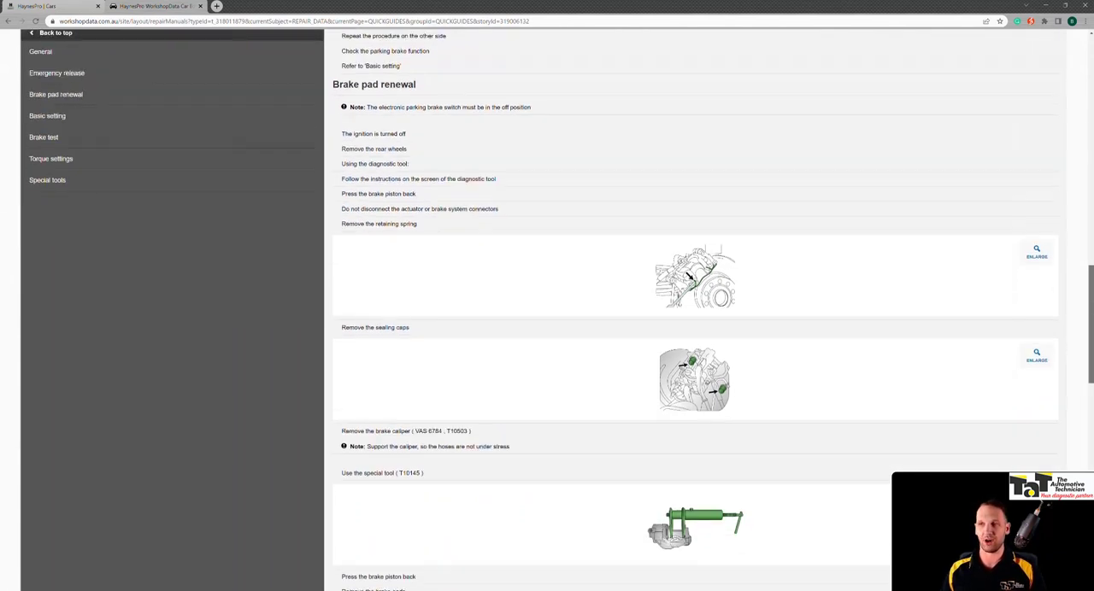
{"action": "scroll", "scroll_direction": "down", "scroll_amount": 3}
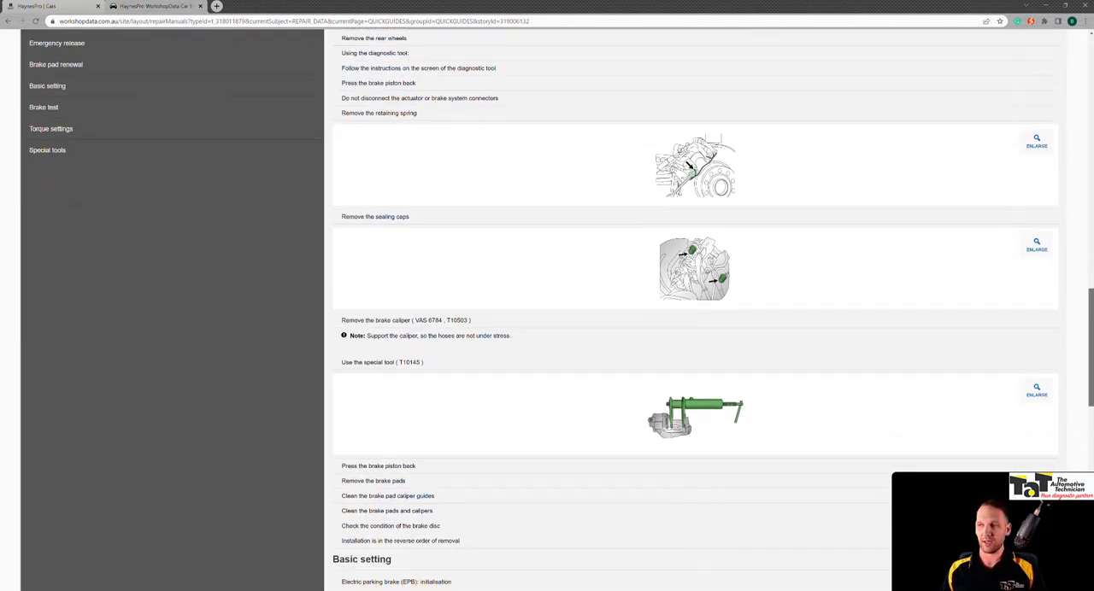
{"action": "scroll", "scroll_direction": "down", "scroll_amount": 3}
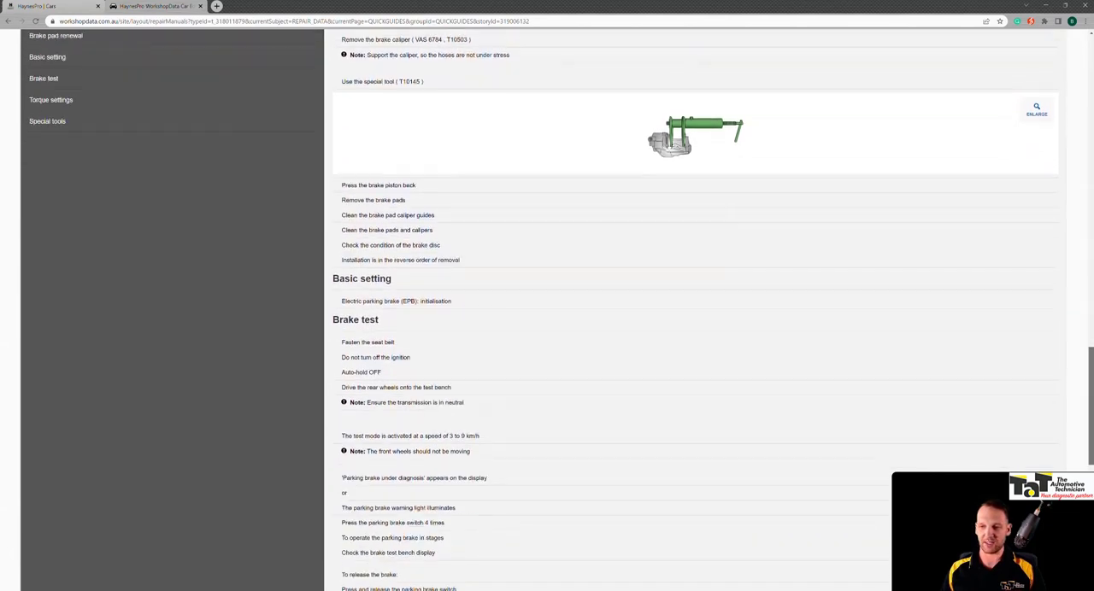
{"action": "scroll", "scroll_direction": "down", "scroll_amount": 3}
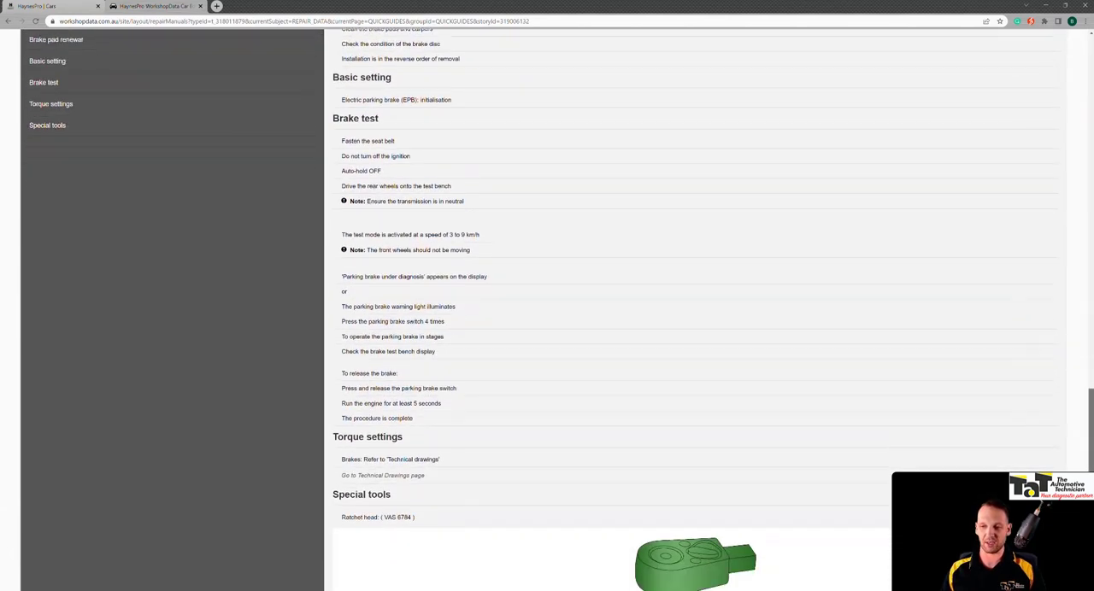
{"action": "scroll", "scroll_direction": "up", "scroll_amount": 3}
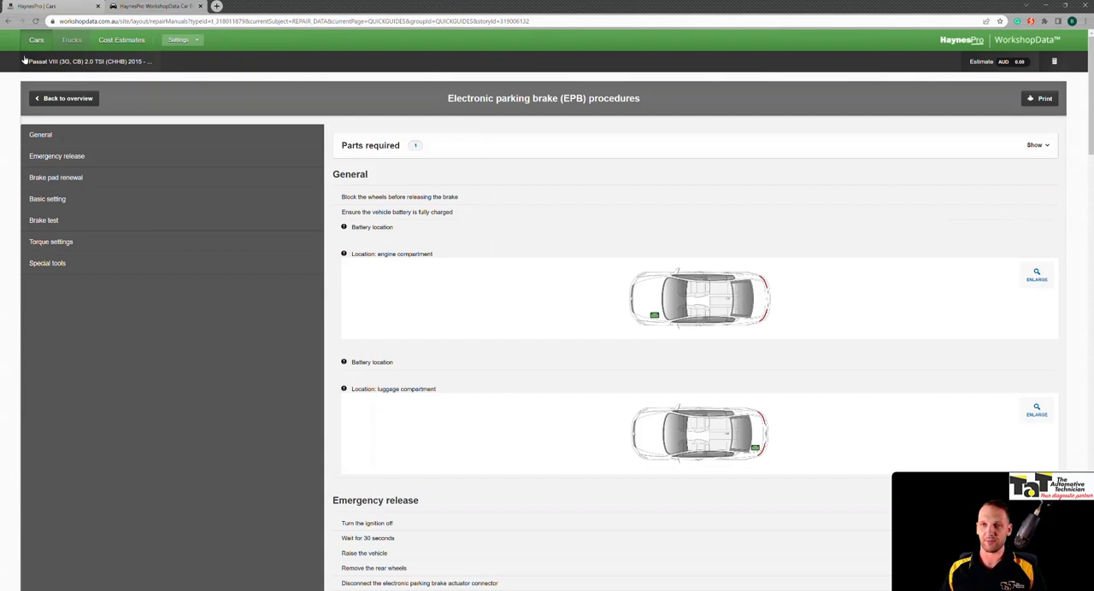
{"action": "left_click", "coordinate": [64, 98]}
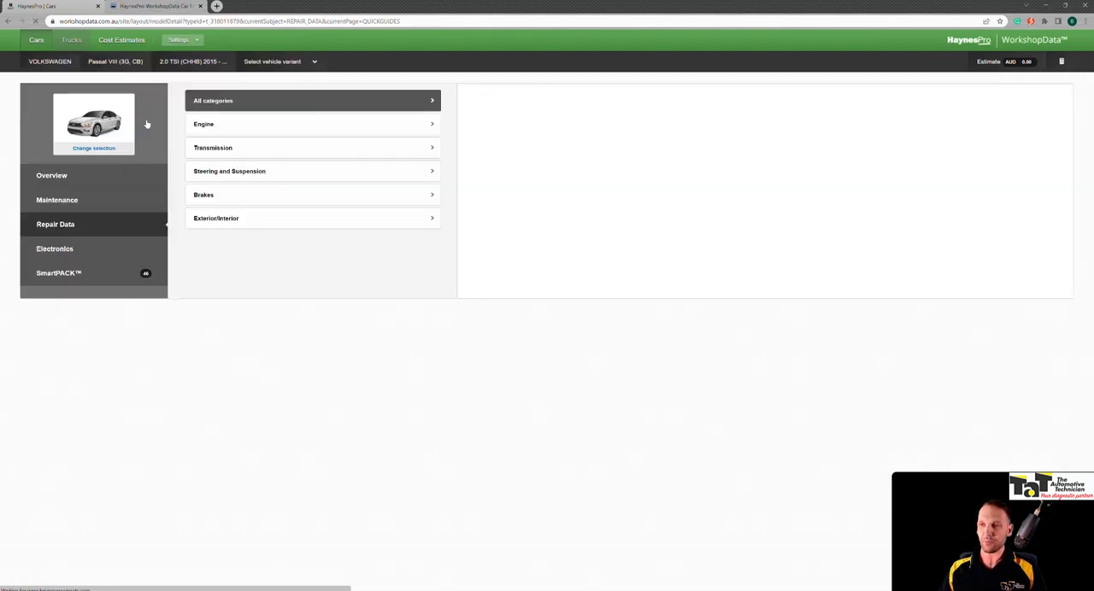
Read the (ADAS) Forward-view camera: calibration manual, then return to the overview
{"action": "left_click", "coordinate": [312, 100]}
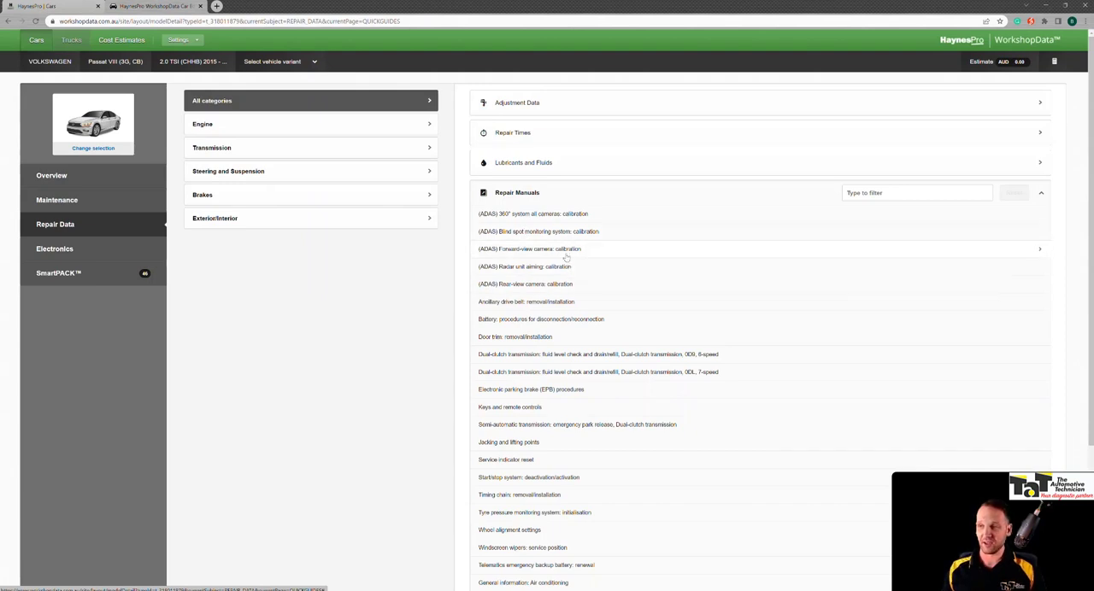
{"action": "left_click", "coordinate": [529, 249]}
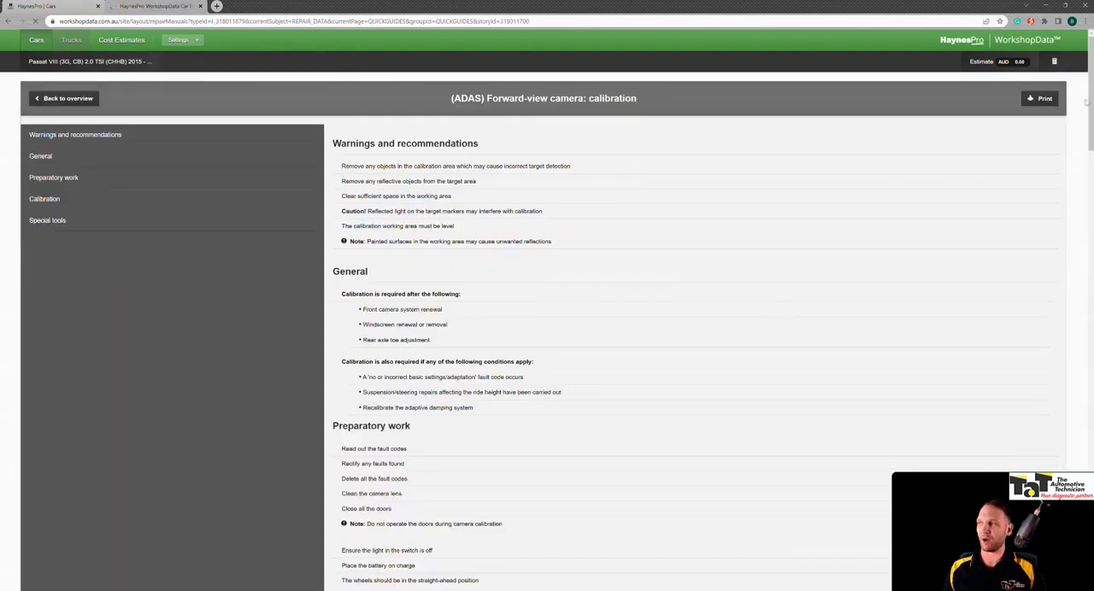
{"action": "scroll", "scroll_direction": "down", "scroll_amount": 3}
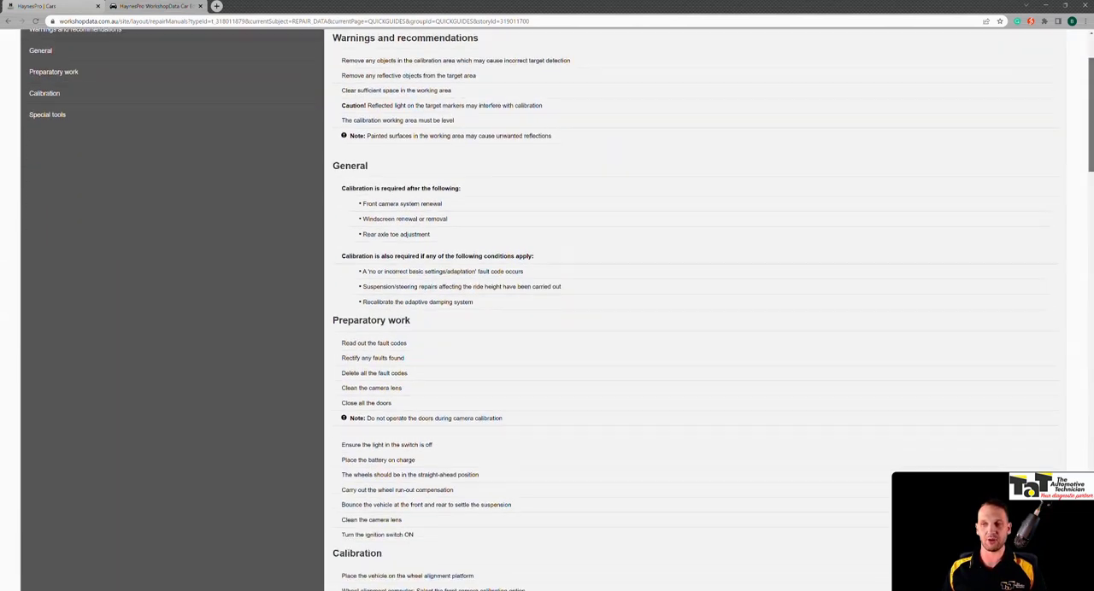
{"action": "scroll", "scroll_direction": "down", "scroll_amount": 3}
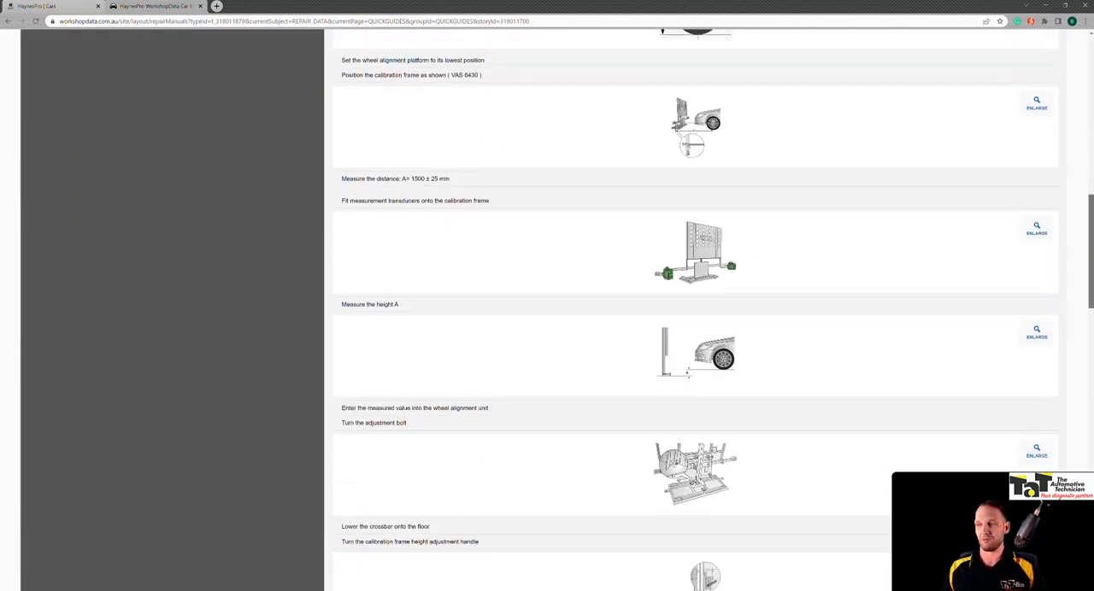
{"action": "scroll", "scroll_direction": "up", "scroll_amount": 3}
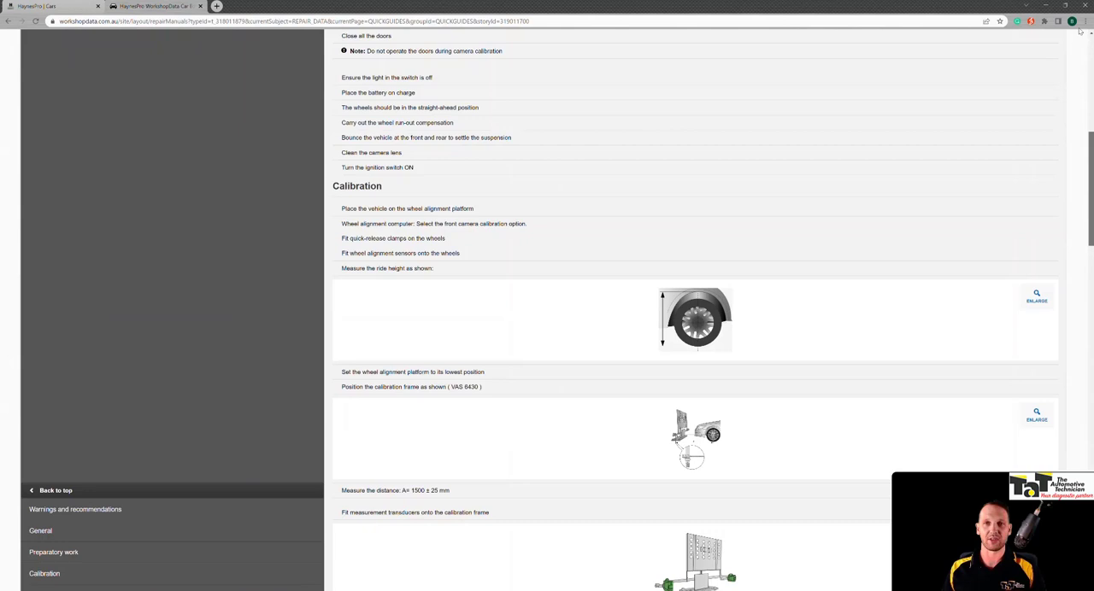
{"action": "scroll", "scroll_direction": "up", "scroll_amount": 3}
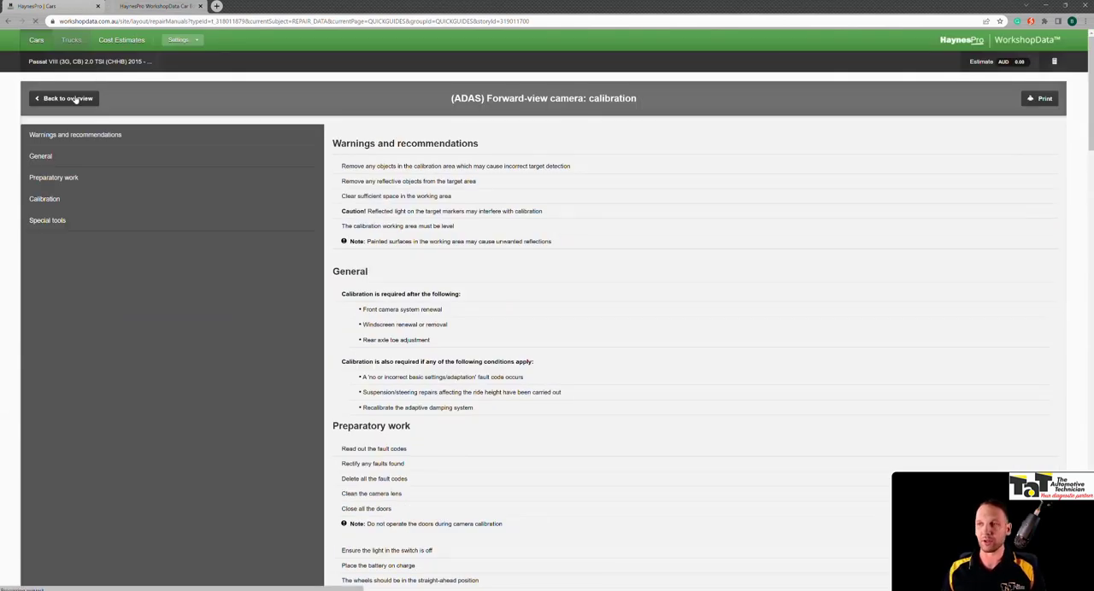
{"action": "left_click", "coordinate": [63, 98]}
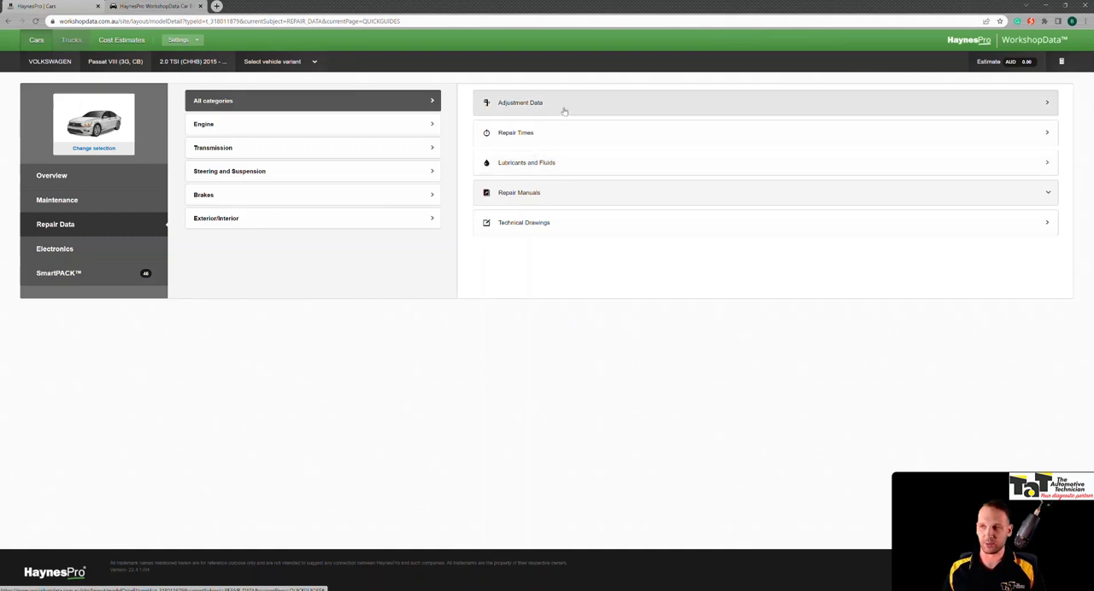
{"action": "mouse_move", "coordinate": [524, 128]}
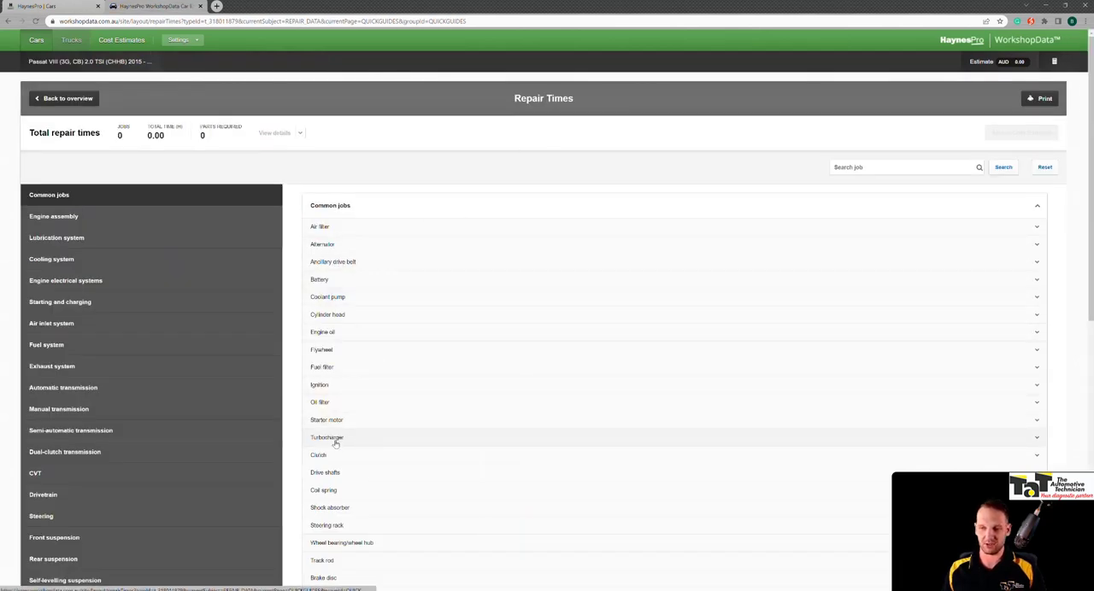
Check the turbocharger renewal repair time (3.90), then go to Lubricants and Fluids
{"action": "left_click", "coordinate": [327, 438]}
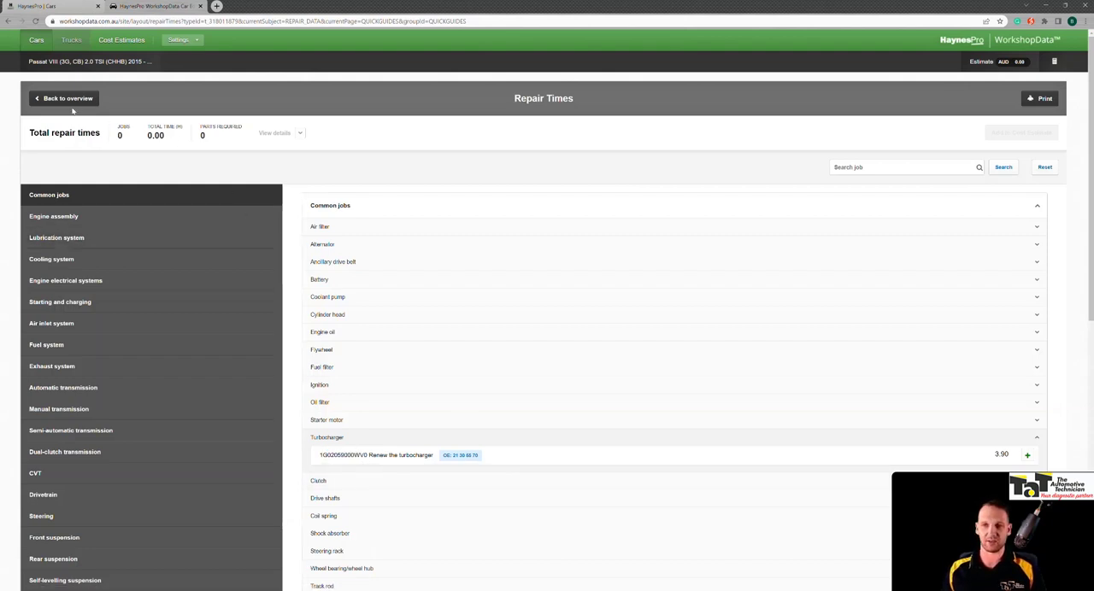
{"action": "left_click", "coordinate": [63, 98]}
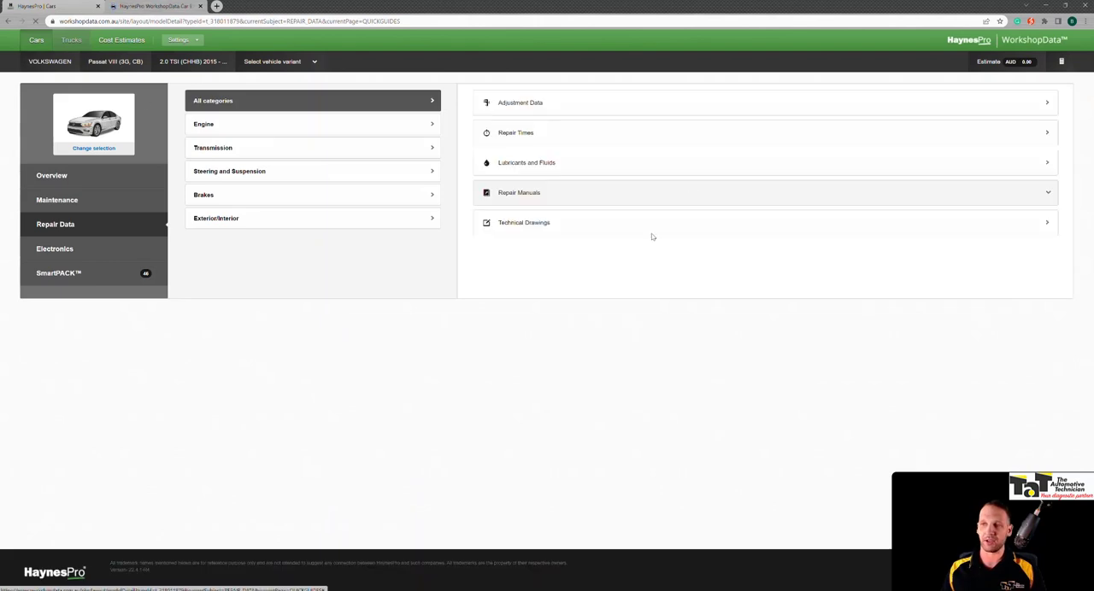
{"action": "mouse_move", "coordinate": [454, 272]}
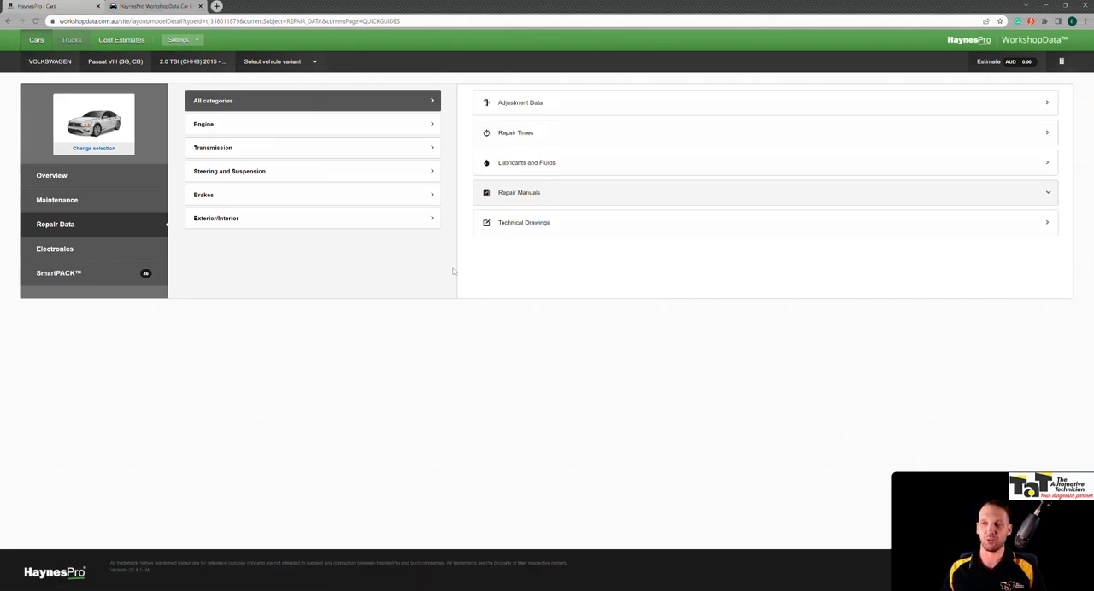
{"action": "left_click", "coordinate": [526, 162]}
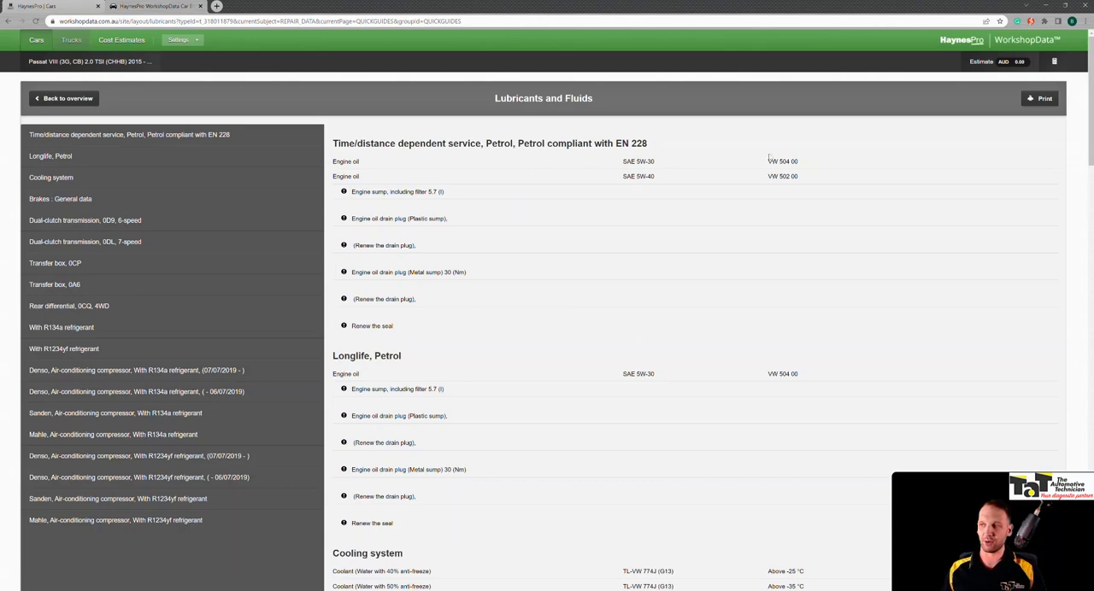
Review the VW 504 00 oil spec and fluid capacities, then go back
{"action": "double_click", "coordinate": [782, 156]}
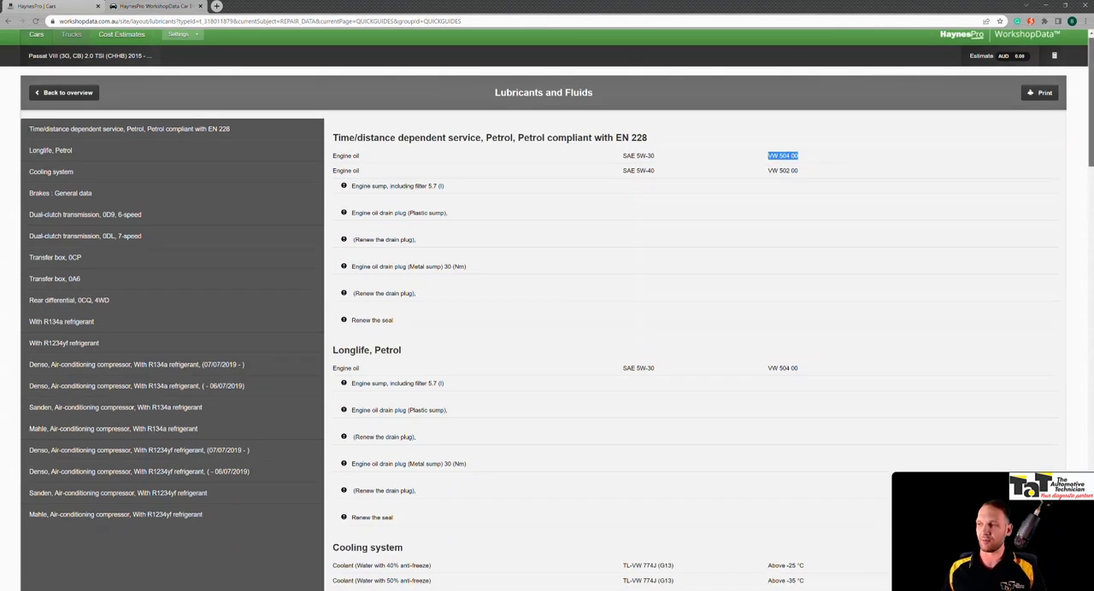
{"action": "scroll", "scroll_direction": "down", "scroll_amount": 3}
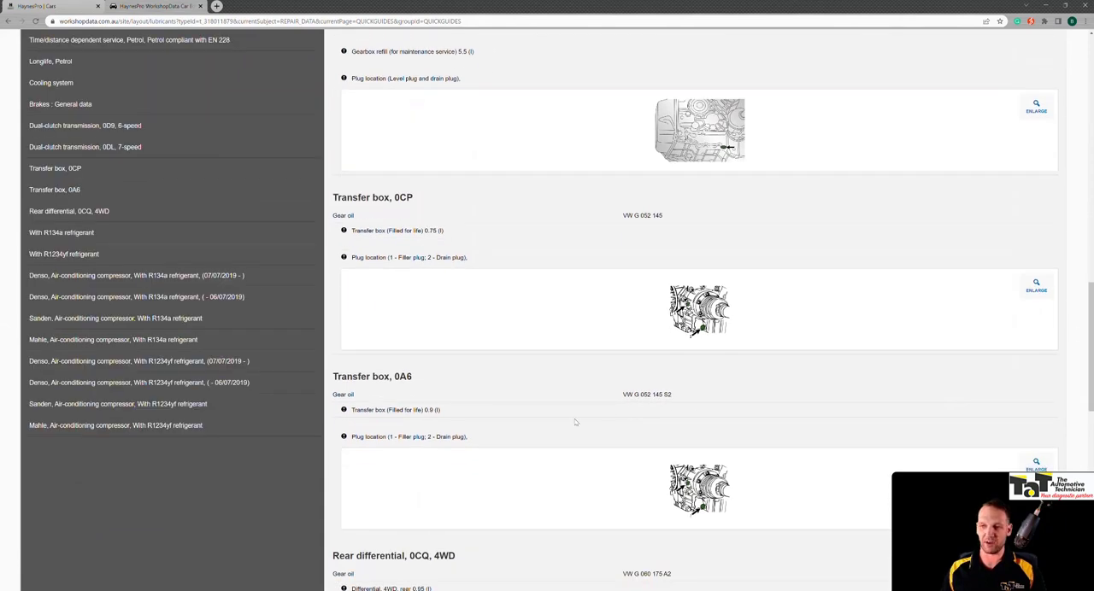
{"action": "mouse_move", "coordinate": [431, 379]}
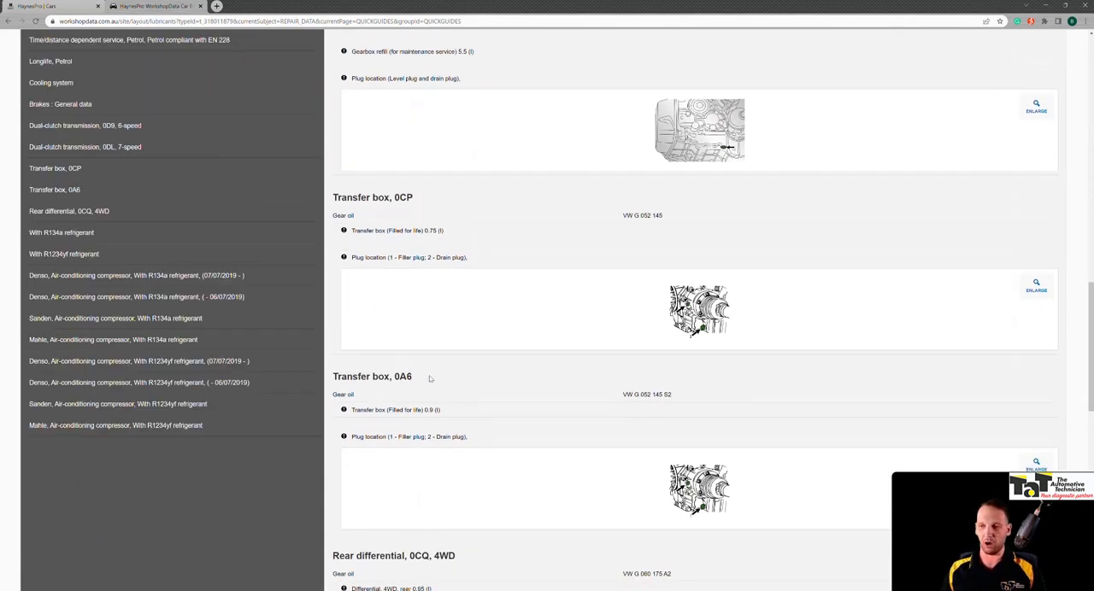
{"action": "mouse_move", "coordinate": [451, 387]}
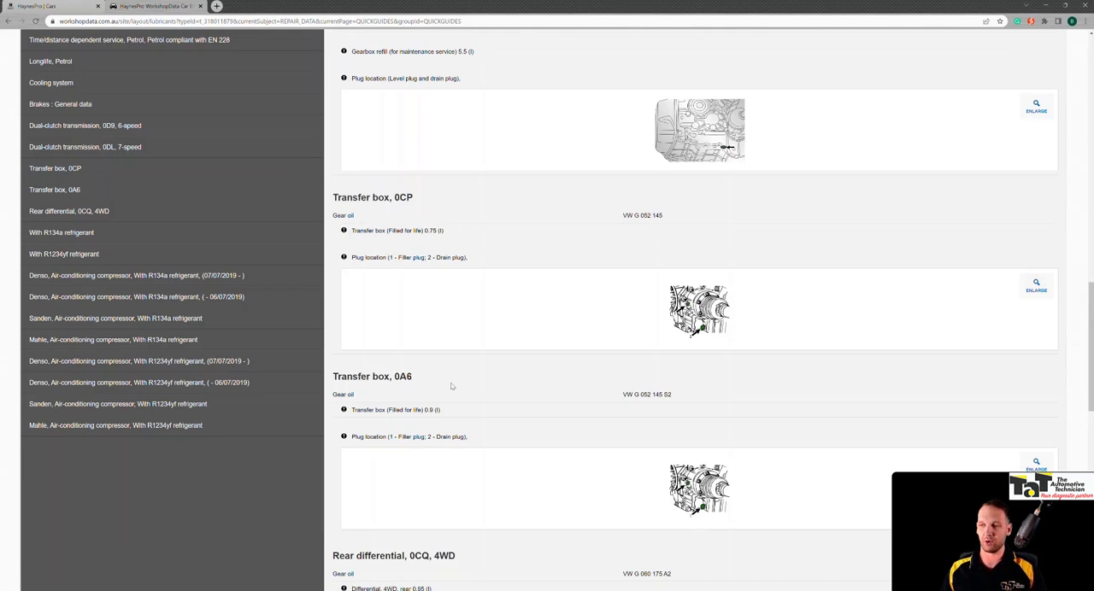
{"action": "scroll", "scroll_direction": "up", "scroll_amount": 3}
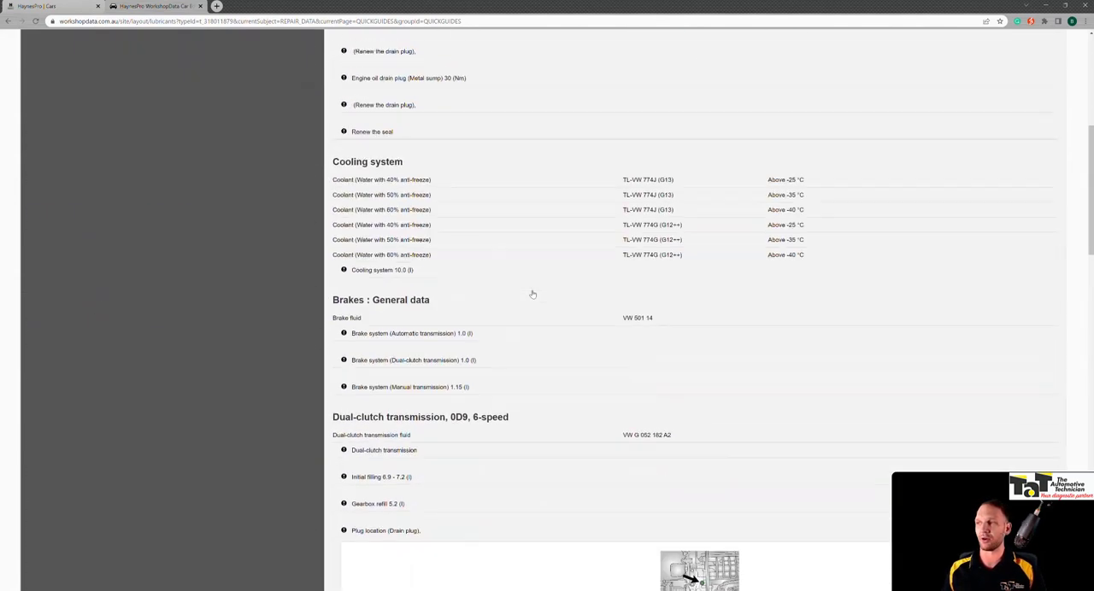
{"action": "scroll", "scroll_direction": "up", "scroll_amount": 3}
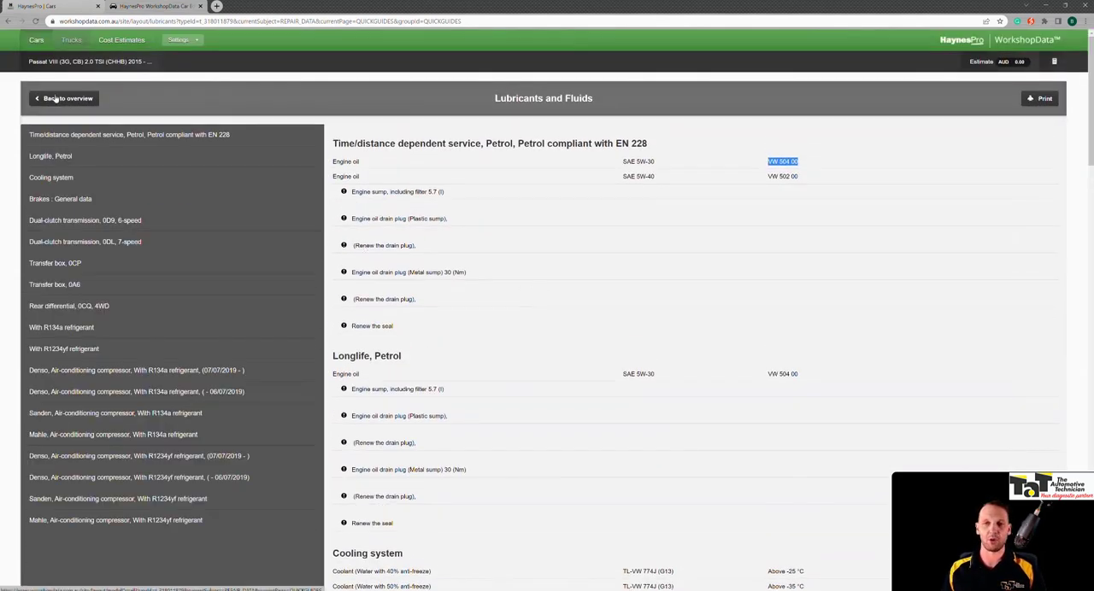
{"action": "left_click", "coordinate": [63, 97]}
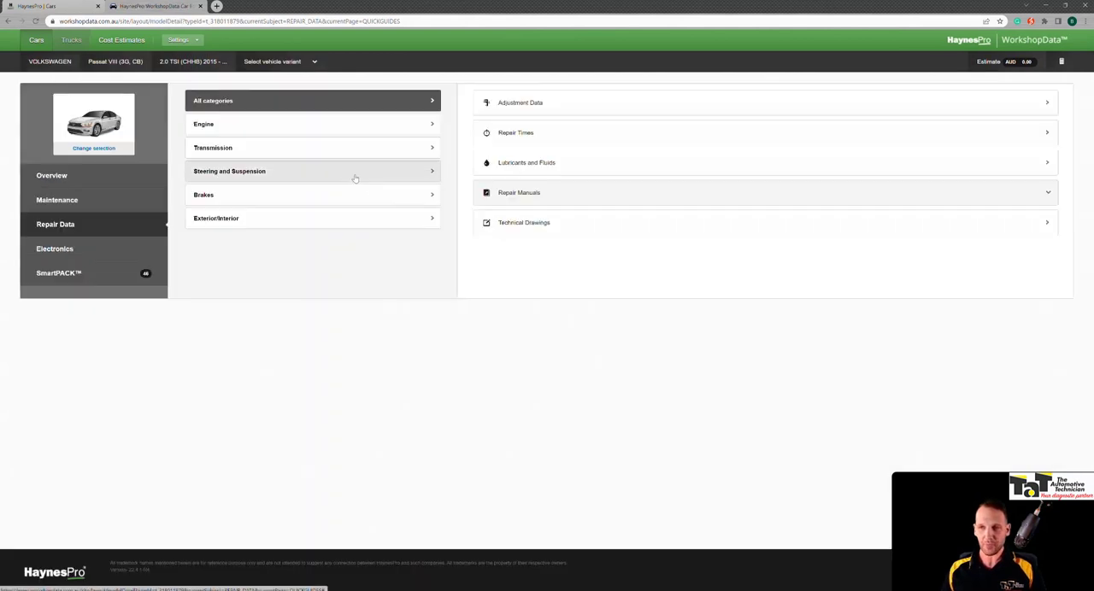
{"action": "mouse_move", "coordinate": [459, 214]}
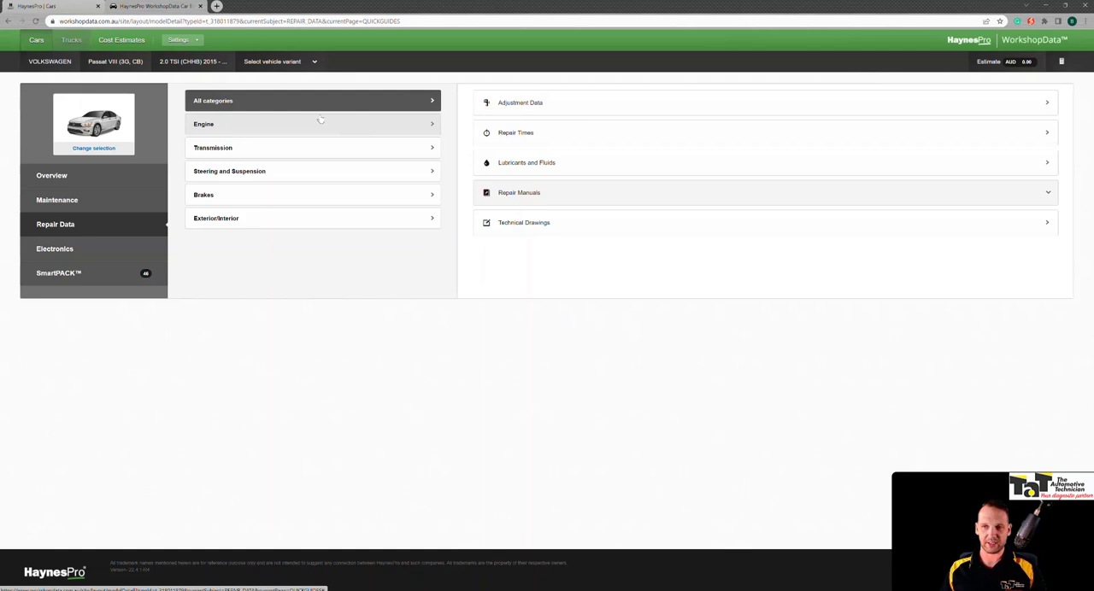
{"action": "mouse_move", "coordinate": [237, 259]}
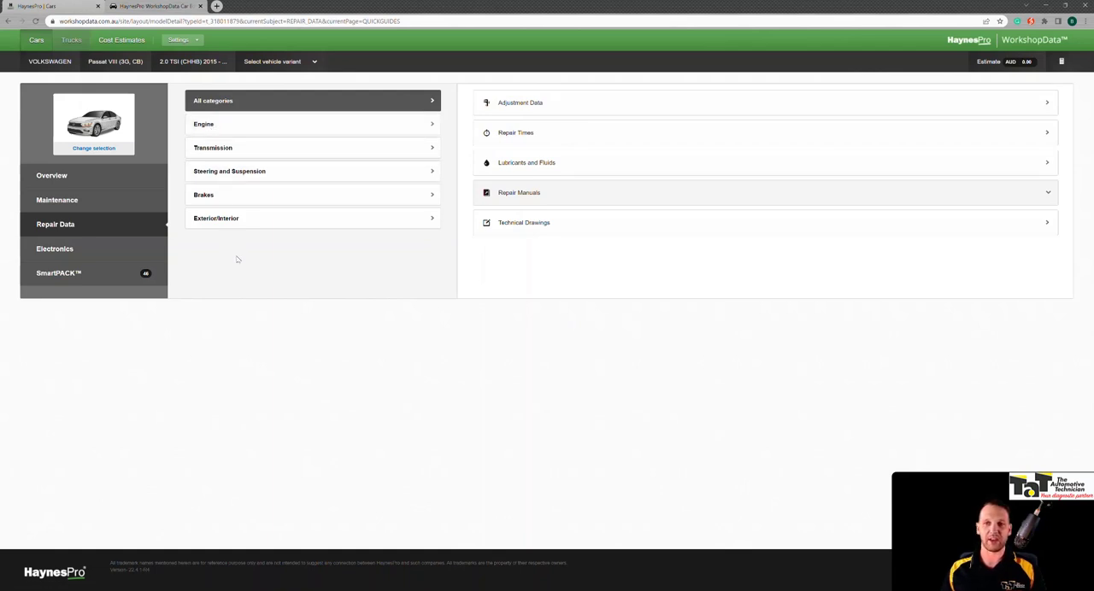
{"action": "mouse_move", "coordinate": [57, 200]}
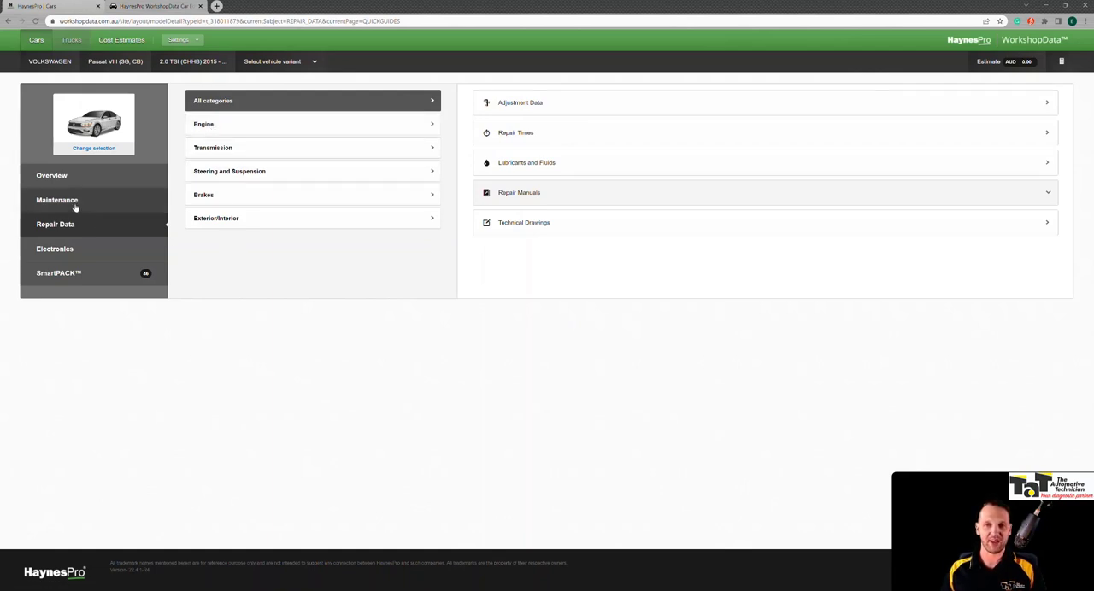
View the maintenance data and service indicator reset instructions, then go to Electronics
{"action": "left_click", "coordinate": [56, 200]}
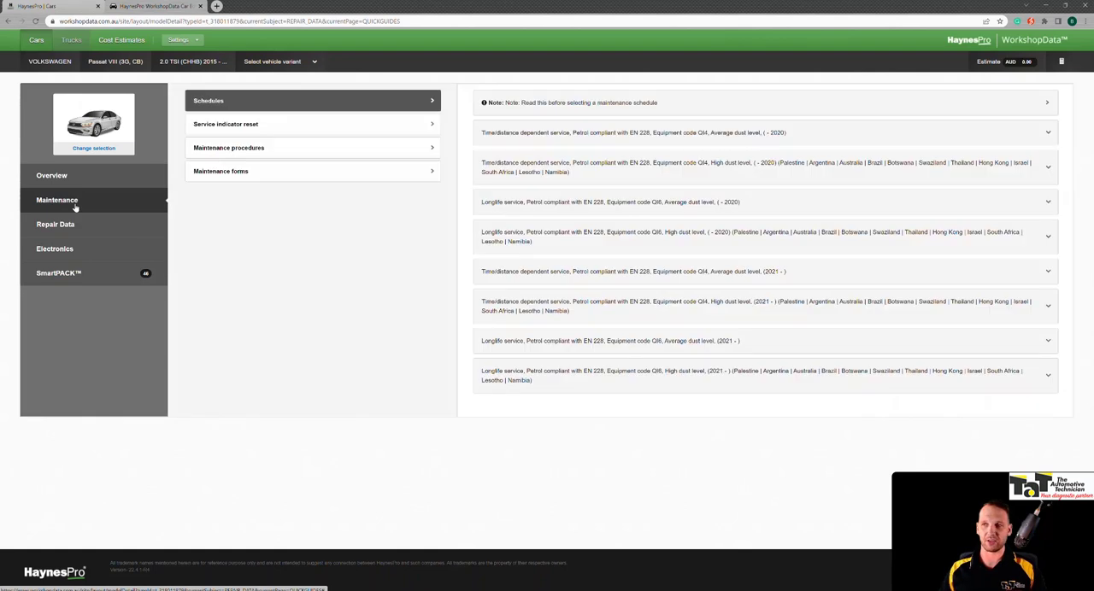
{"action": "mouse_move", "coordinate": [284, 252]}
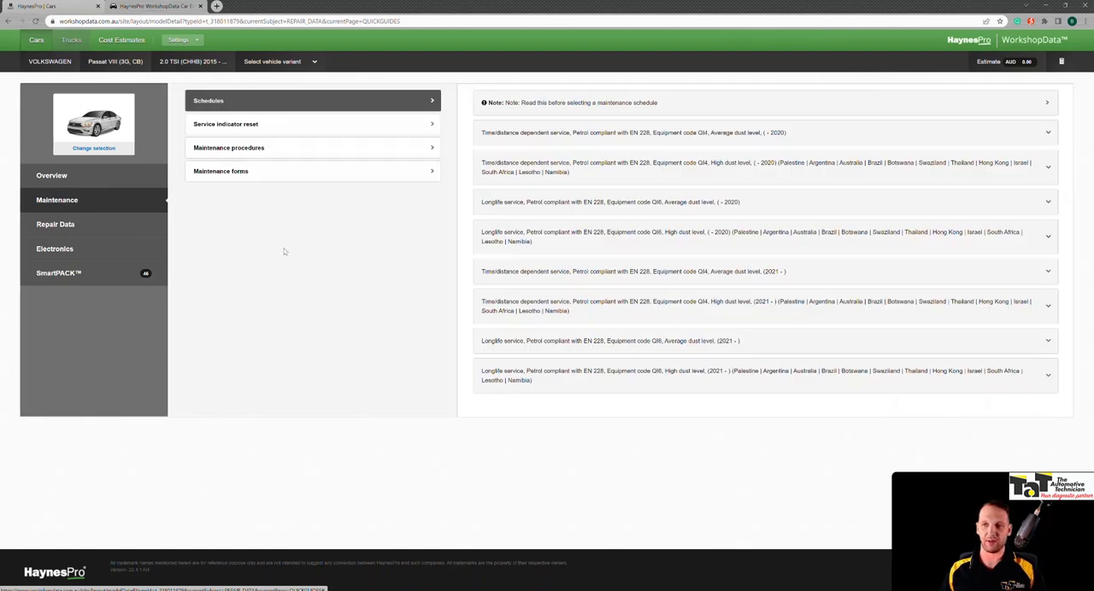
{"action": "mouse_move", "coordinate": [444, 144]}
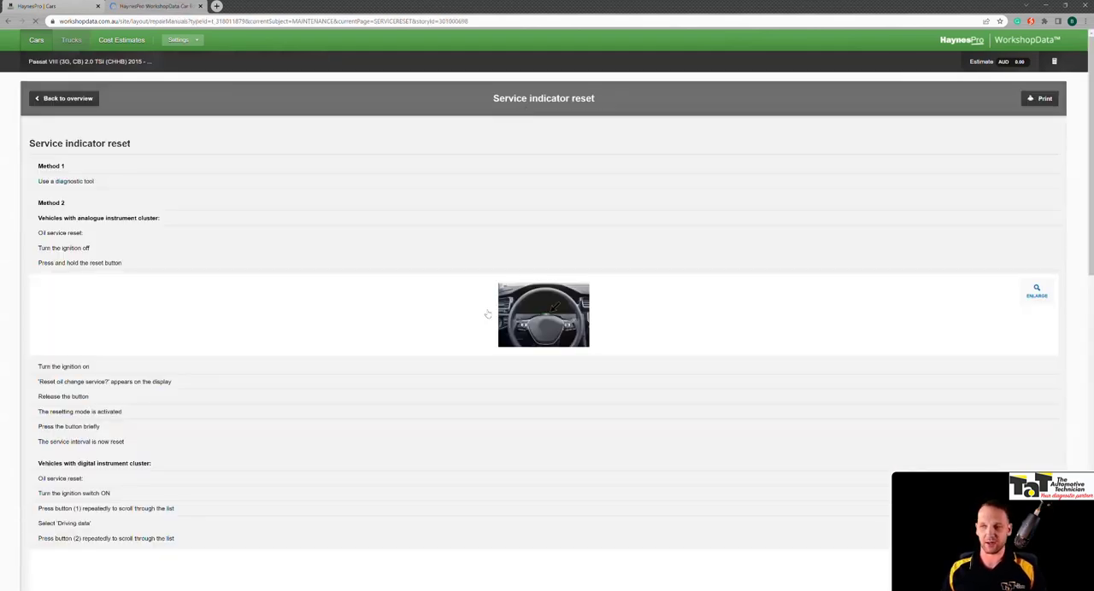
{"action": "scroll", "scroll_direction": "down", "scroll_amount": 3}
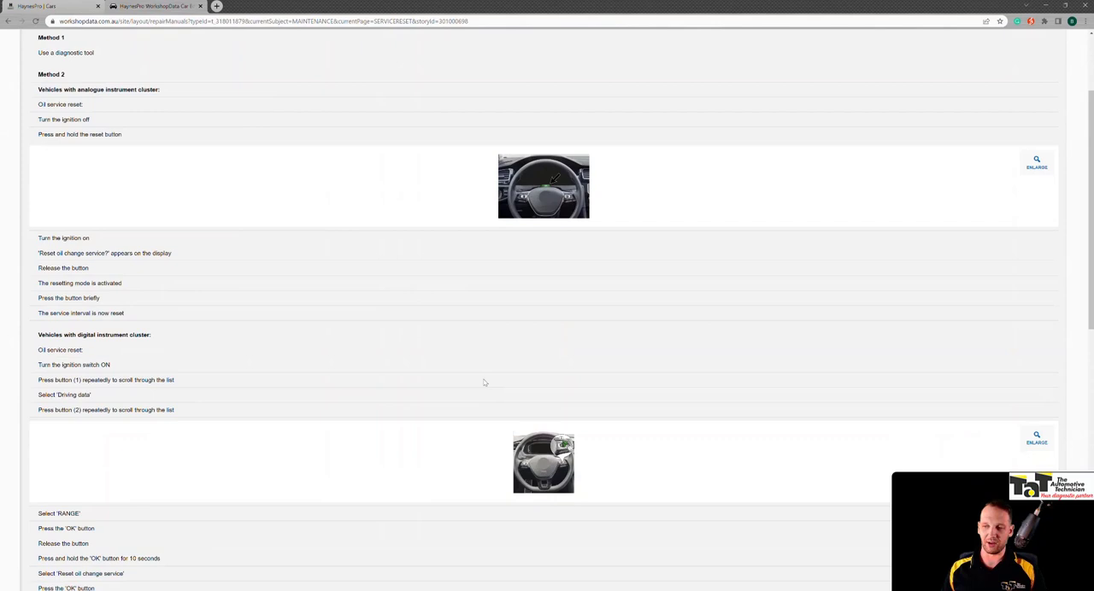
{"action": "scroll", "scroll_direction": "down", "scroll_amount": 3}
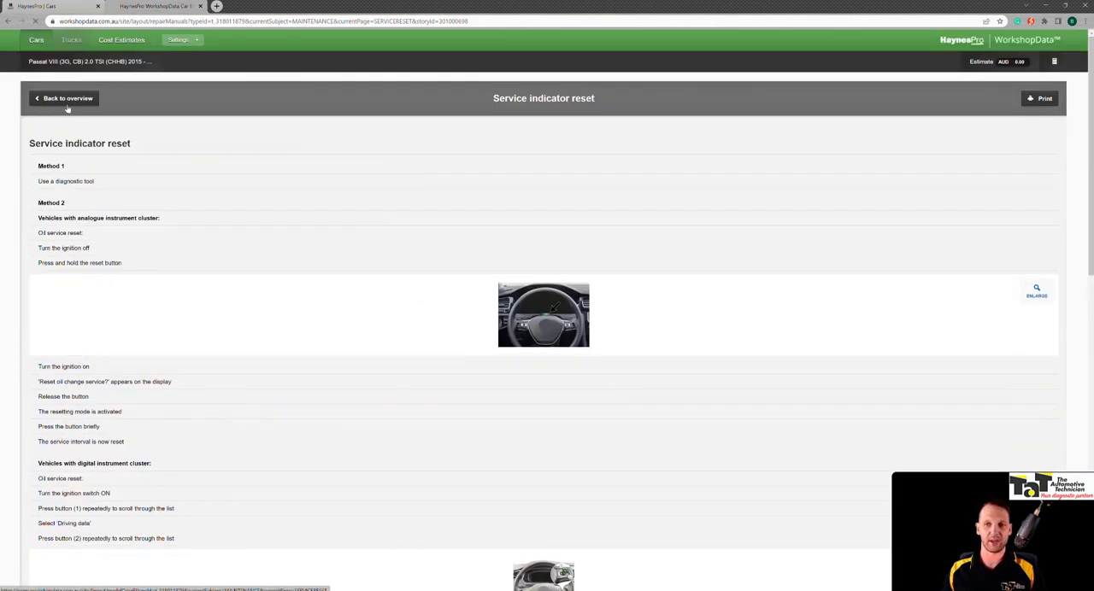
{"action": "left_click", "coordinate": [64, 98]}
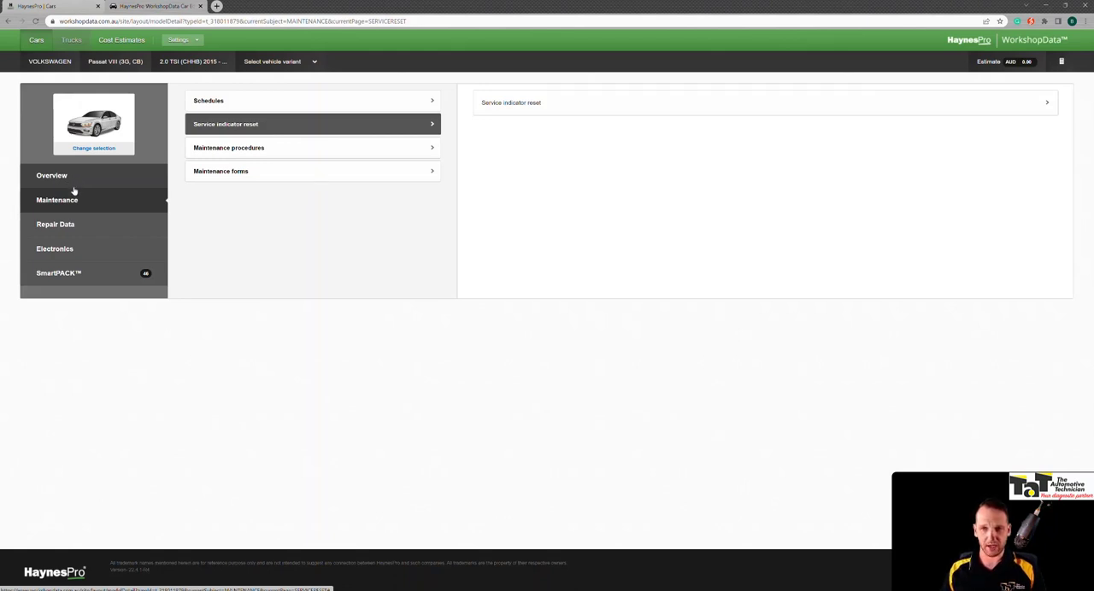
{"action": "left_click", "coordinate": [54, 249]}
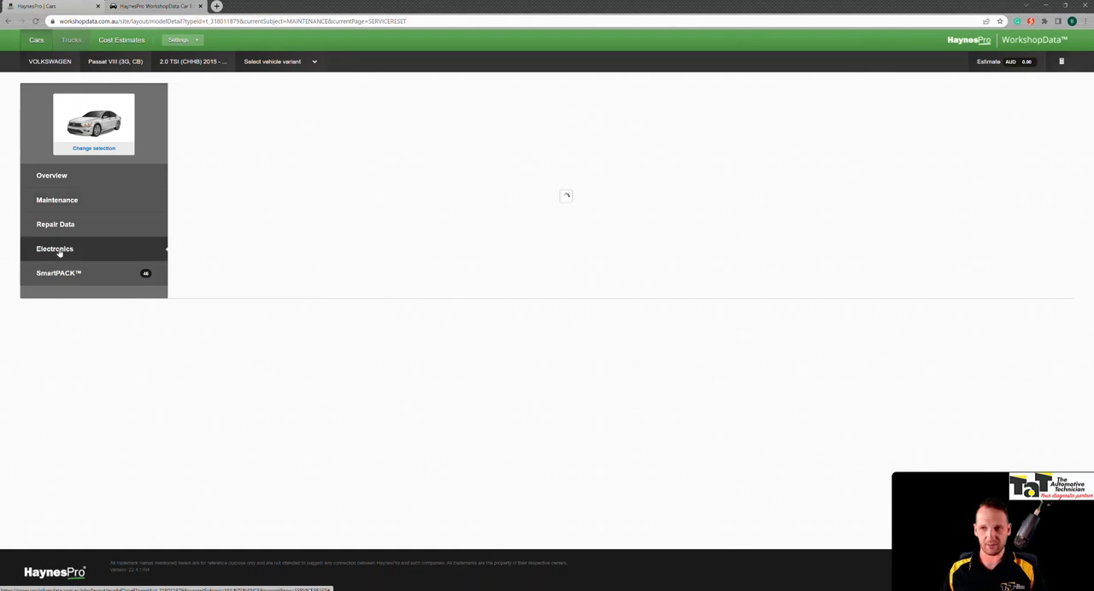
View the Grounding Points 'Top view, RHD' location diagram, then return to Locations
{"action": "left_click", "coordinate": [55, 249]}
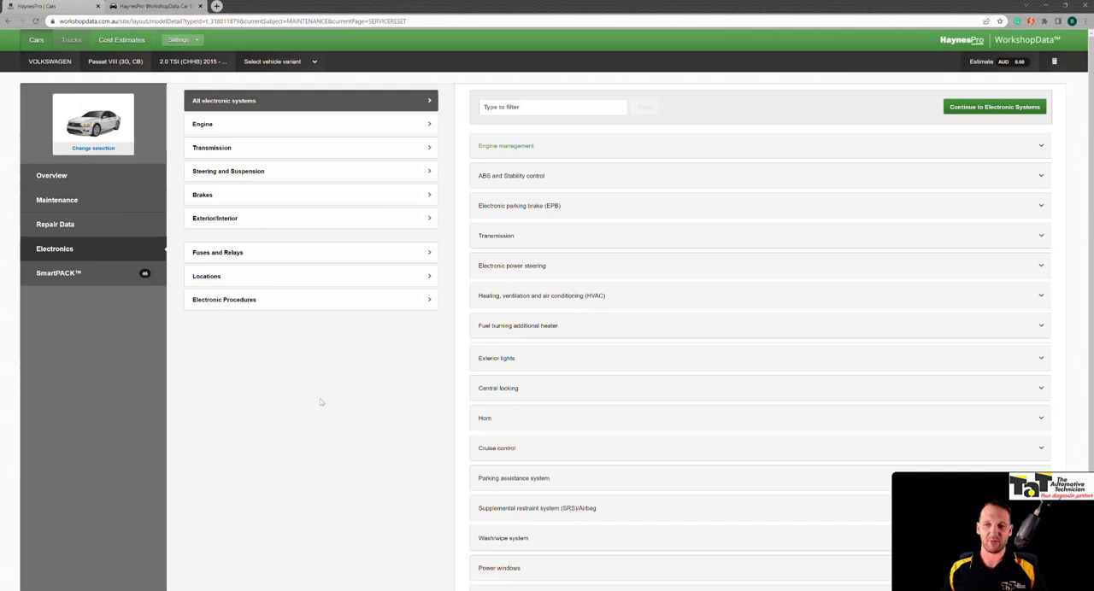
{"action": "mouse_move", "coordinate": [451, 280]}
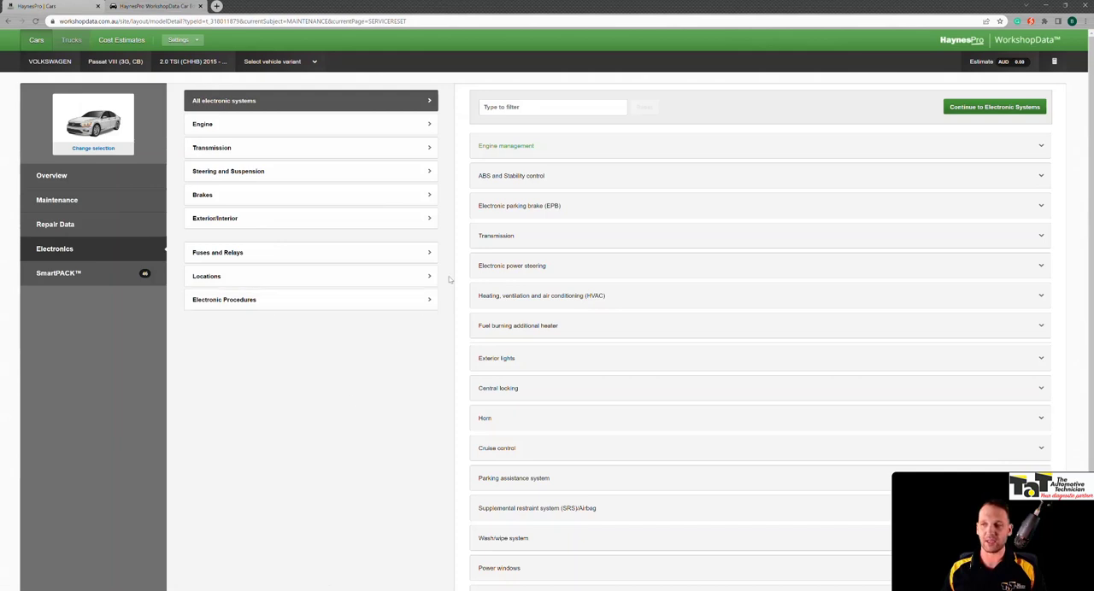
{"action": "left_click", "coordinate": [311, 276]}
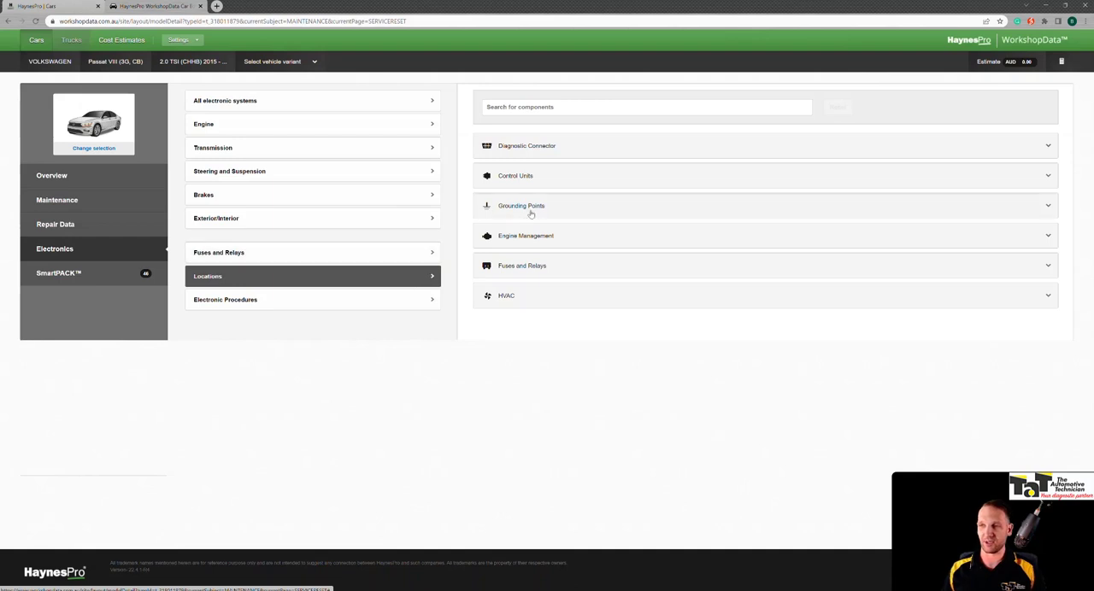
{"action": "left_click", "coordinate": [521, 205]}
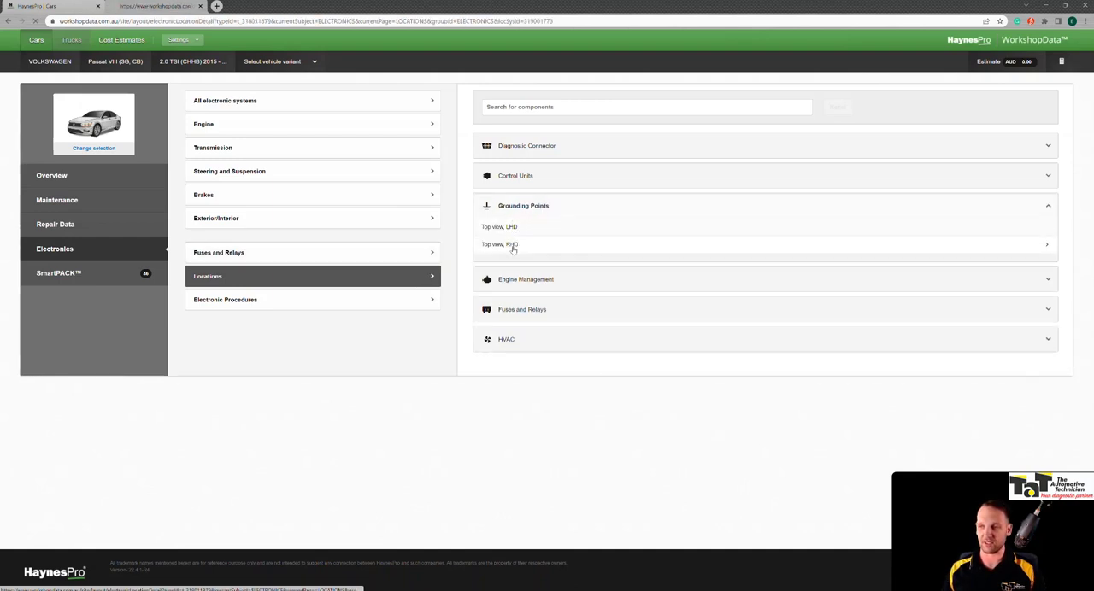
{"action": "left_click", "coordinate": [499, 244]}
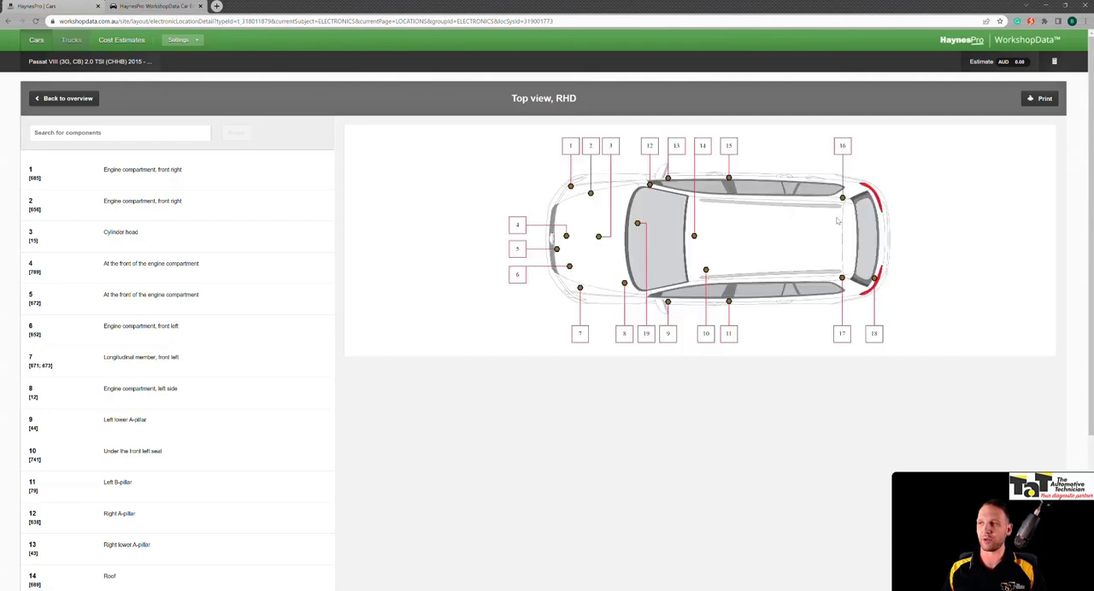
{"action": "mouse_move", "coordinate": [492, 368]}
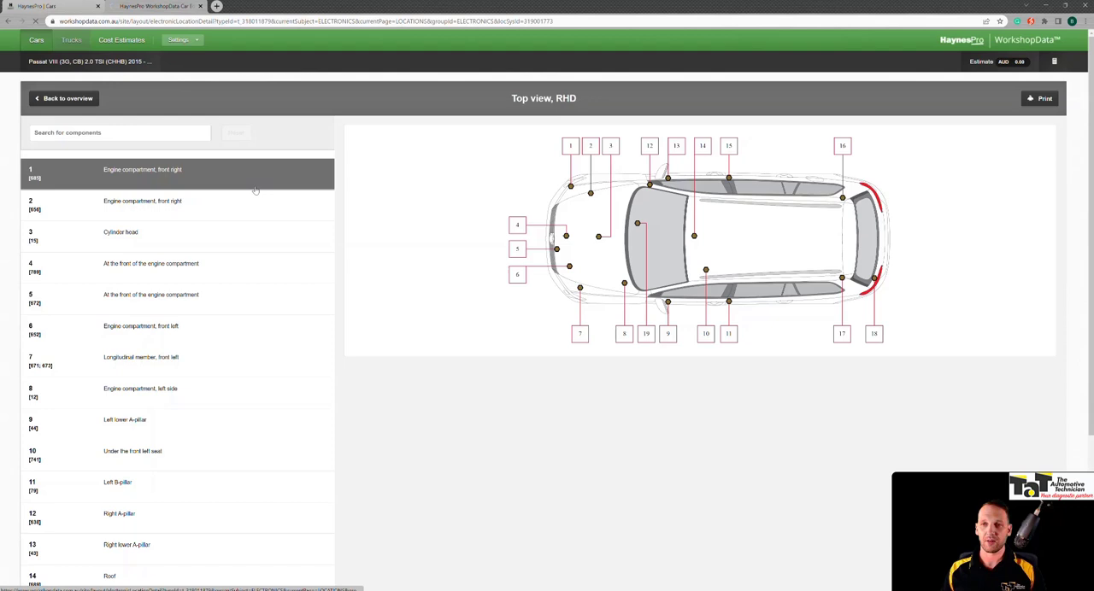
{"action": "left_click", "coordinate": [64, 98]}
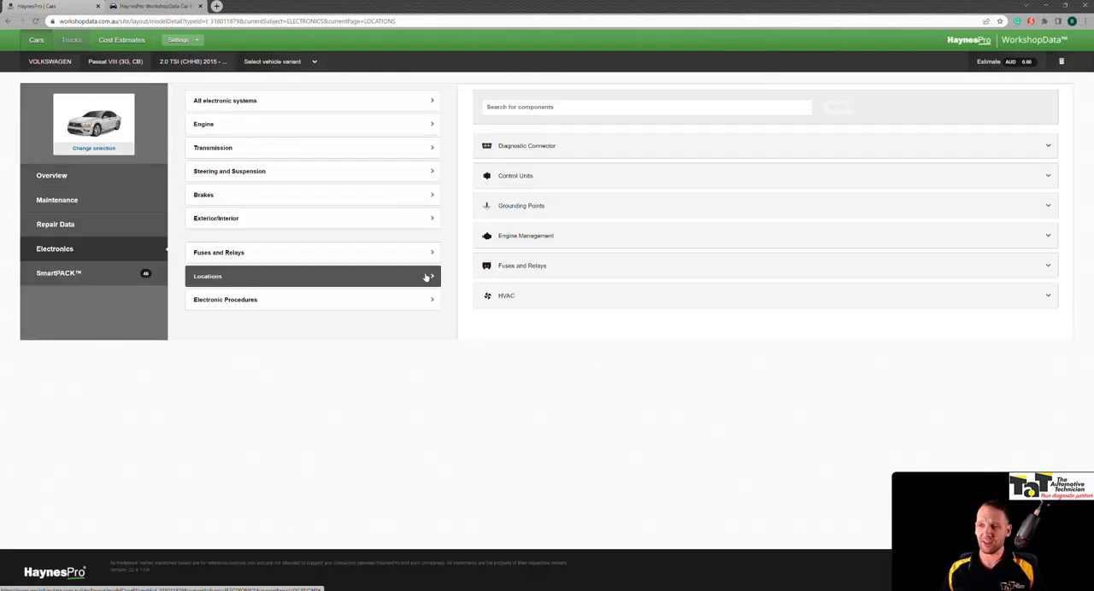
View the Control Units passenger and luggage compartment location diagram
{"action": "left_click", "coordinate": [517, 175]}
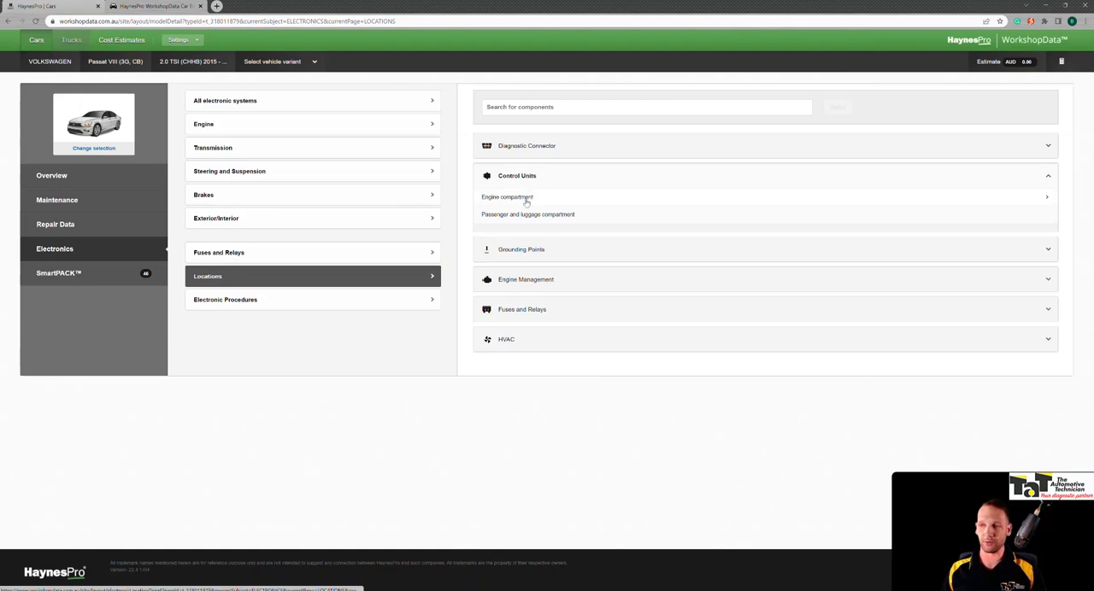
{"action": "left_click", "coordinate": [527, 215]}
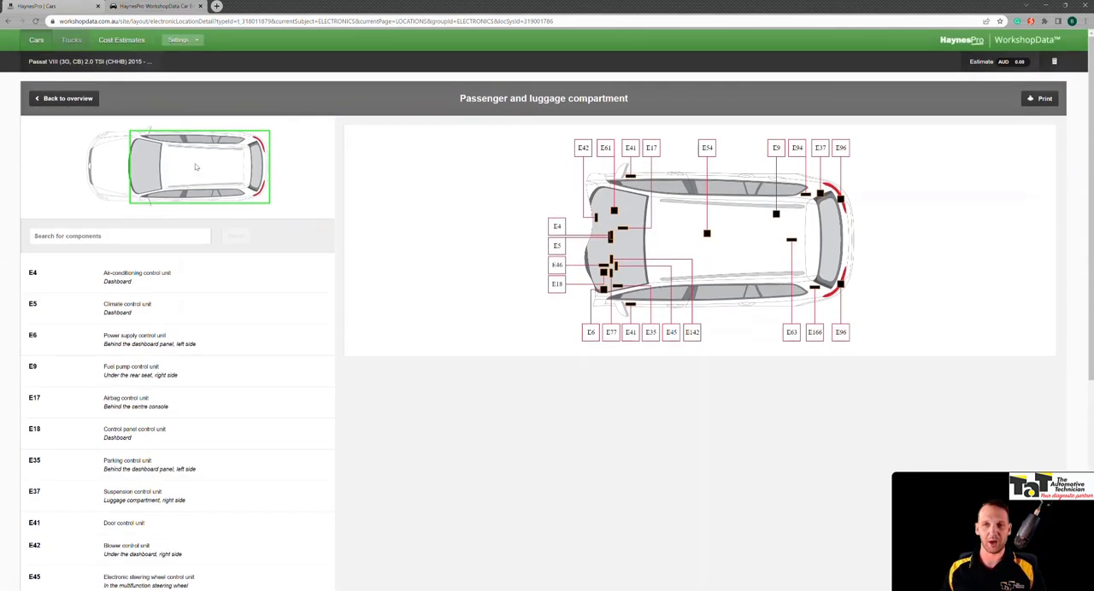
{"action": "left_click", "coordinate": [67, 98]}
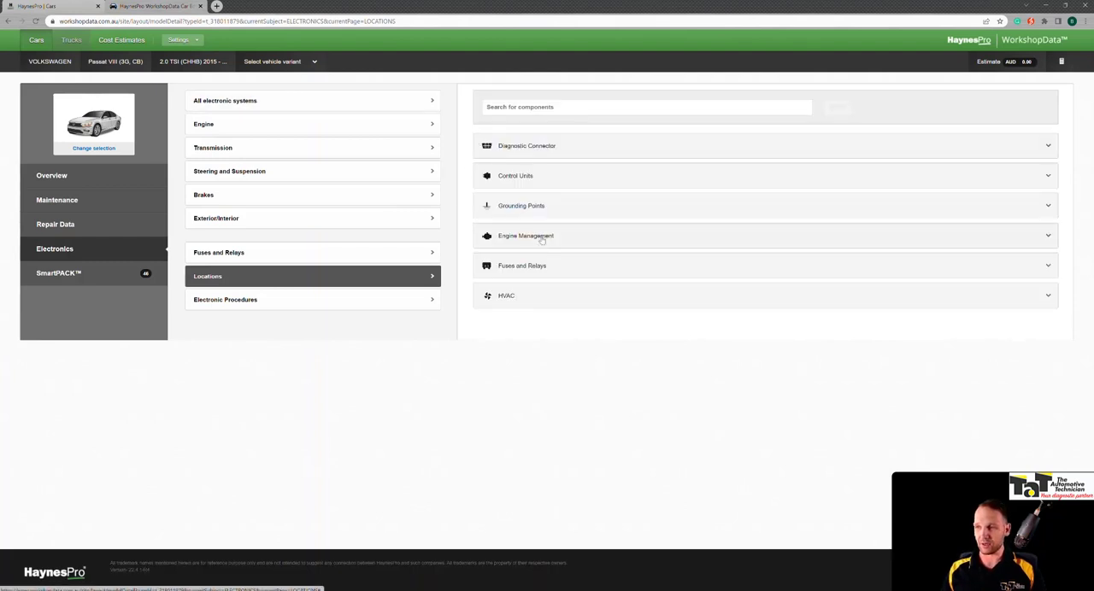
View the Engine Management engine compartment location diagram, then return to Electronics
{"action": "left_click", "coordinate": [526, 236]}
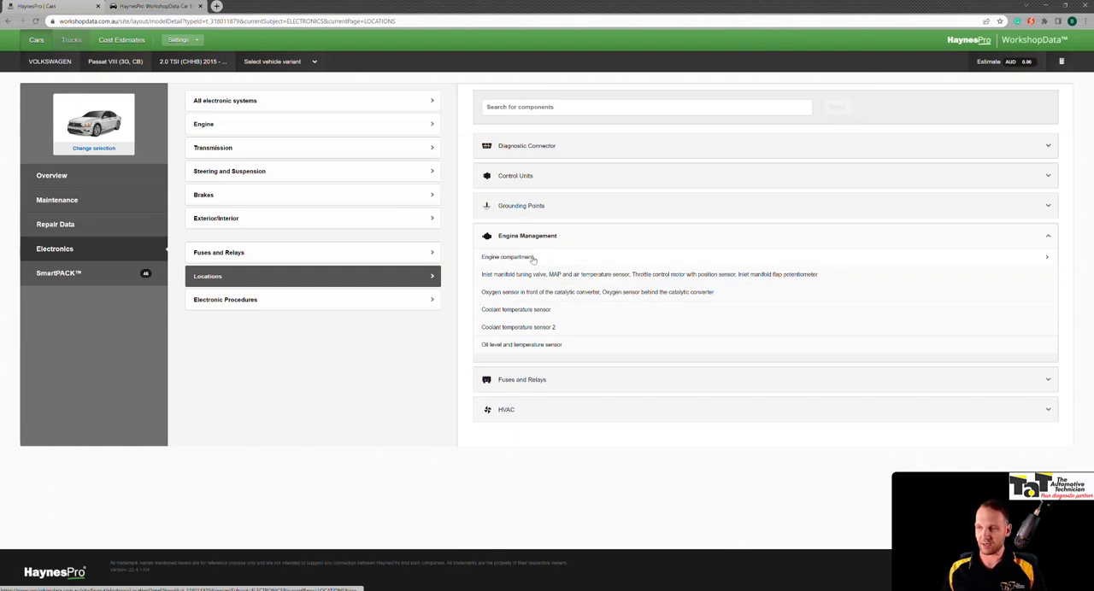
{"action": "left_click", "coordinate": [509, 256]}
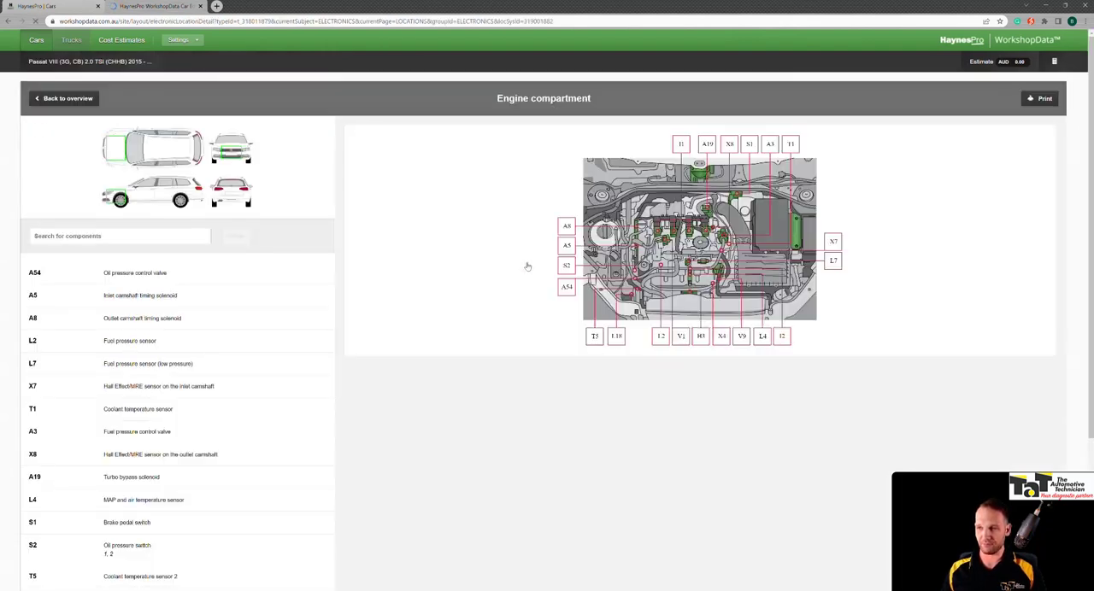
{"action": "left_click", "coordinate": [171, 386]}
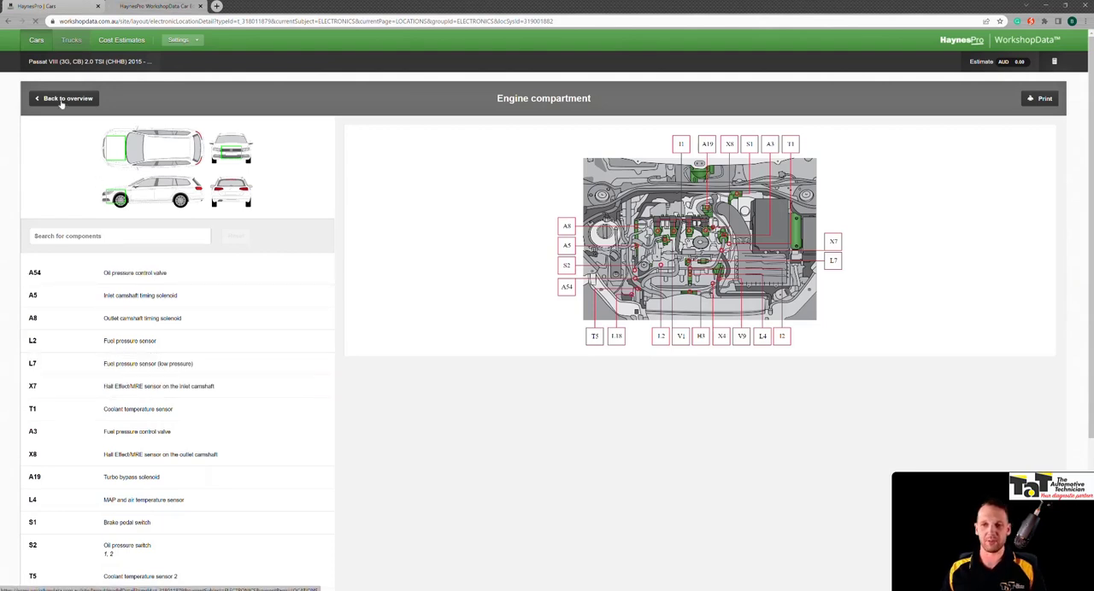
{"action": "left_click", "coordinate": [67, 98]}
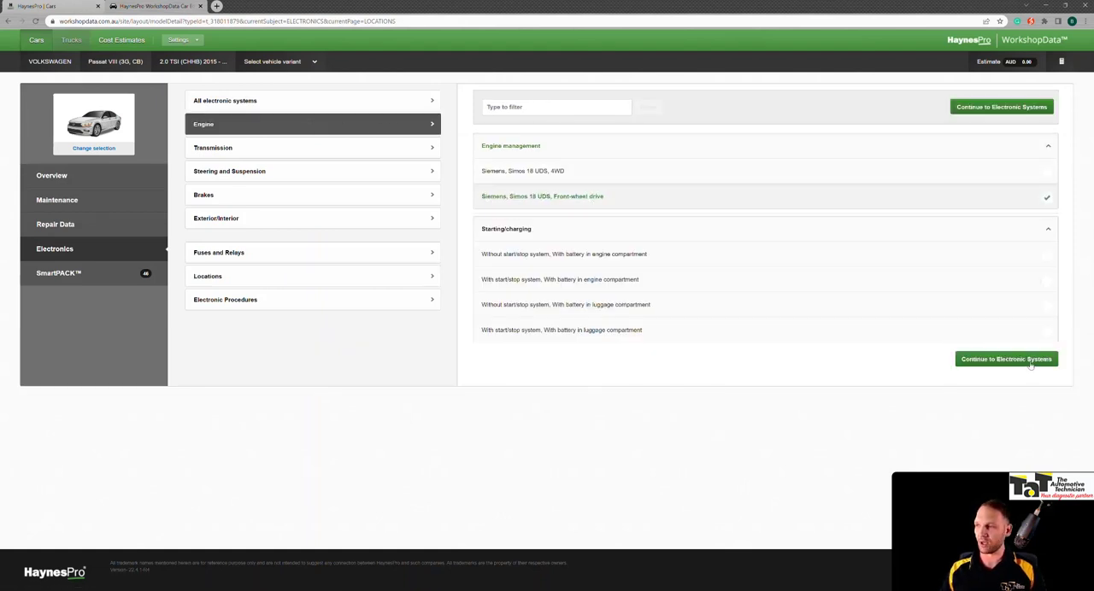
{"action": "left_click", "coordinate": [1006, 359]}
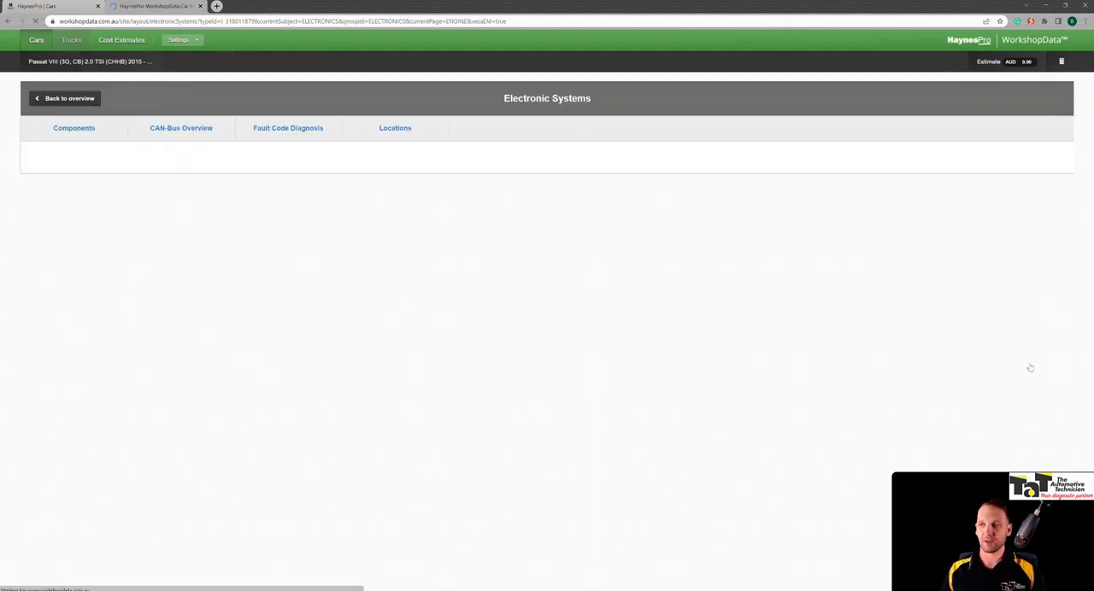
{"action": "left_click", "coordinate": [73, 128]}
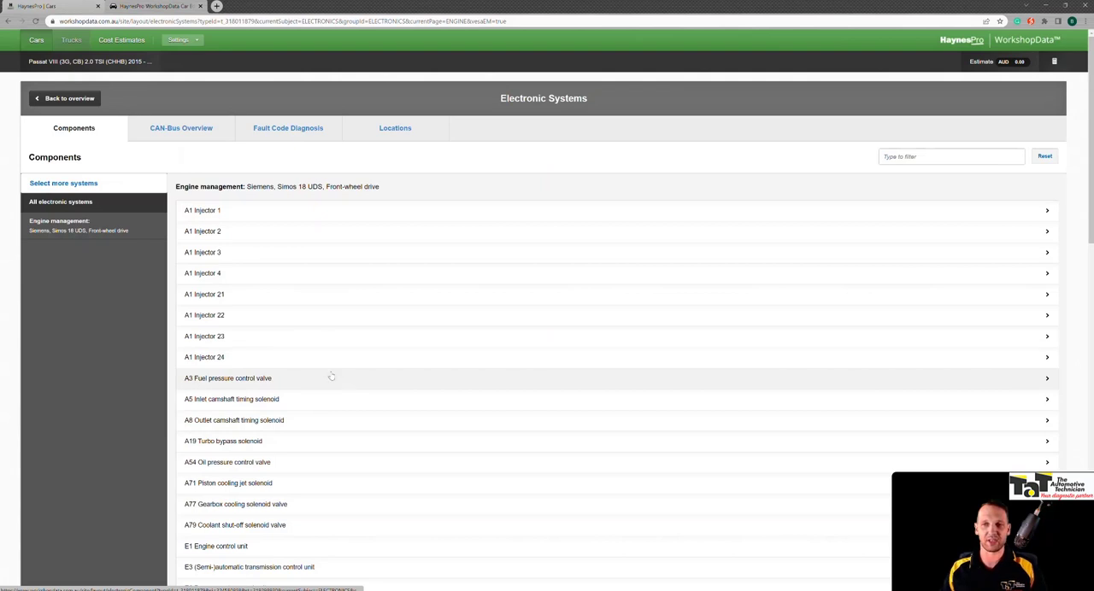
{"action": "left_click", "coordinate": [181, 127]}
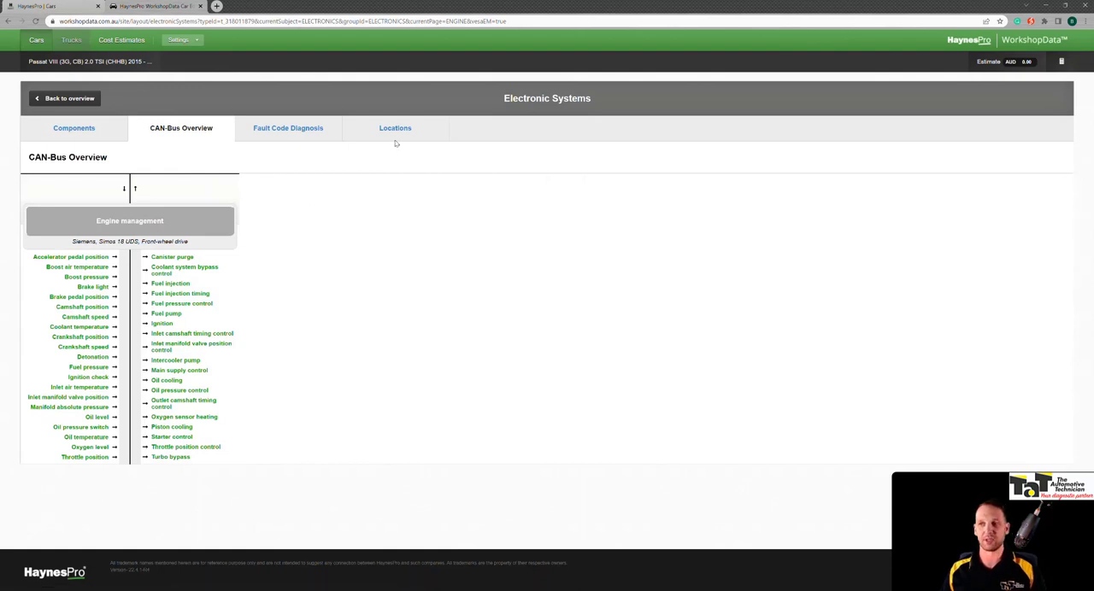
{"action": "left_click", "coordinate": [395, 128]}
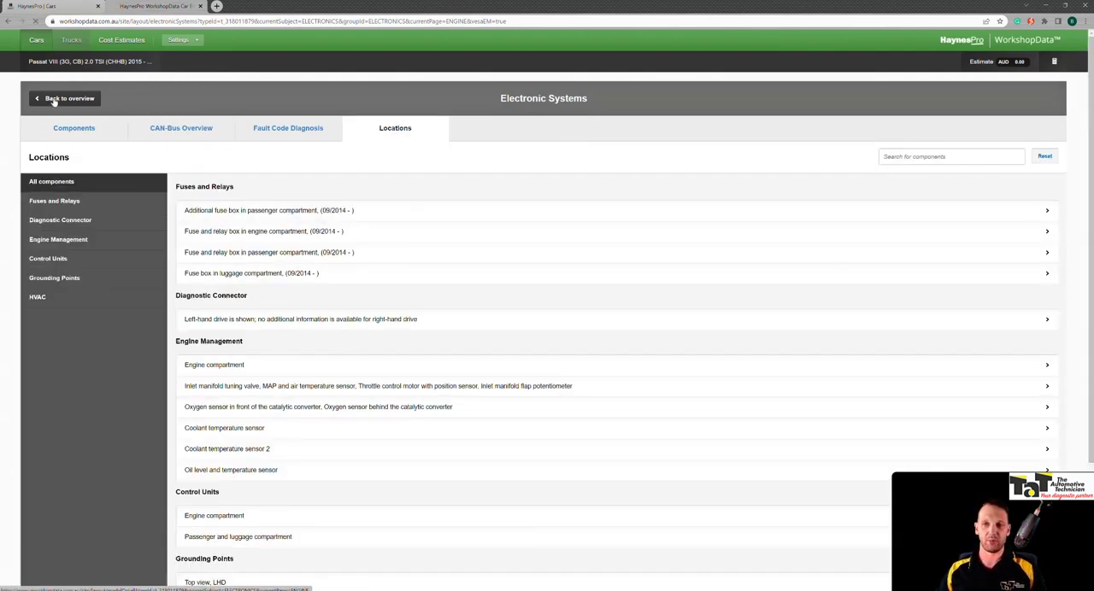
{"action": "left_click", "coordinate": [64, 98]}
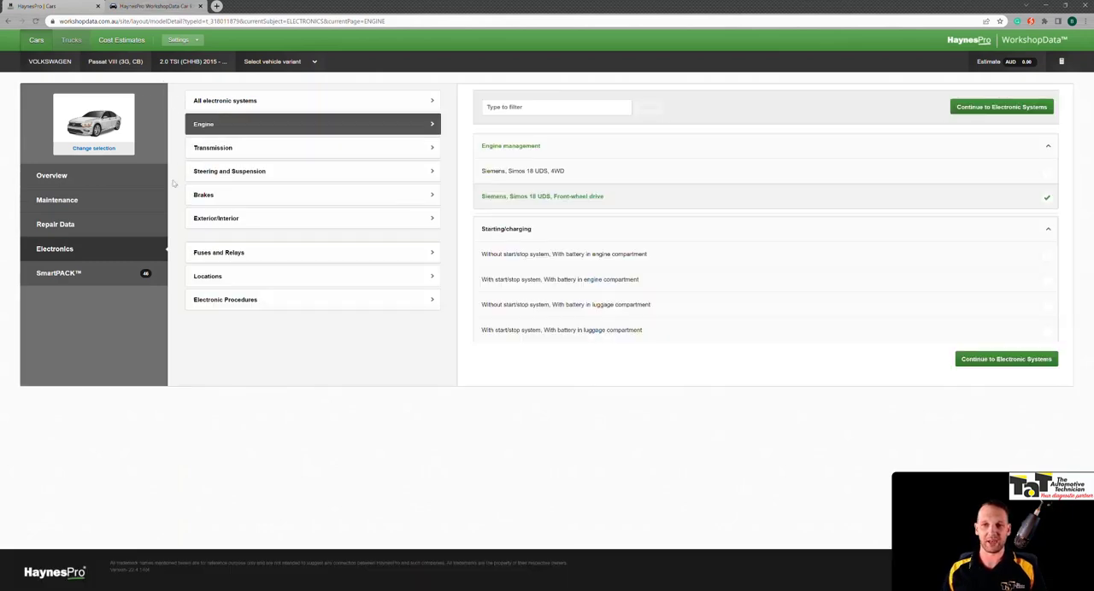
Return to the Passat VIII 2.0 TSI vehicle overview page
{"action": "left_click", "coordinate": [51, 176]}
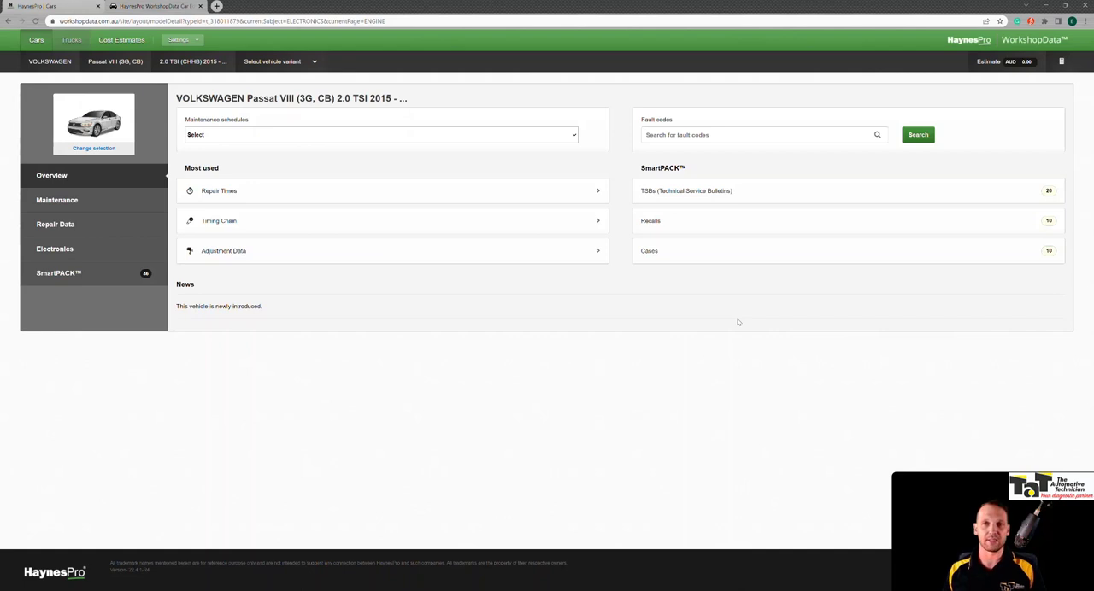
{"action": "mouse_move", "coordinate": [719, 320]}
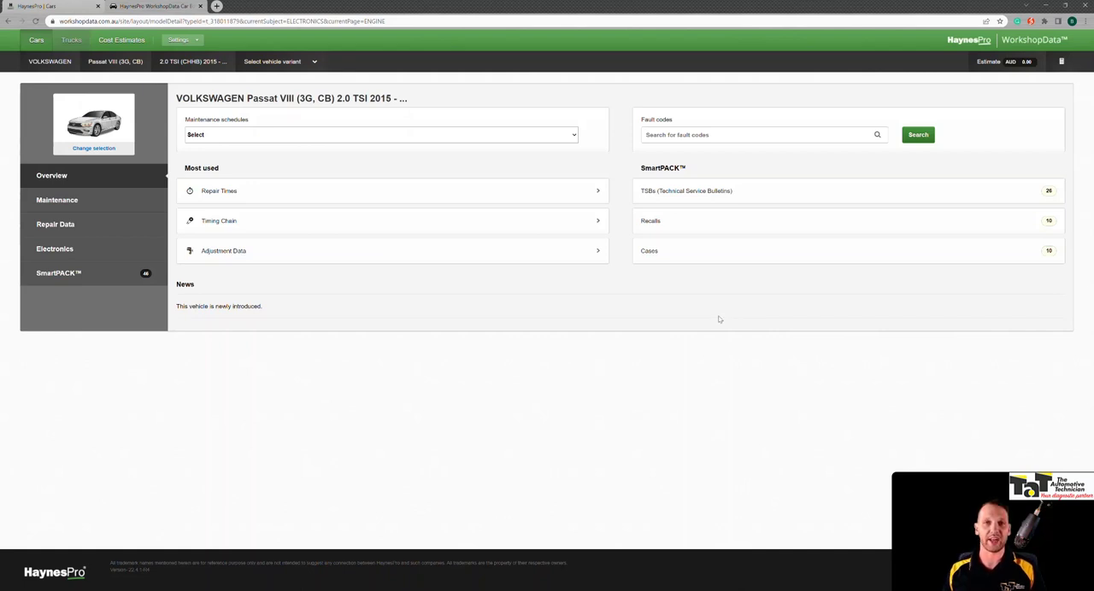